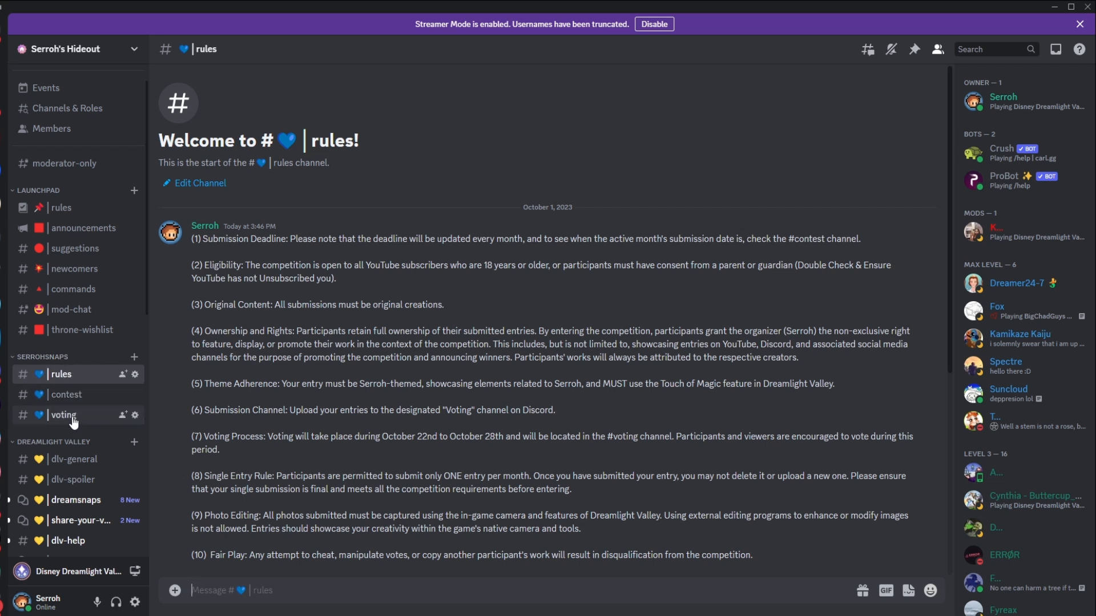
Step: Switch to the contest channel showing the 'SerrohSnaps Monthly Contest – Capture the Magic!' announcement
{"action": "left_click", "coordinate": [67, 394]}
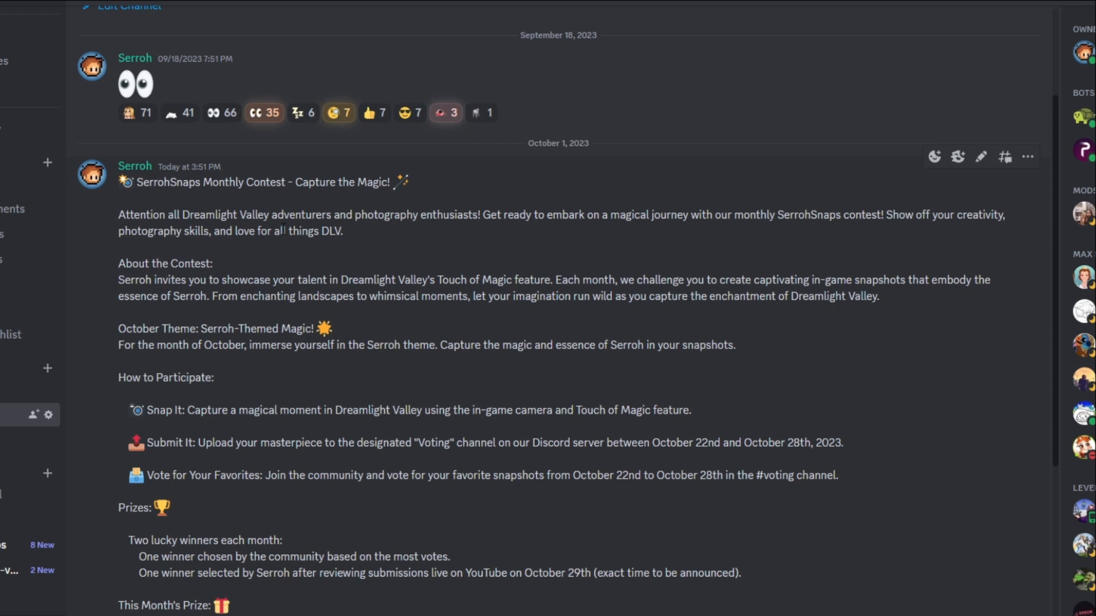
{"action": "mouse_move", "coordinate": [486, 232]}
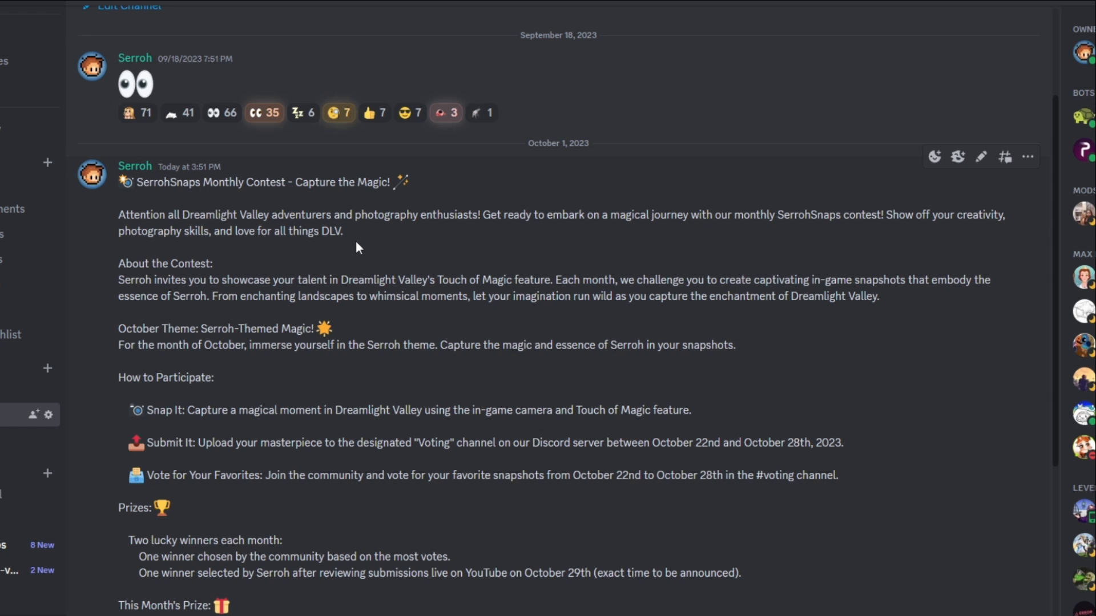
{"action": "mouse_move", "coordinate": [216, 255]}
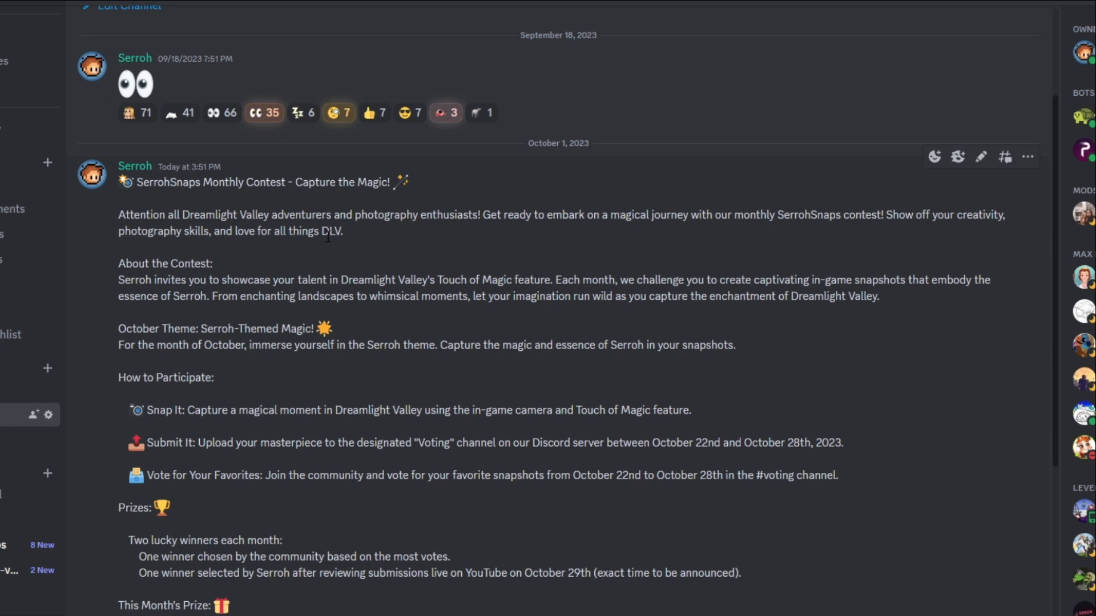
{"action": "scroll", "scroll_direction": "down", "scroll_amount": 3}
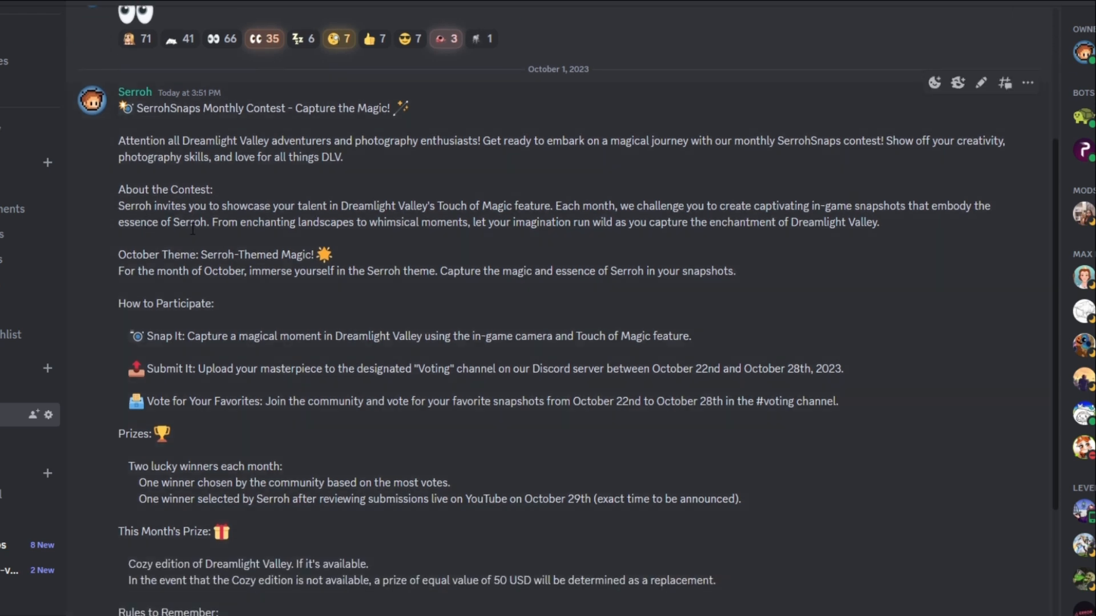
{"action": "mouse_move", "coordinate": [336, 232]}
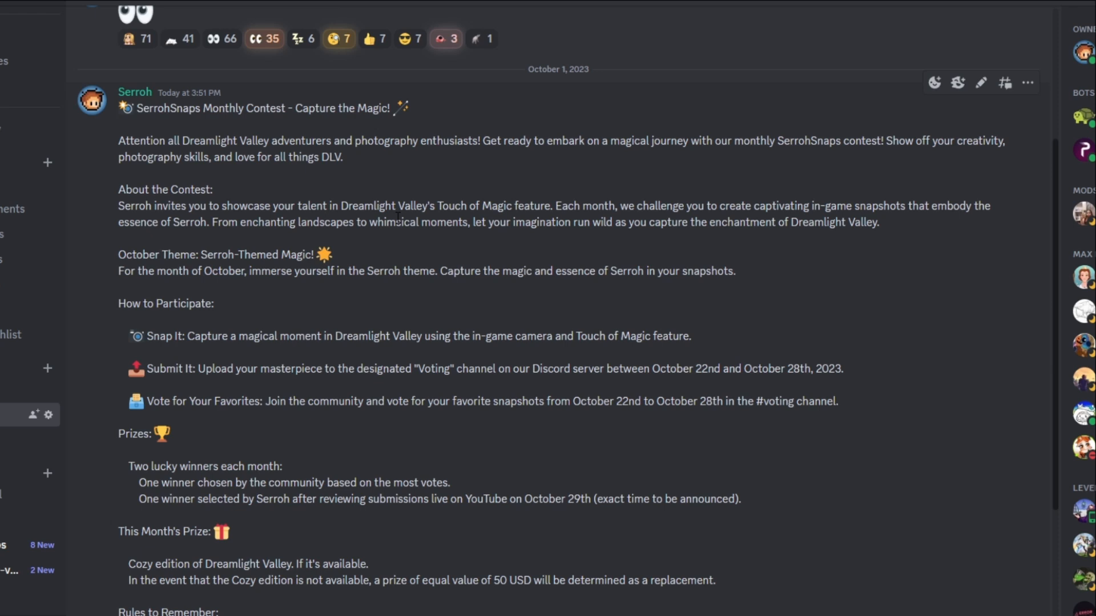
{"action": "mouse_move", "coordinate": [473, 237]}
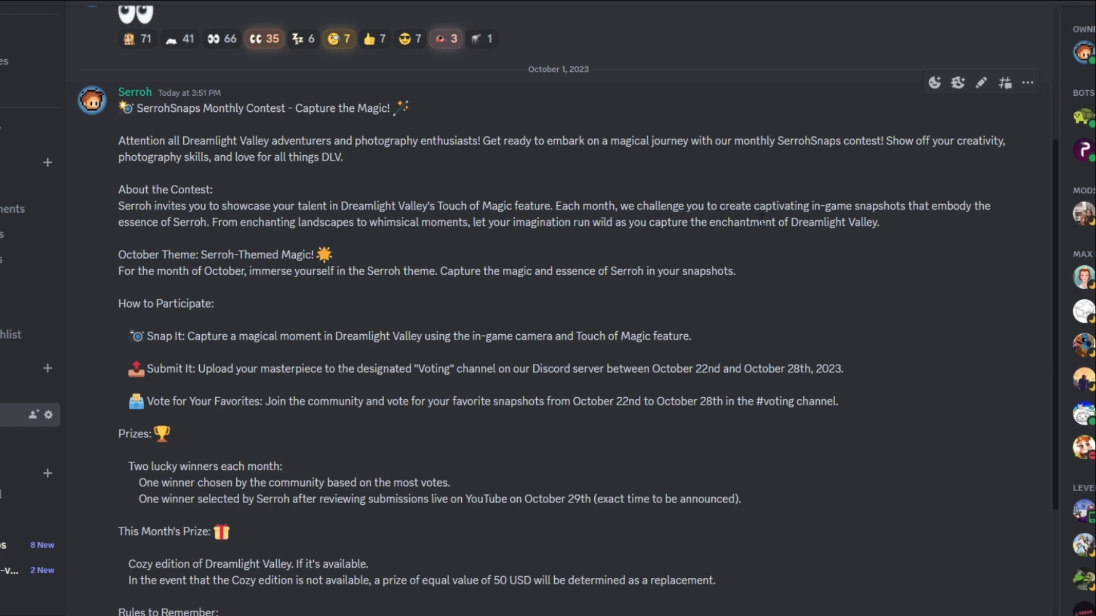
{"action": "mouse_move", "coordinate": [908, 222]}
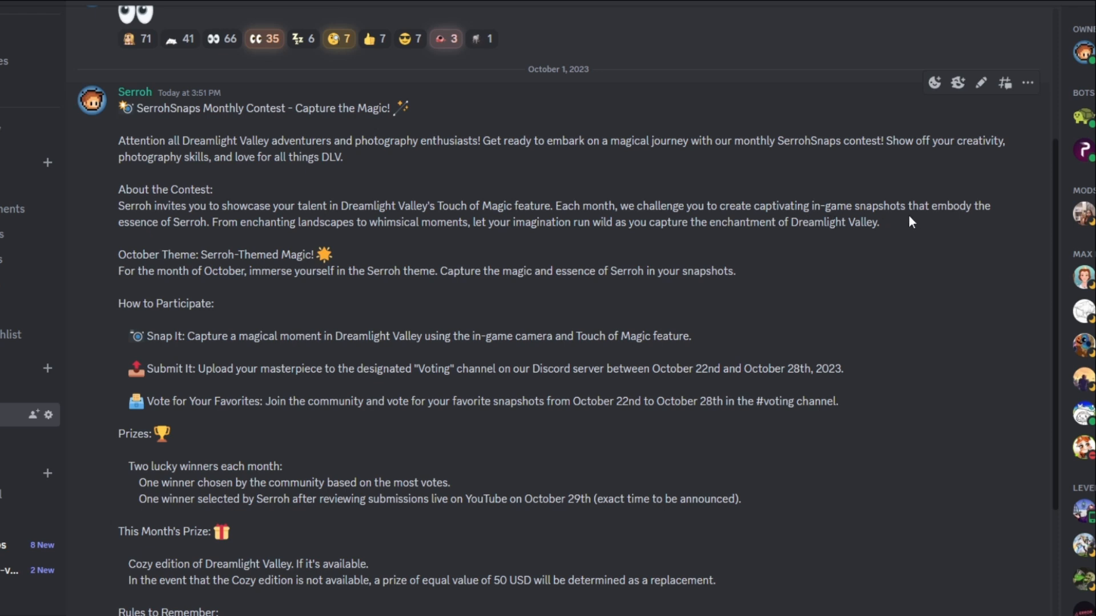
{"action": "mouse_move", "coordinate": [238, 240]}
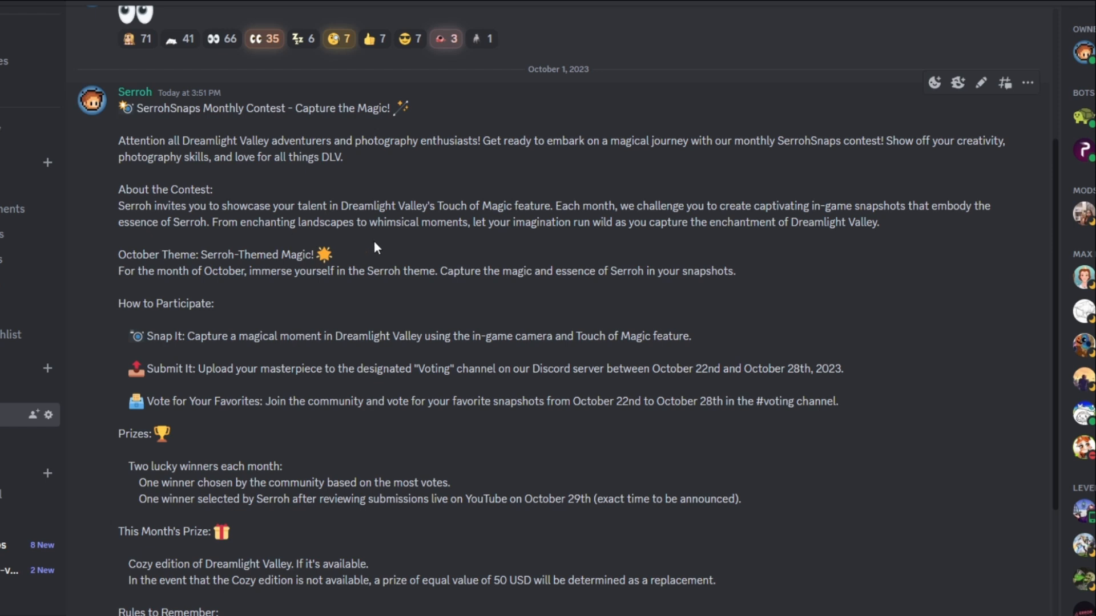
{"action": "mouse_move", "coordinate": [479, 255]}
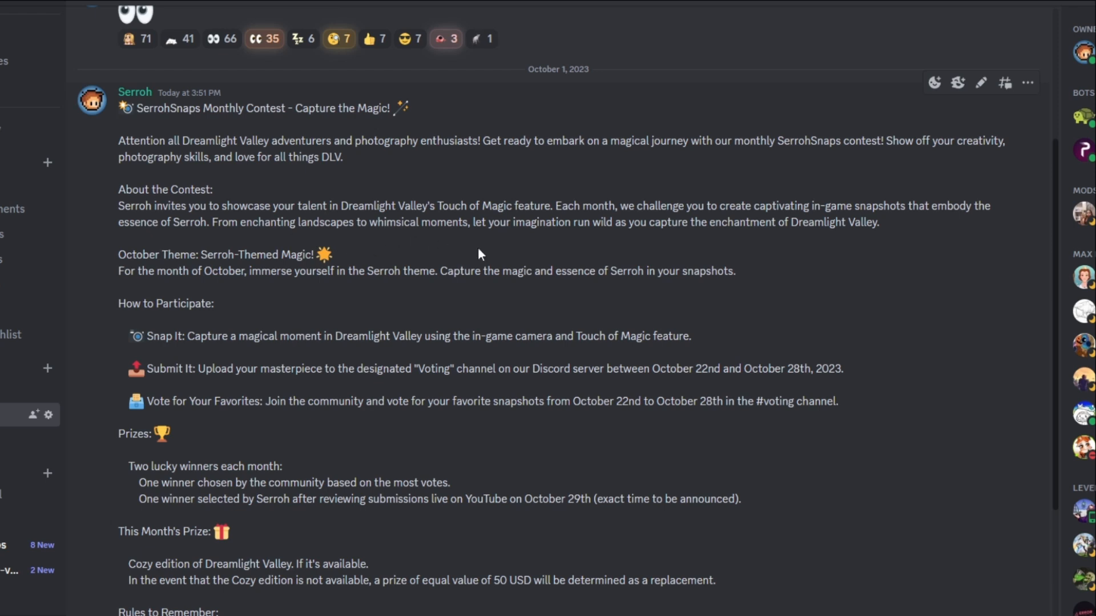
{"action": "mouse_move", "coordinate": [627, 241]}
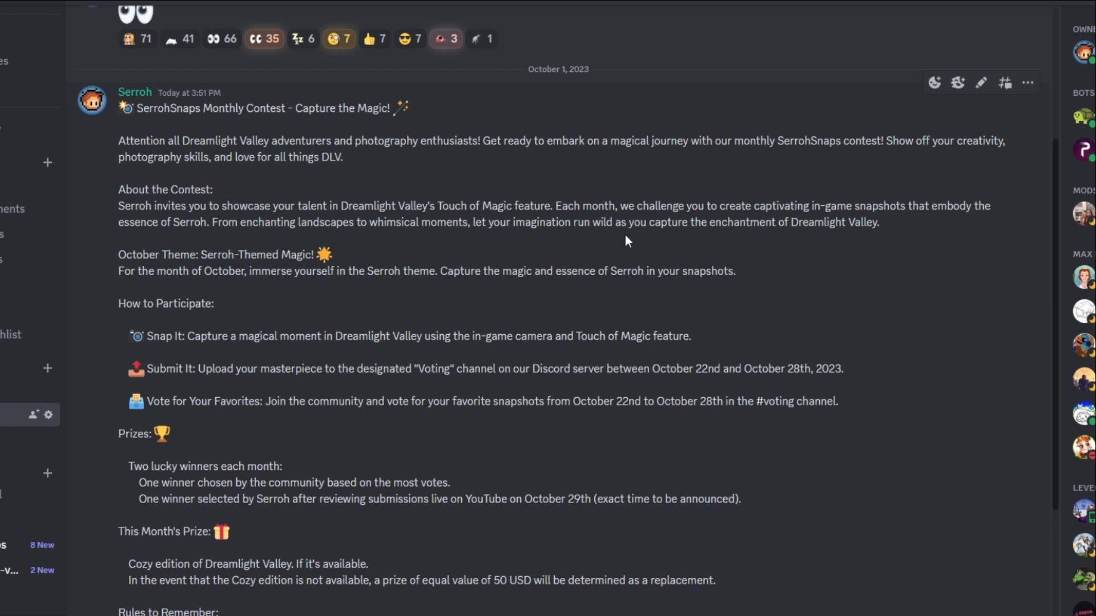
{"action": "mouse_move", "coordinate": [290, 244]}
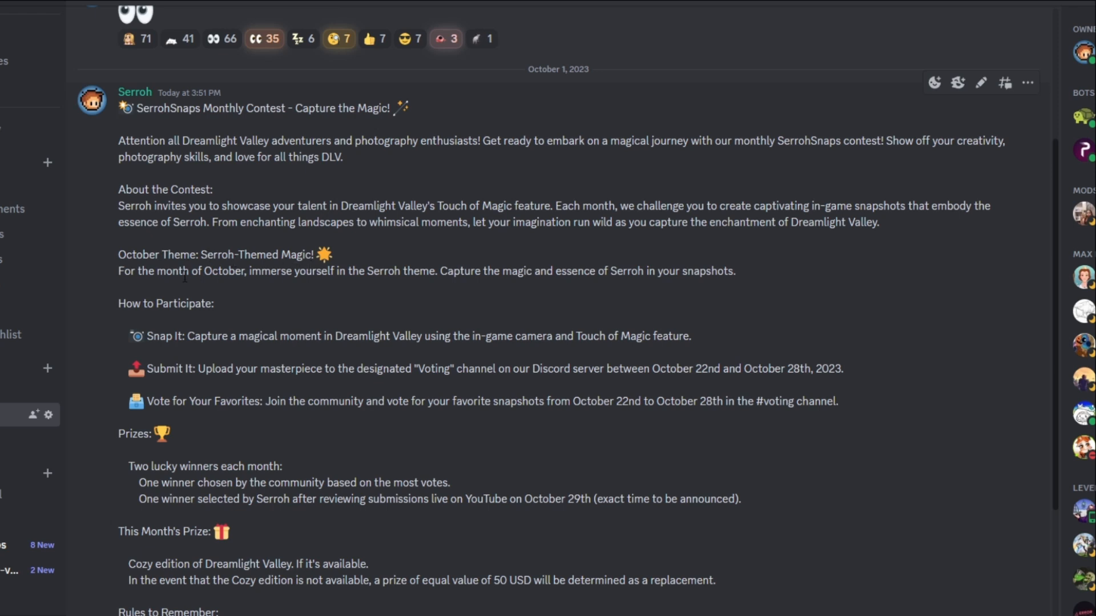
{"action": "mouse_move", "coordinate": [295, 292]}
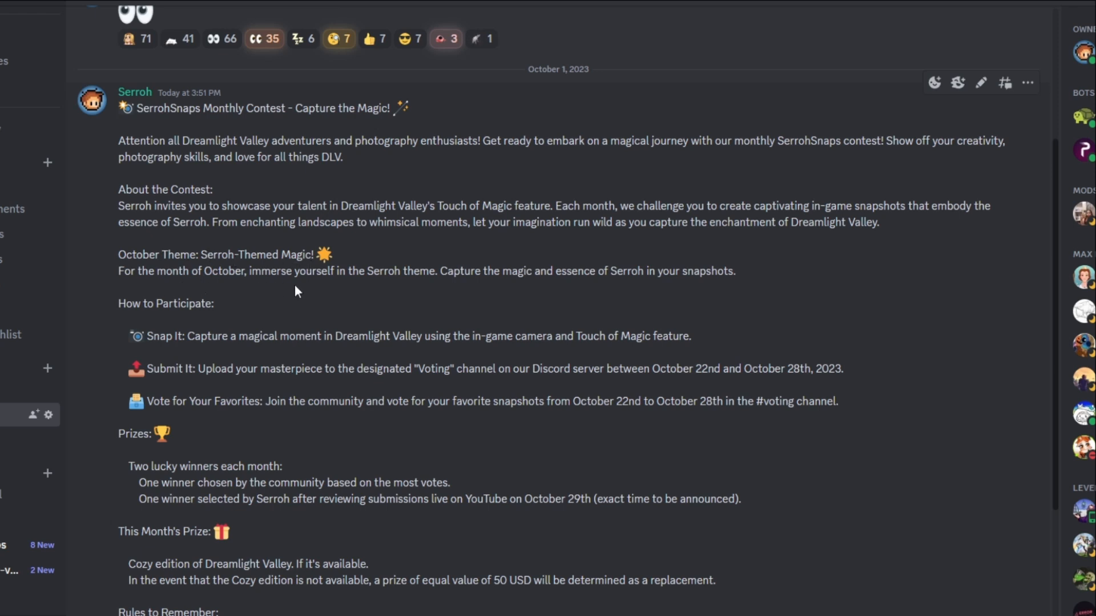
{"action": "mouse_move", "coordinate": [491, 290]}
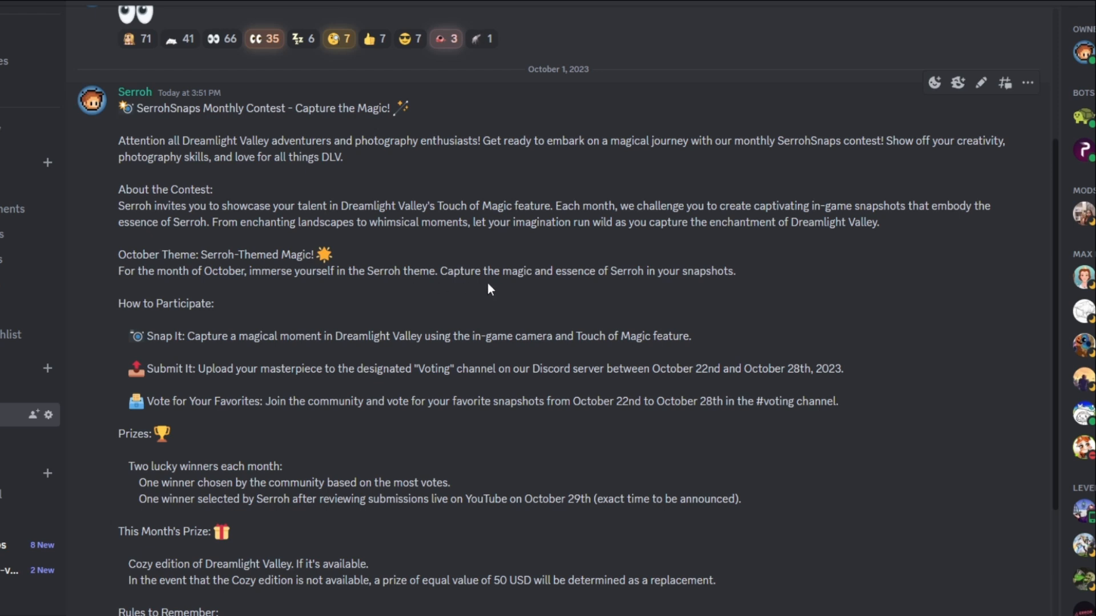
{"action": "mouse_move", "coordinate": [548, 294]}
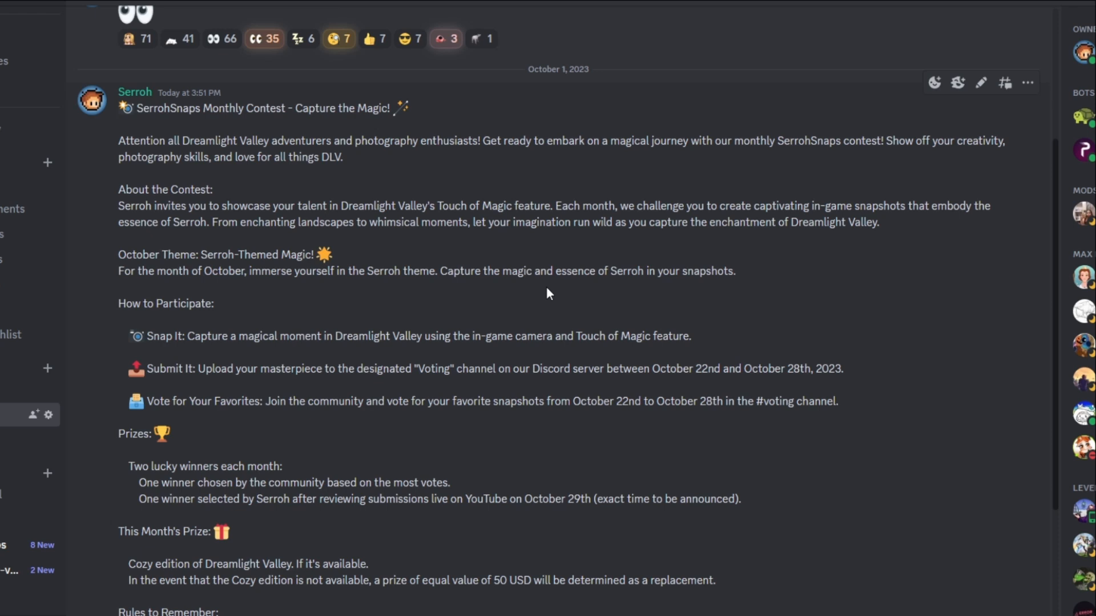
{"action": "mouse_move", "coordinate": [370, 272]}
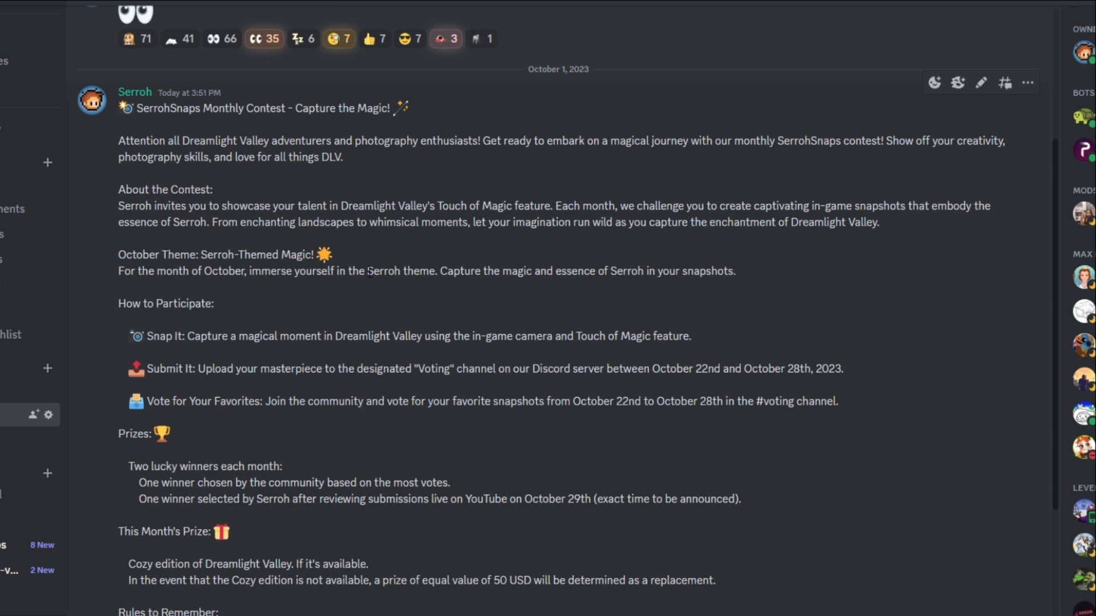
{"action": "mouse_move", "coordinate": [216, 364]}
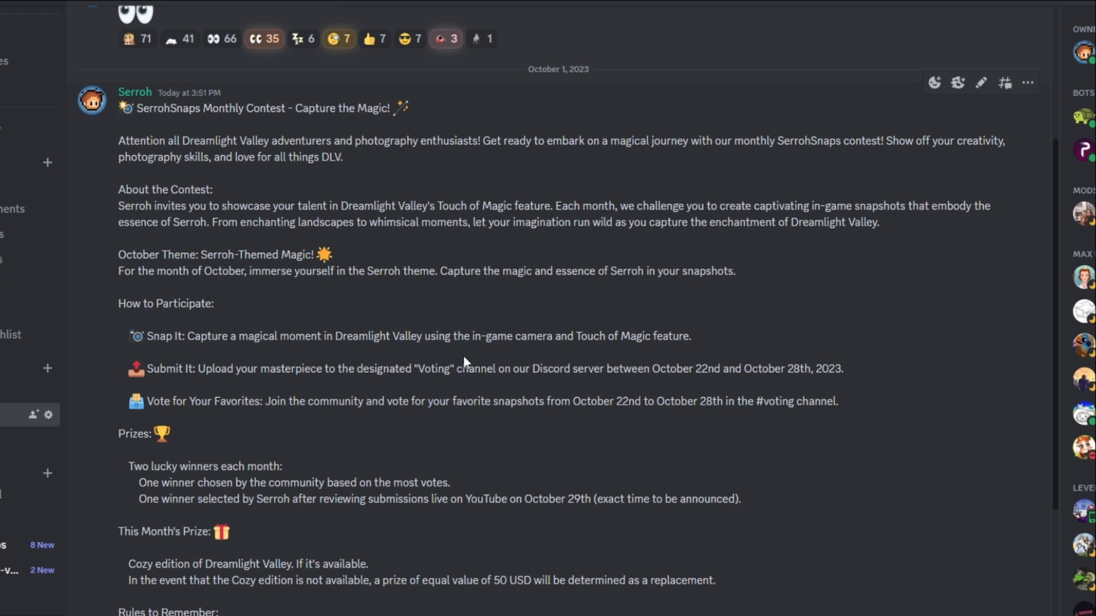
{"action": "mouse_move", "coordinate": [656, 360]}
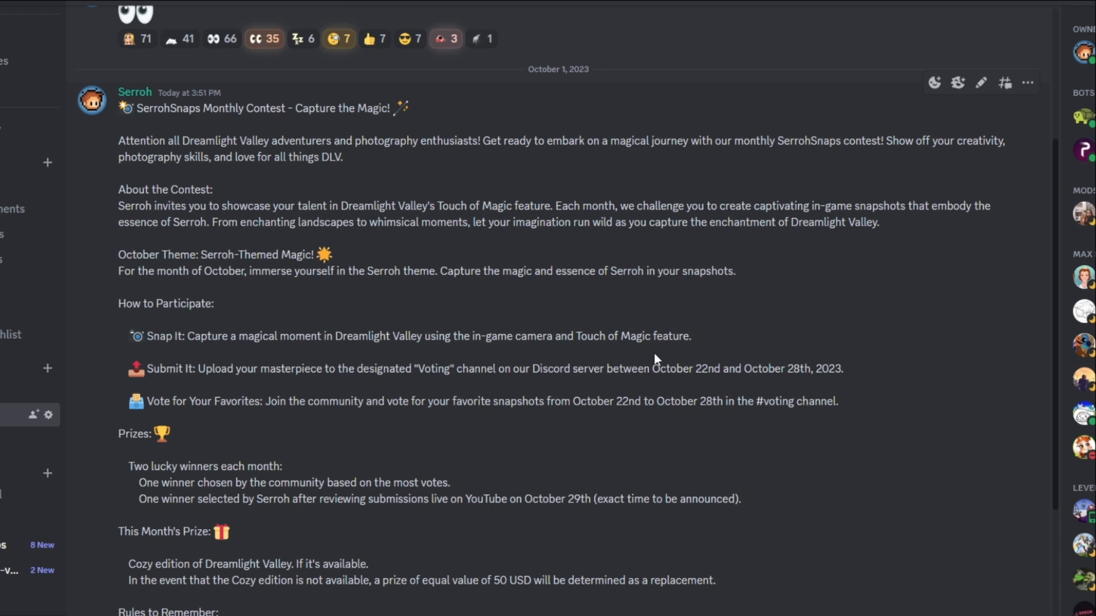
{"action": "mouse_move", "coordinate": [248, 395]}
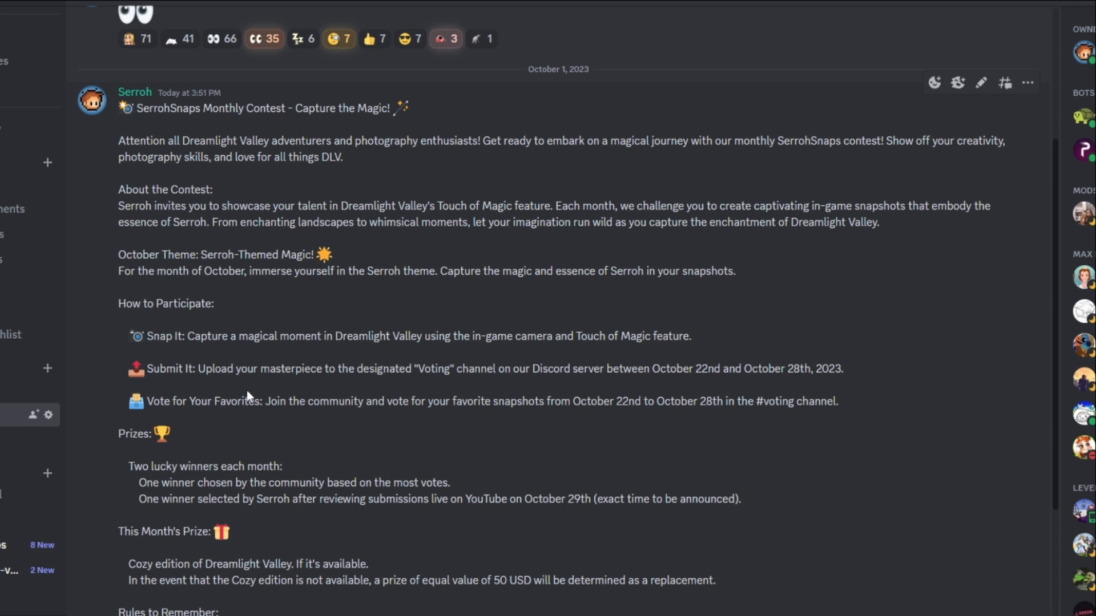
{"action": "mouse_move", "coordinate": [428, 393]}
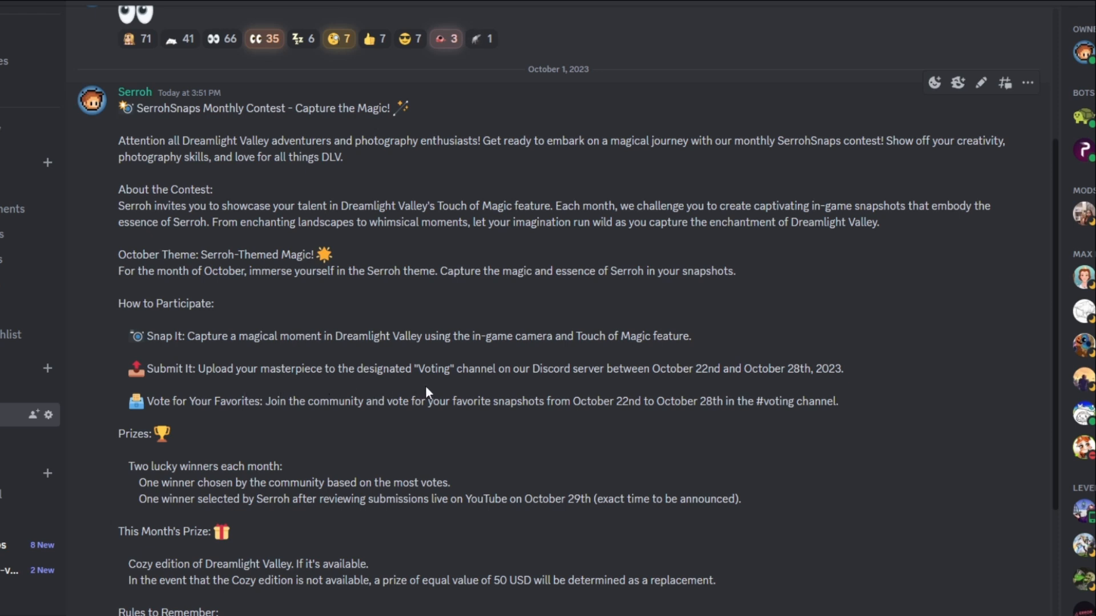
{"action": "mouse_move", "coordinate": [612, 396]}
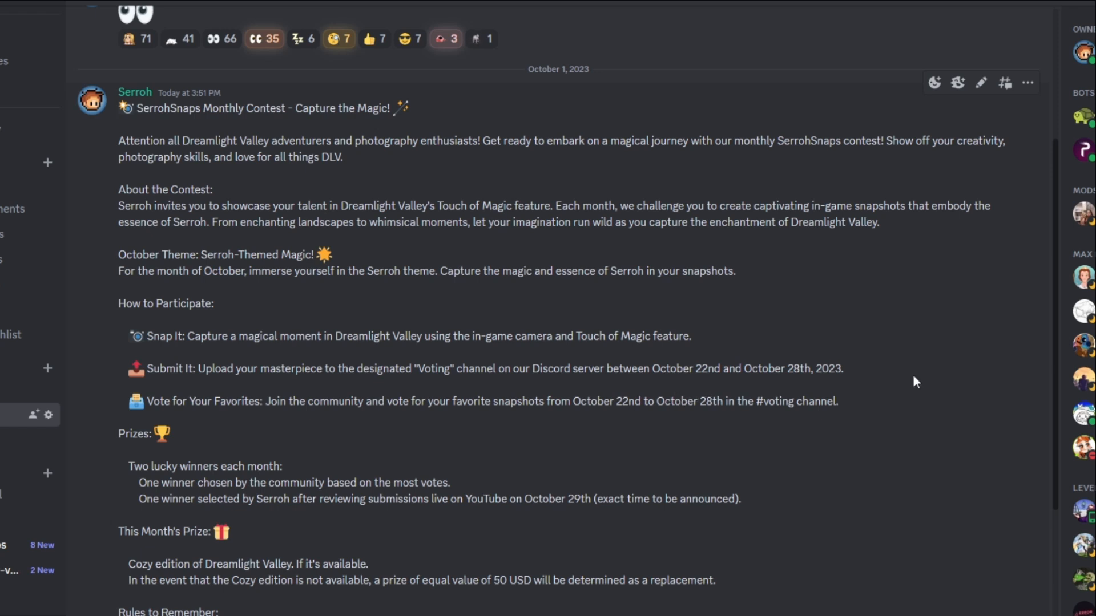
{"action": "mouse_move", "coordinate": [858, 390]}
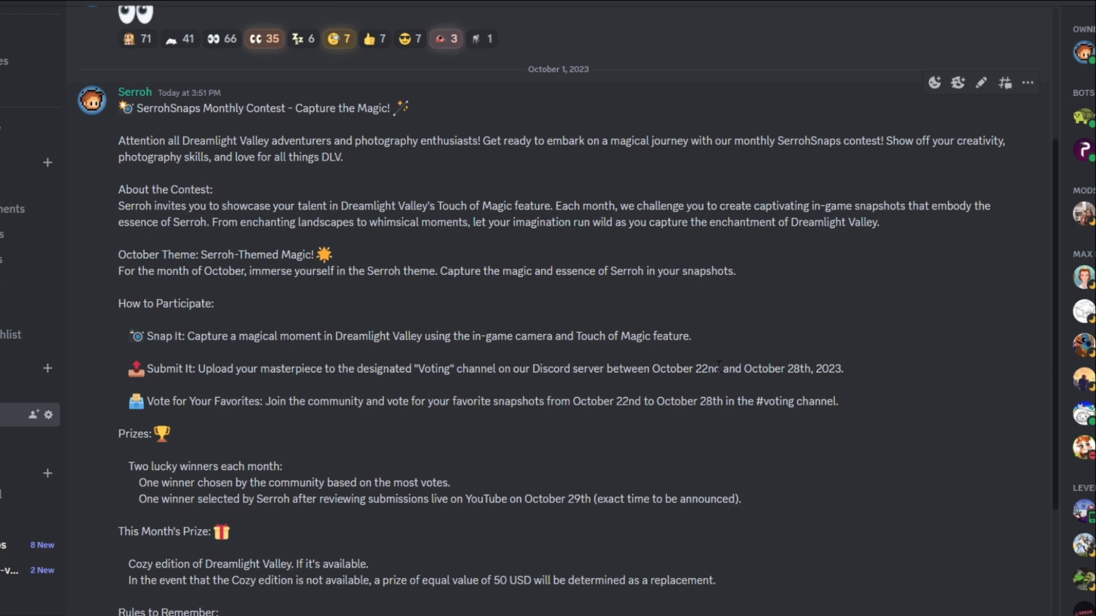
{"action": "mouse_move", "coordinate": [673, 385]}
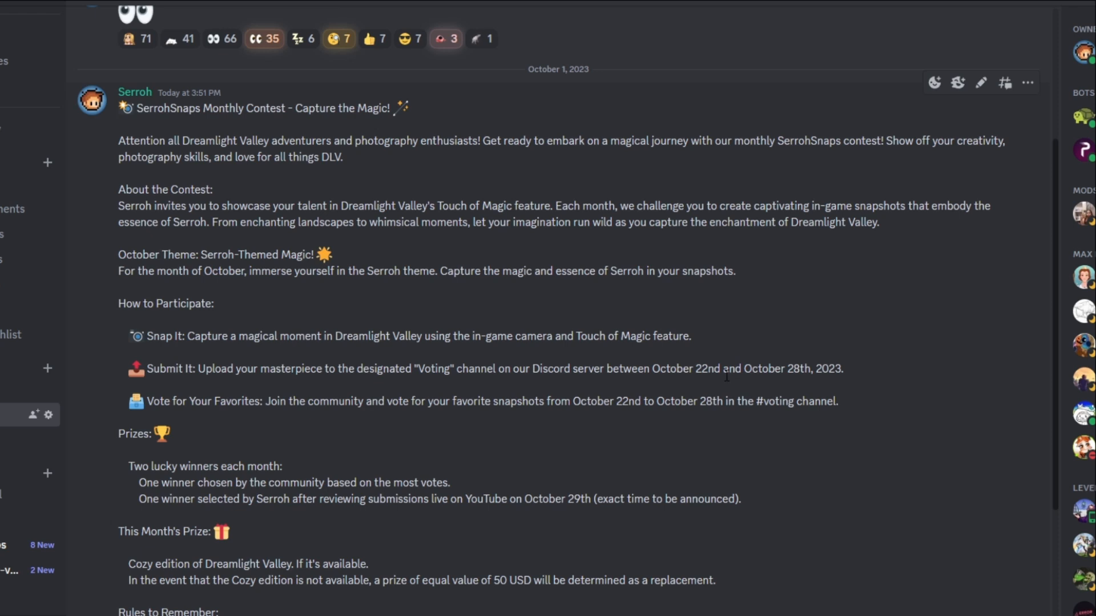
{"action": "mouse_move", "coordinate": [402, 381]}
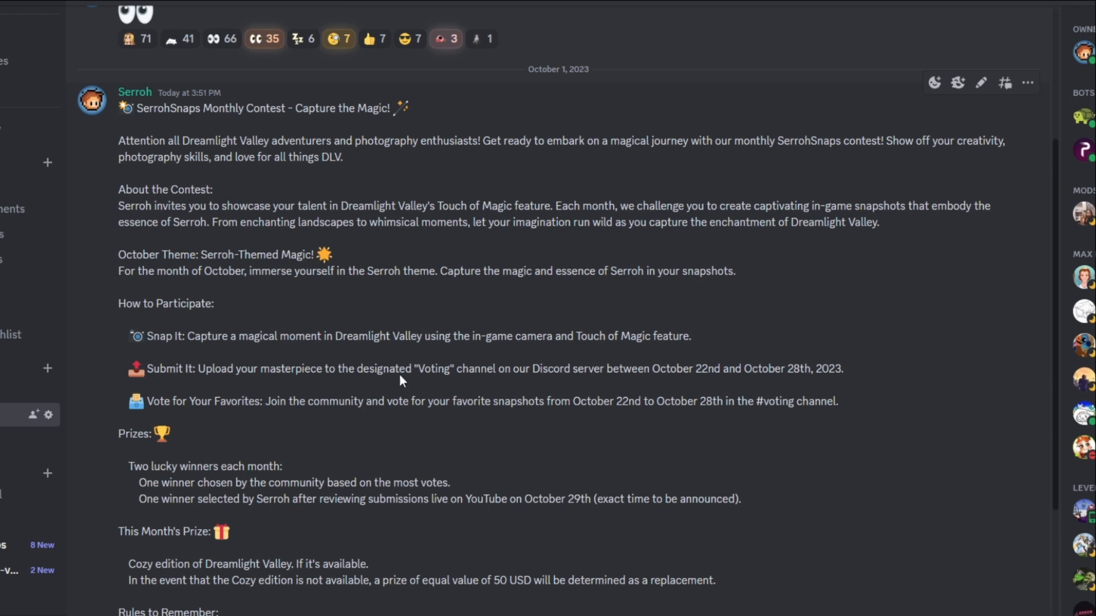
{"action": "mouse_move", "coordinate": [290, 427]}
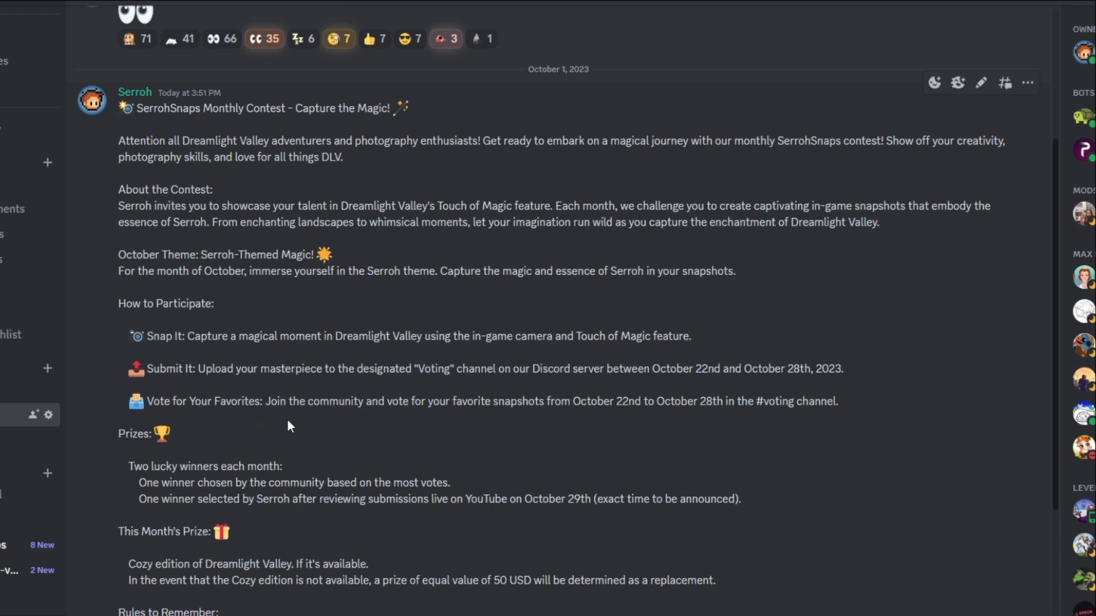
{"action": "mouse_move", "coordinate": [513, 424]}
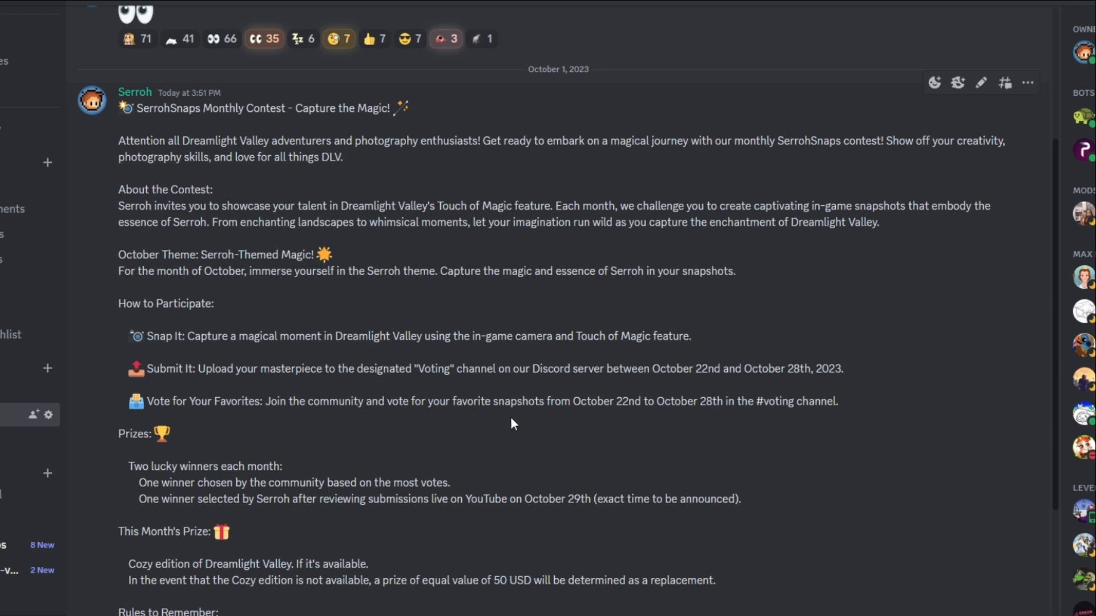
{"action": "mouse_move", "coordinate": [665, 433]}
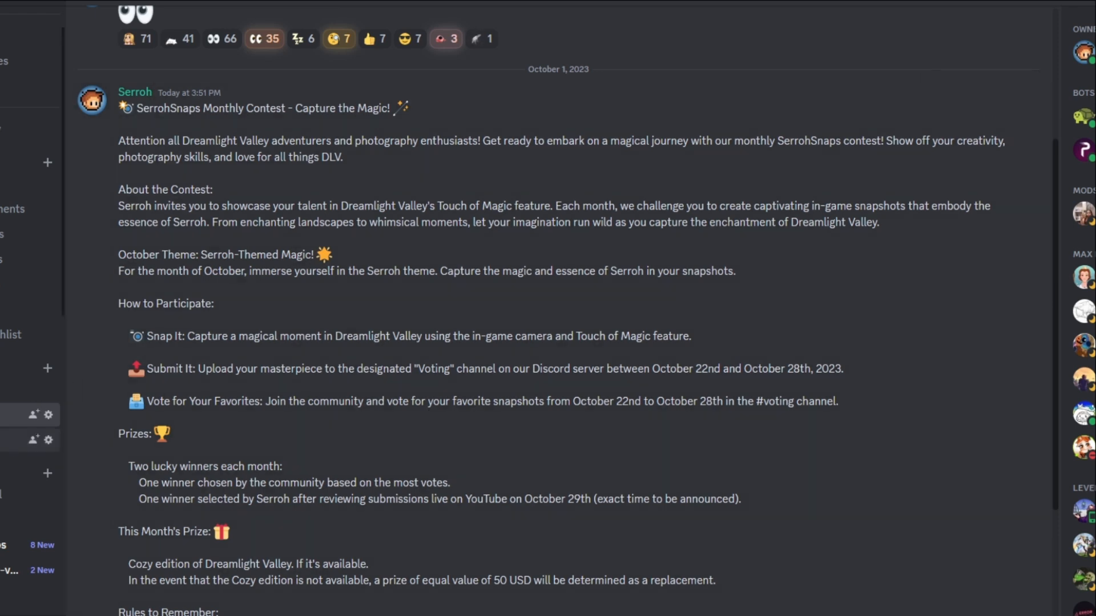
{"action": "mouse_move", "coordinate": [260, 433]}
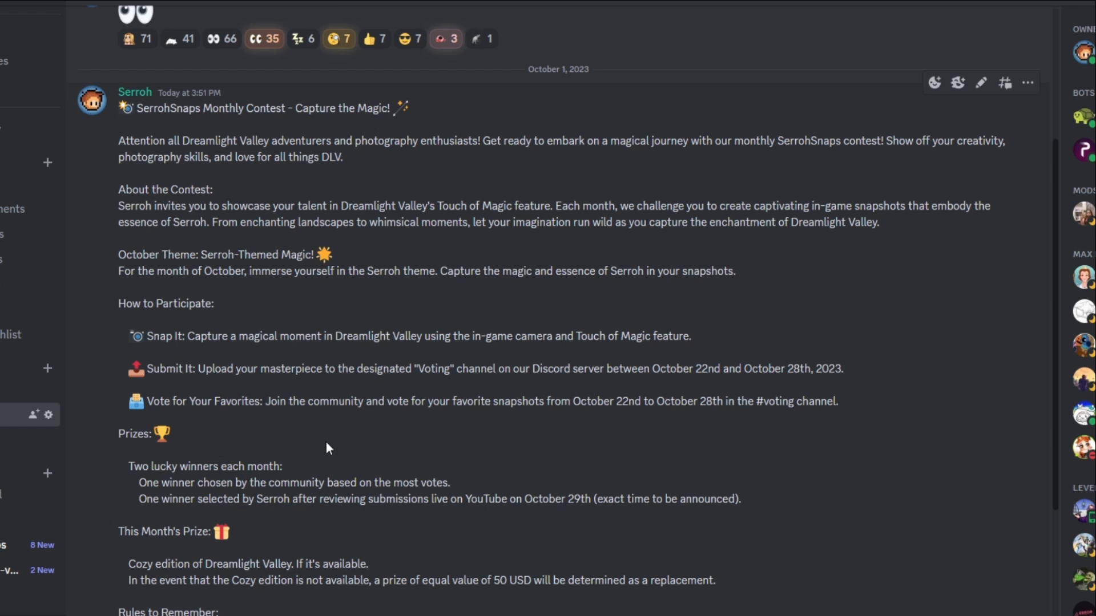
Step: Review the announcement's prizes and rules, then show the voting channel's welcome message
{"action": "scroll", "scroll_direction": "down", "scroll_amount": 3}
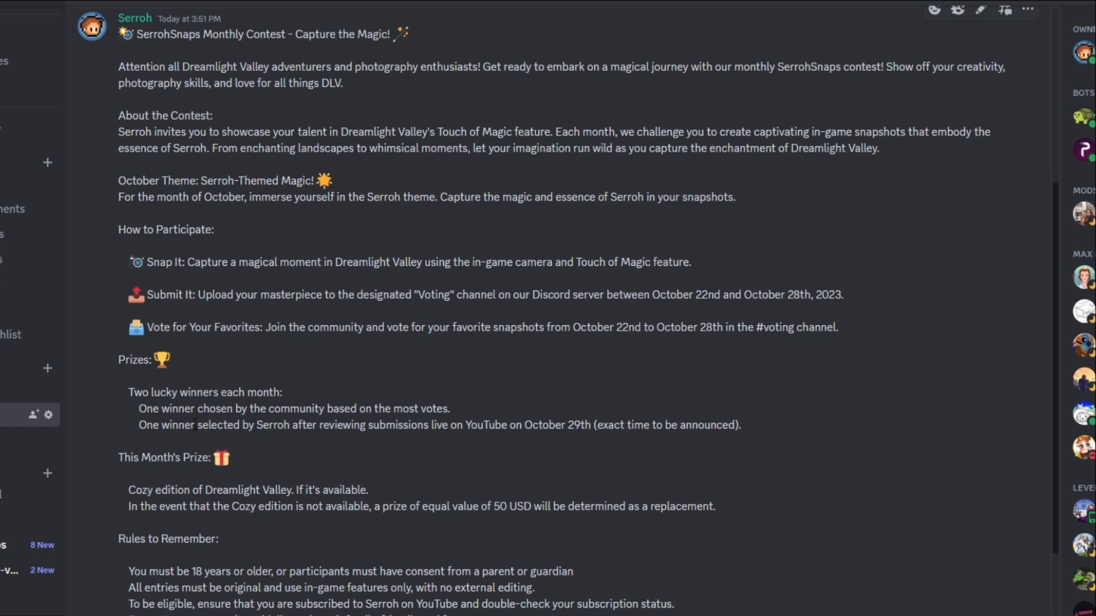
{"action": "mouse_move", "coordinate": [234, 445]}
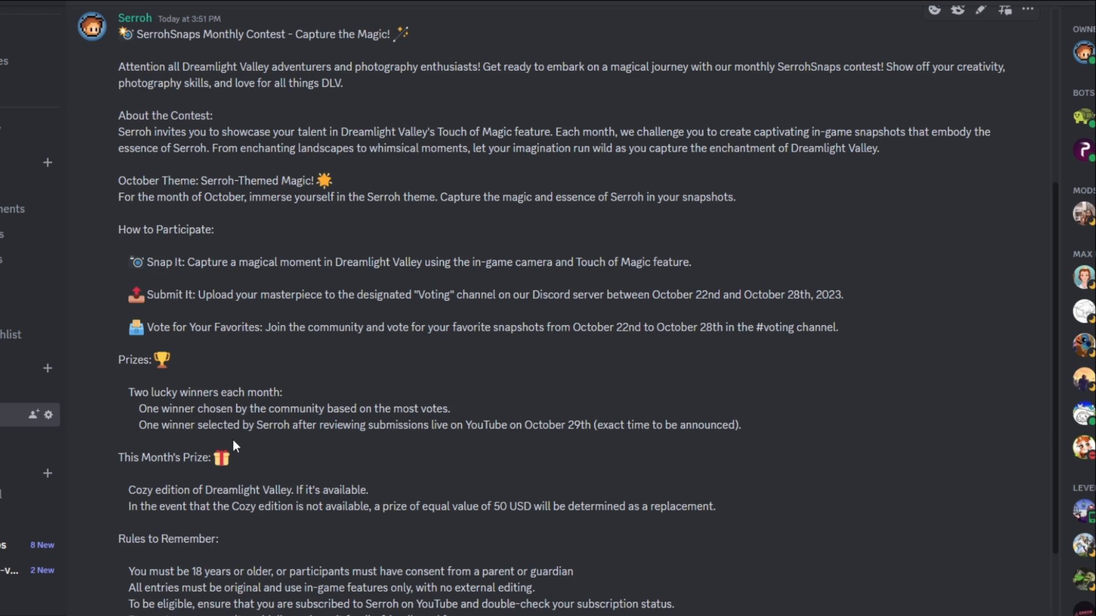
{"action": "mouse_move", "coordinate": [374, 448]}
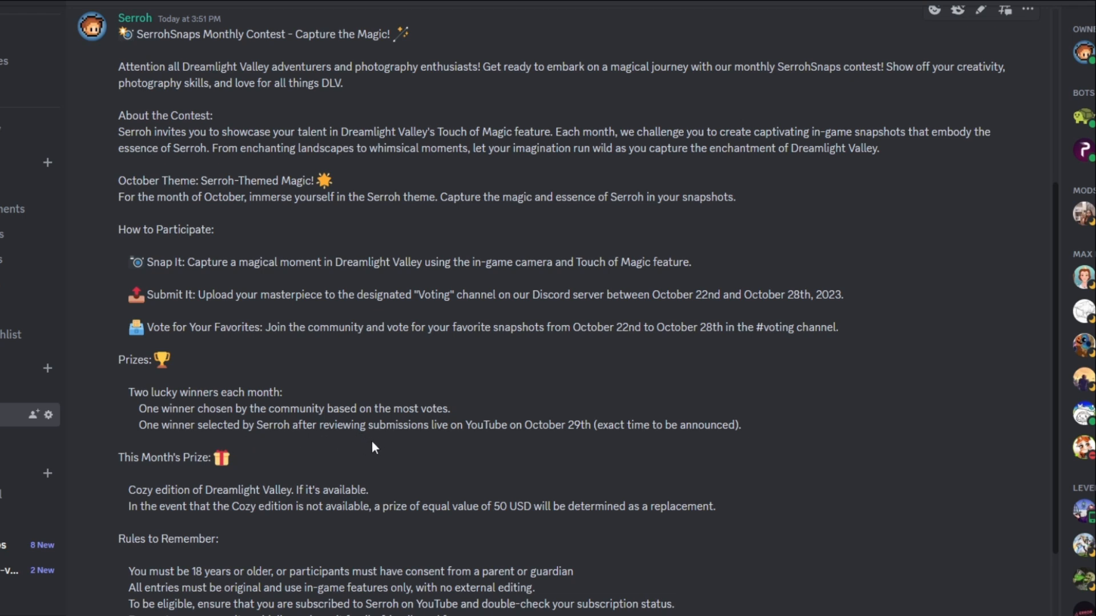
{"action": "mouse_move", "coordinate": [557, 450]}
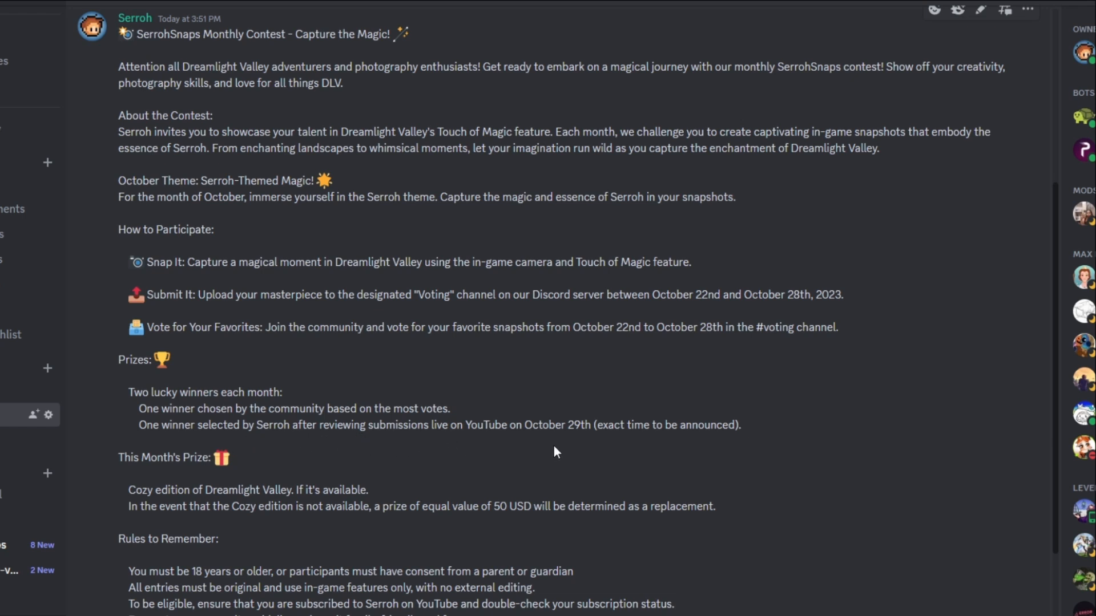
{"action": "mouse_move", "coordinate": [625, 443]}
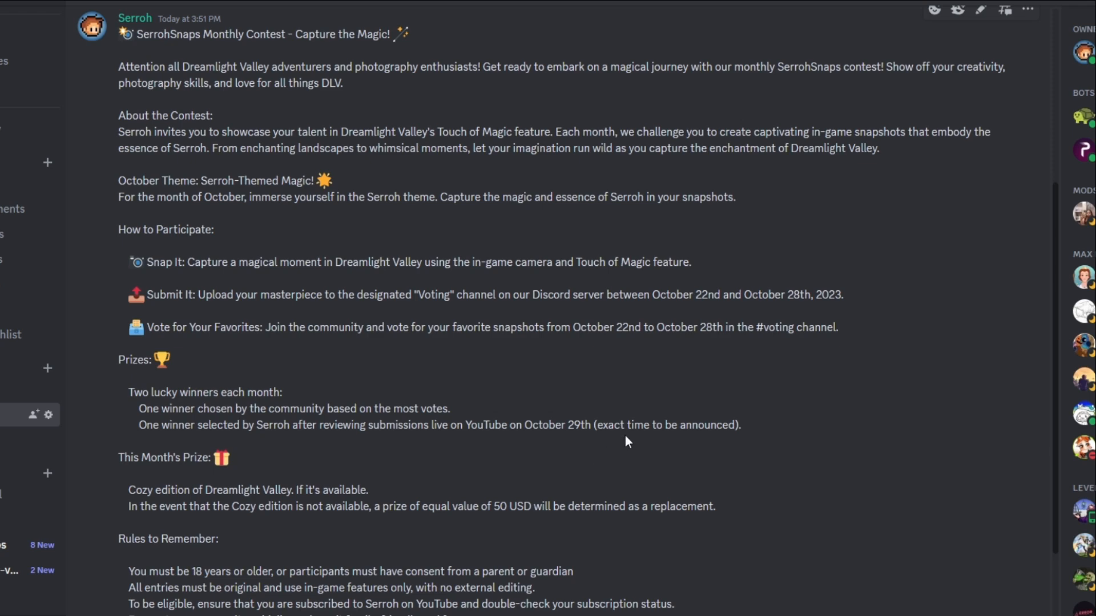
{"action": "scroll", "scroll_direction": "down", "scroll_amount": 3}
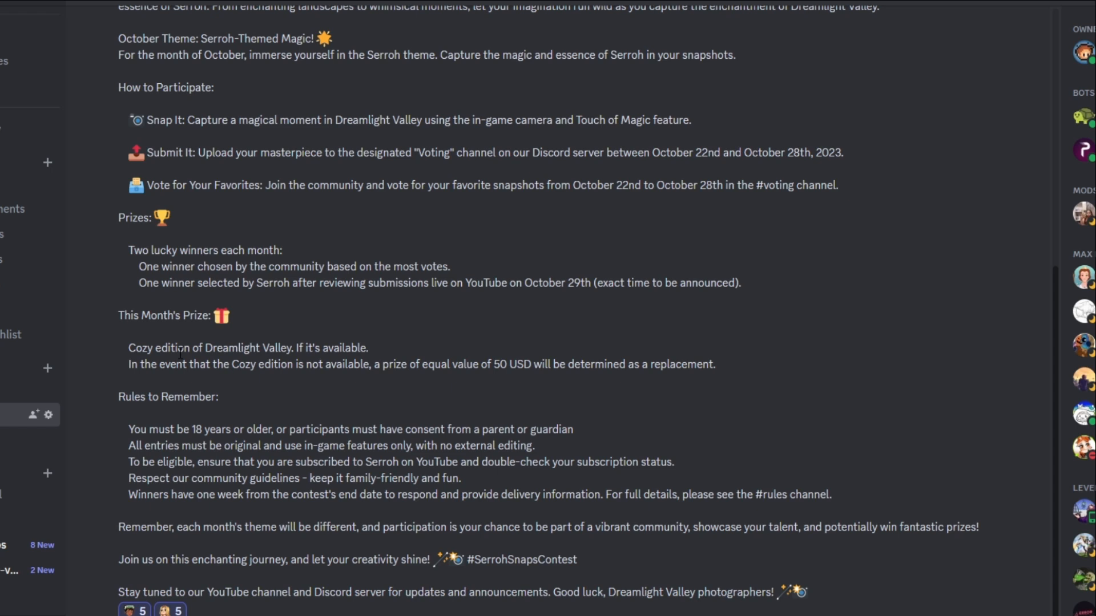
{"action": "mouse_move", "coordinate": [394, 360]}
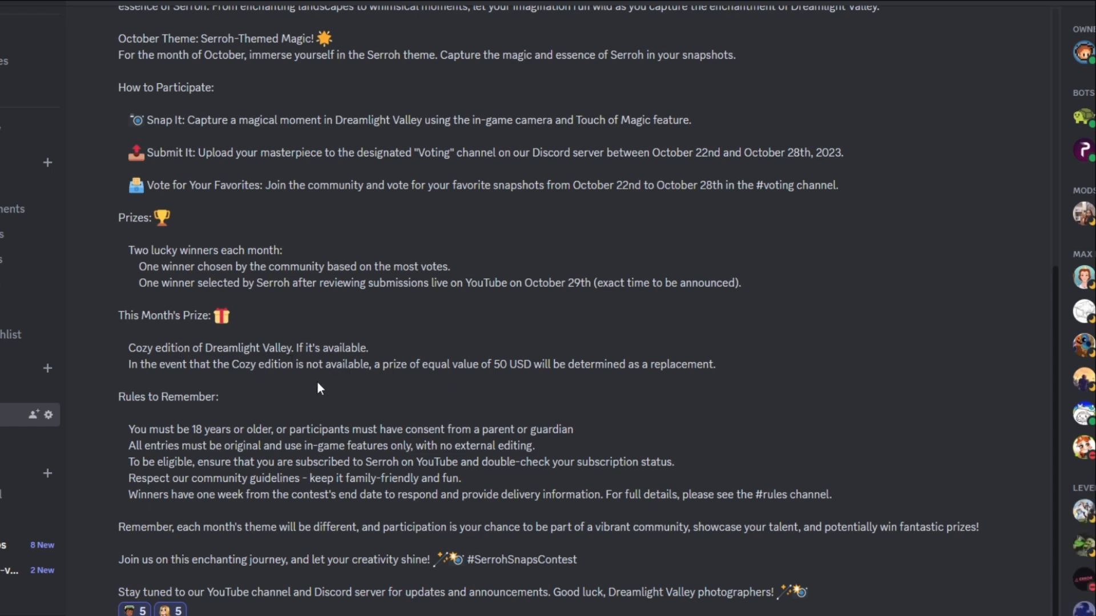
{"action": "mouse_move", "coordinate": [423, 381]}
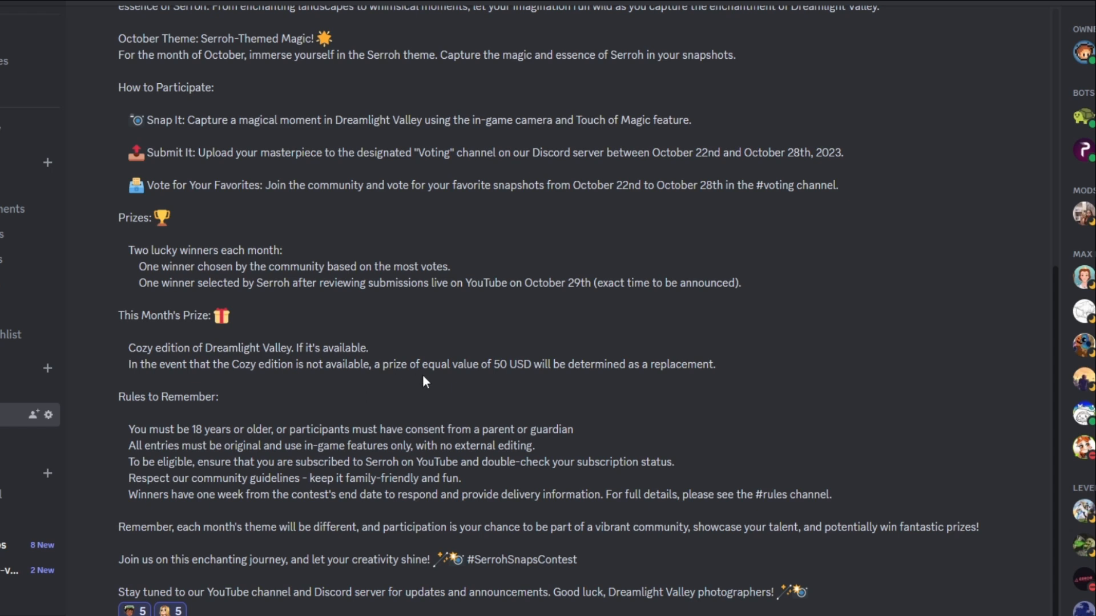
{"action": "mouse_move", "coordinate": [554, 393]}
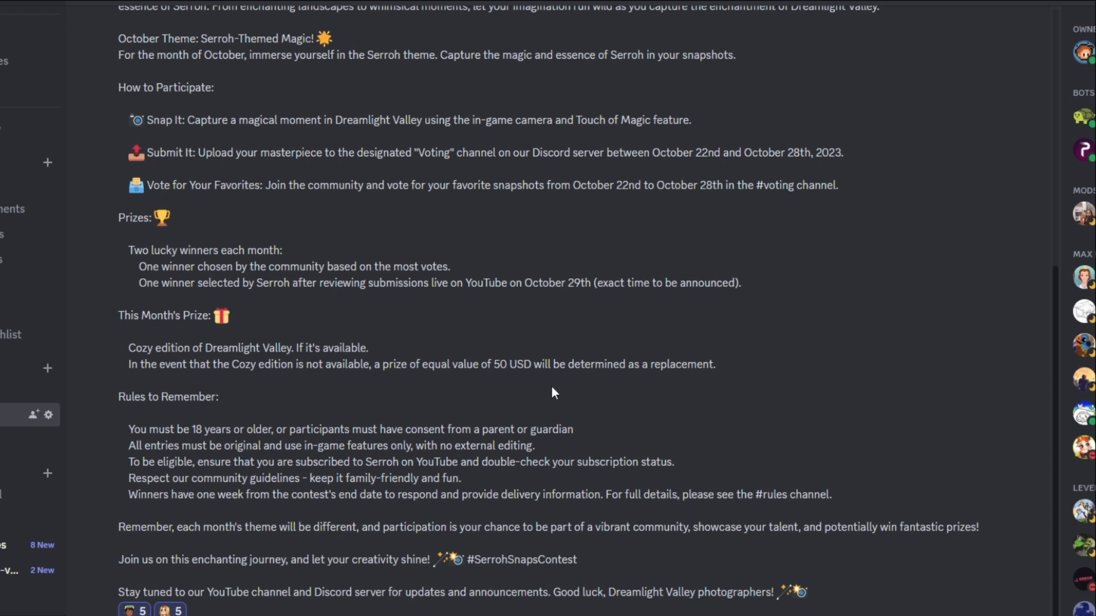
{"action": "mouse_move", "coordinate": [722, 378]}
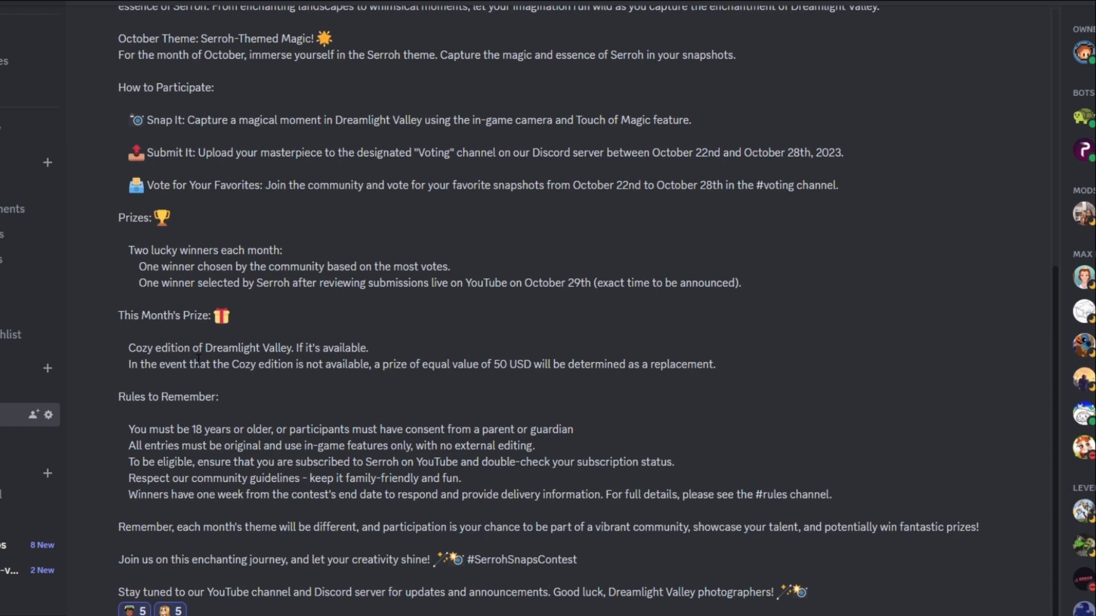
{"action": "mouse_move", "coordinate": [240, 410]}
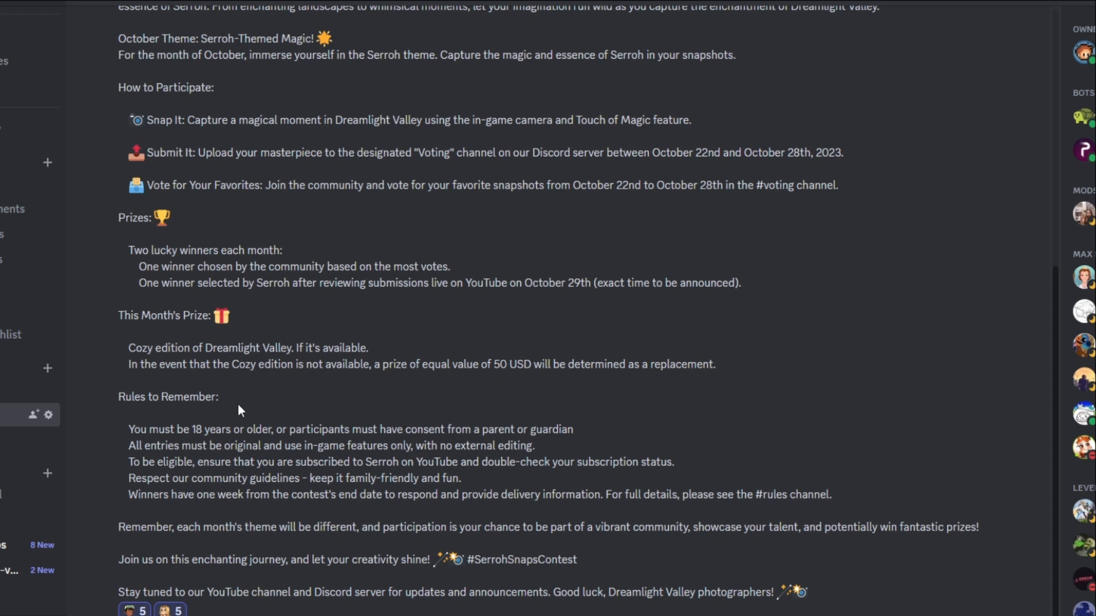
{"action": "mouse_move", "coordinate": [308, 418]}
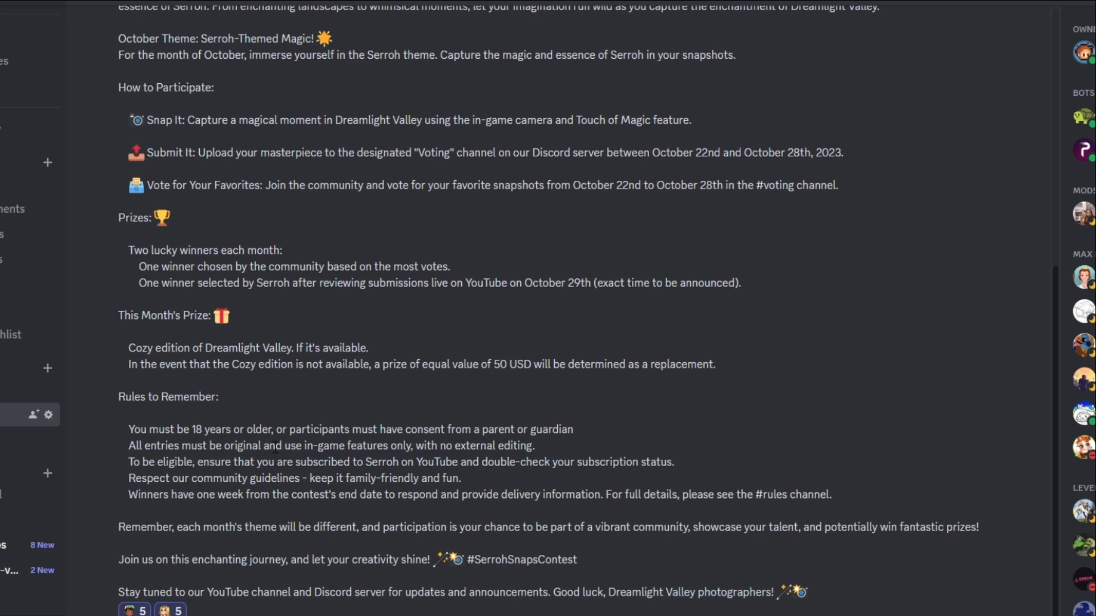
{"action": "mouse_move", "coordinate": [542, 420]}
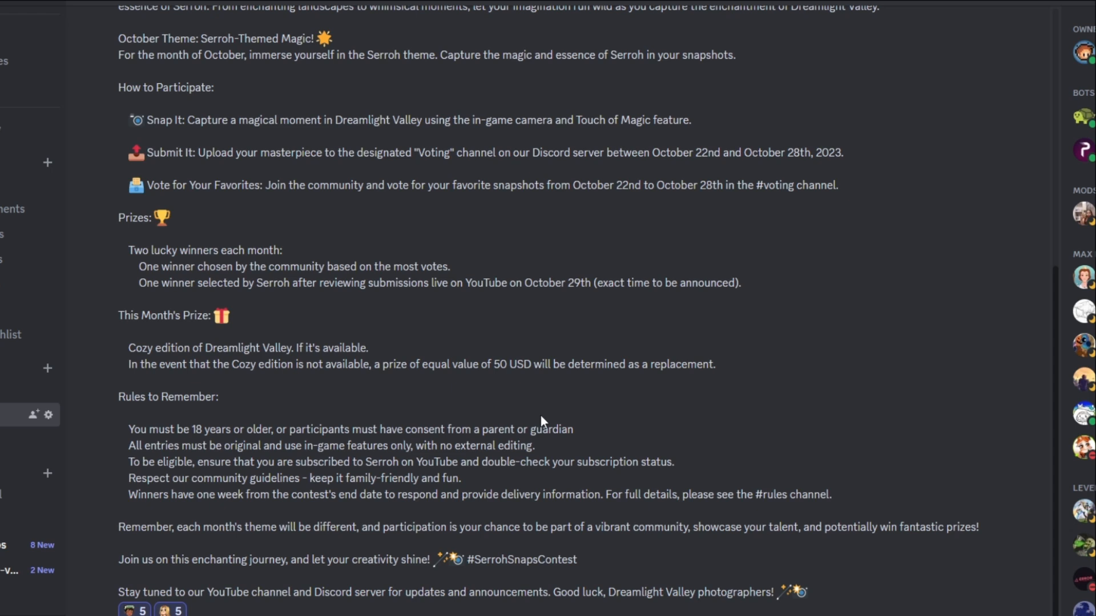
{"action": "mouse_move", "coordinate": [573, 404]}
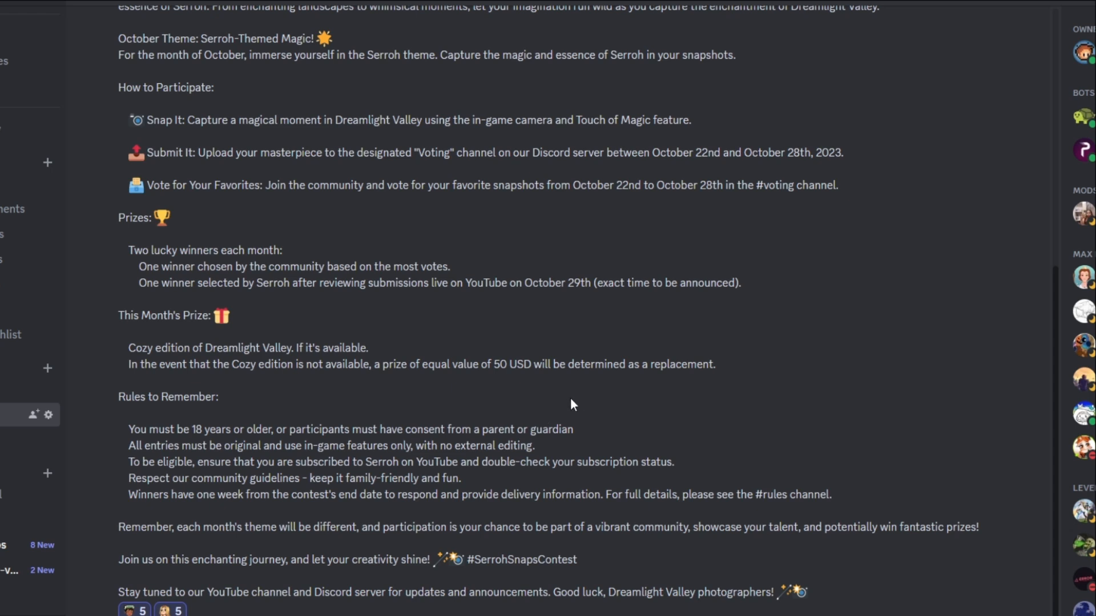
{"action": "mouse_move", "coordinate": [548, 405]}
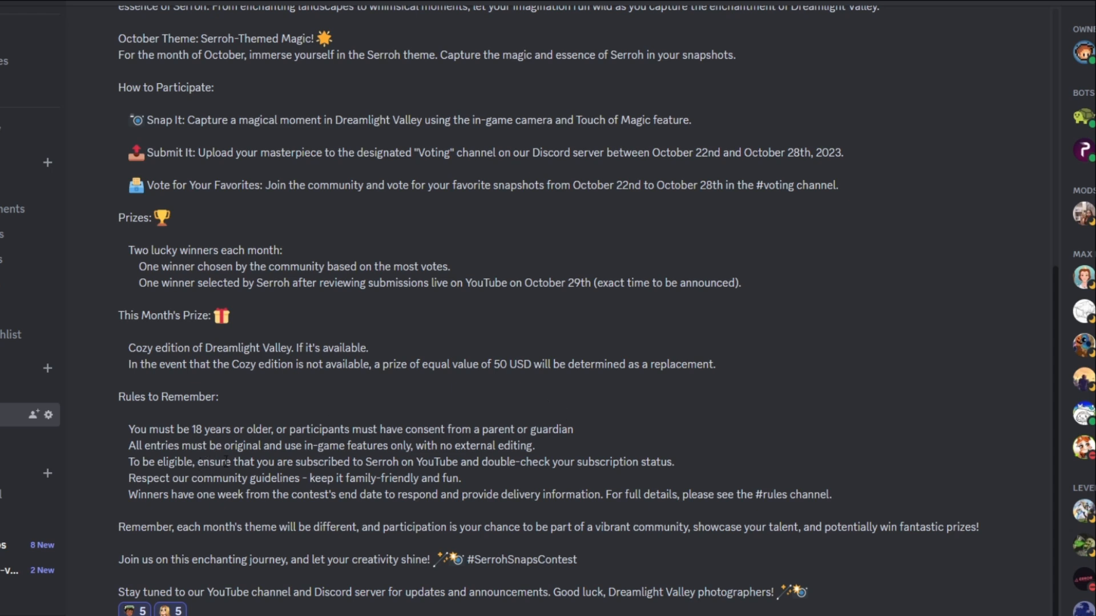
{"action": "mouse_move", "coordinate": [566, 456]}
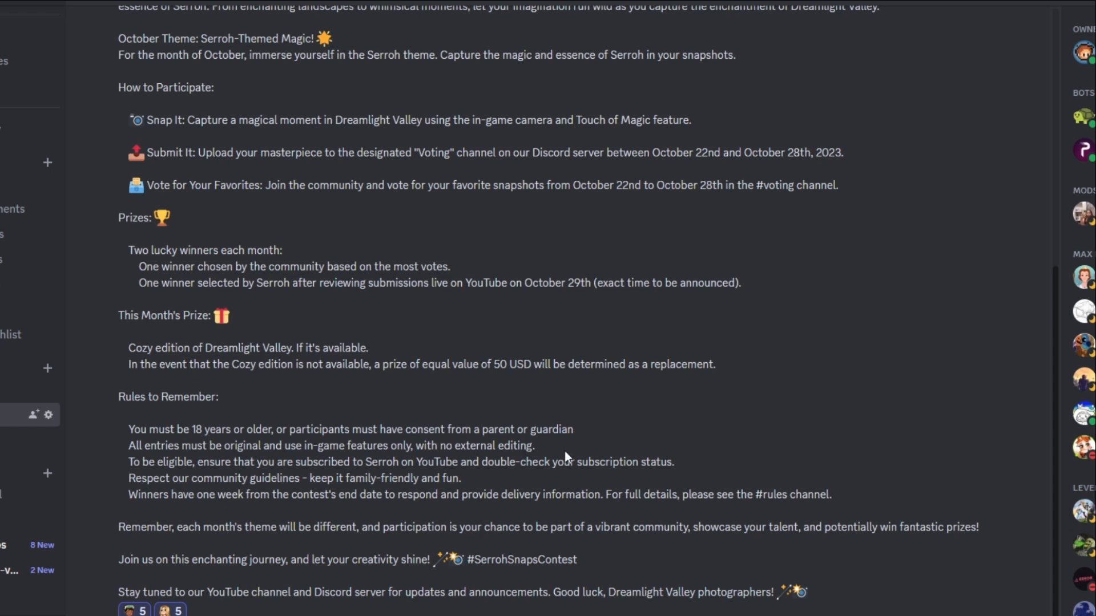
{"action": "mouse_move", "coordinate": [752, 394]}
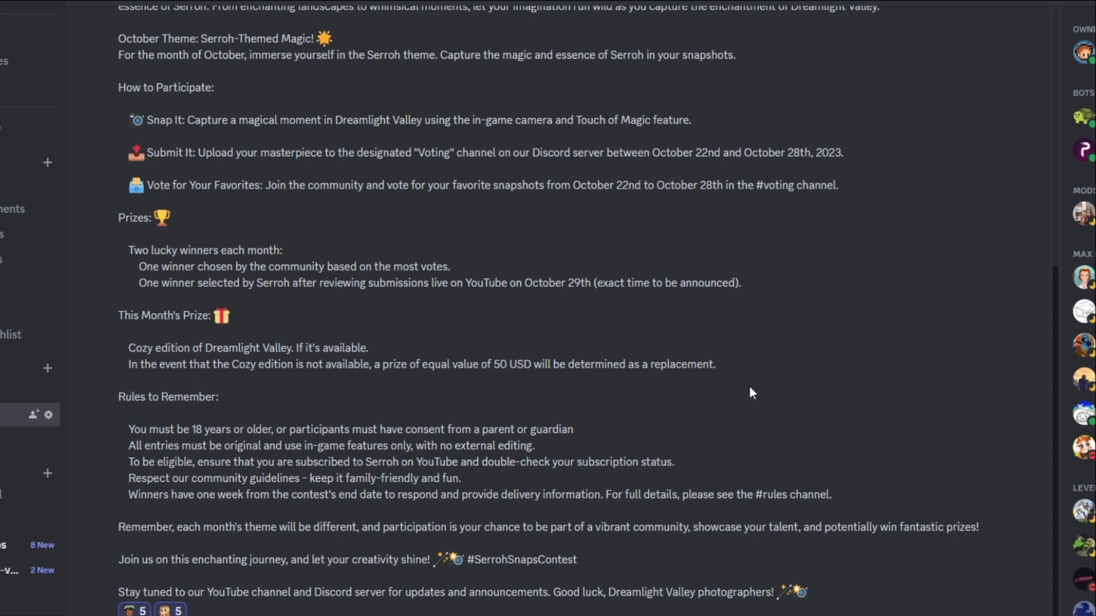
{"action": "mouse_move", "coordinate": [727, 386]}
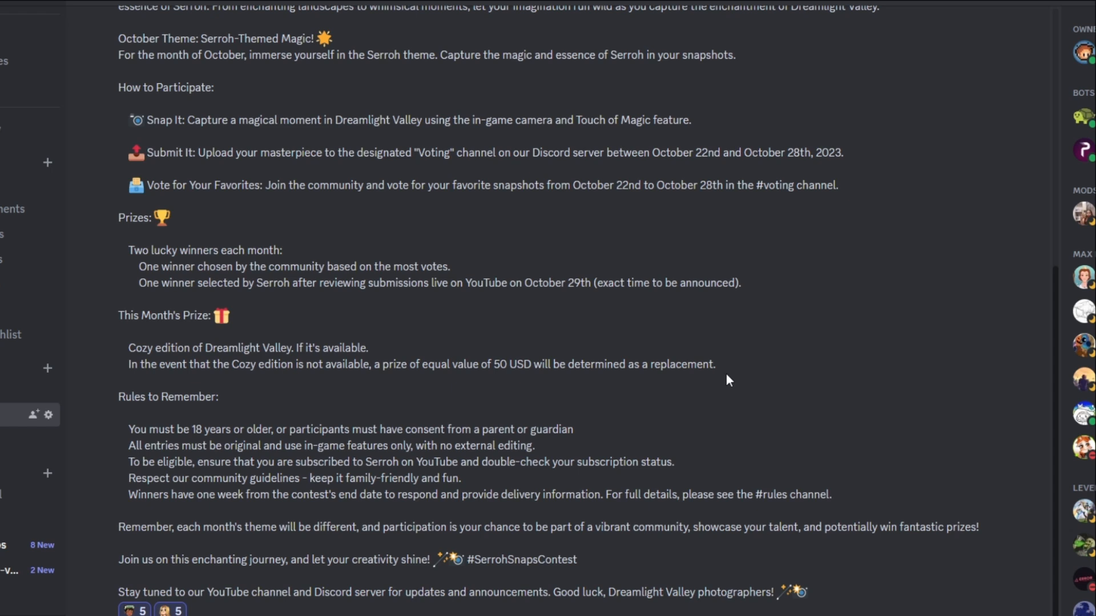
{"action": "mouse_move", "coordinate": [431, 514]}
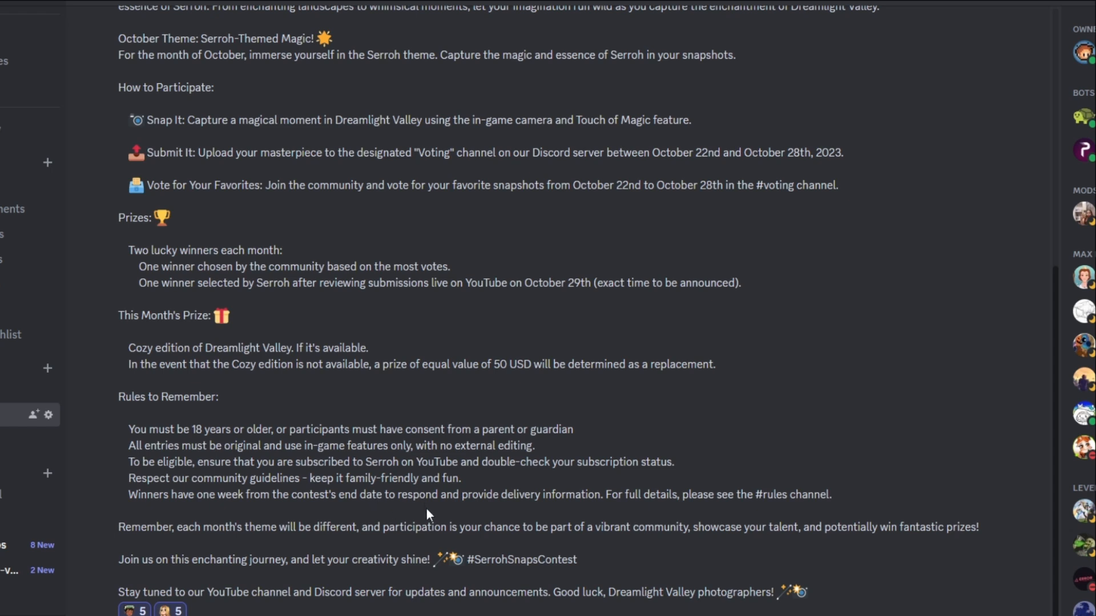
{"action": "mouse_move", "coordinate": [508, 514]}
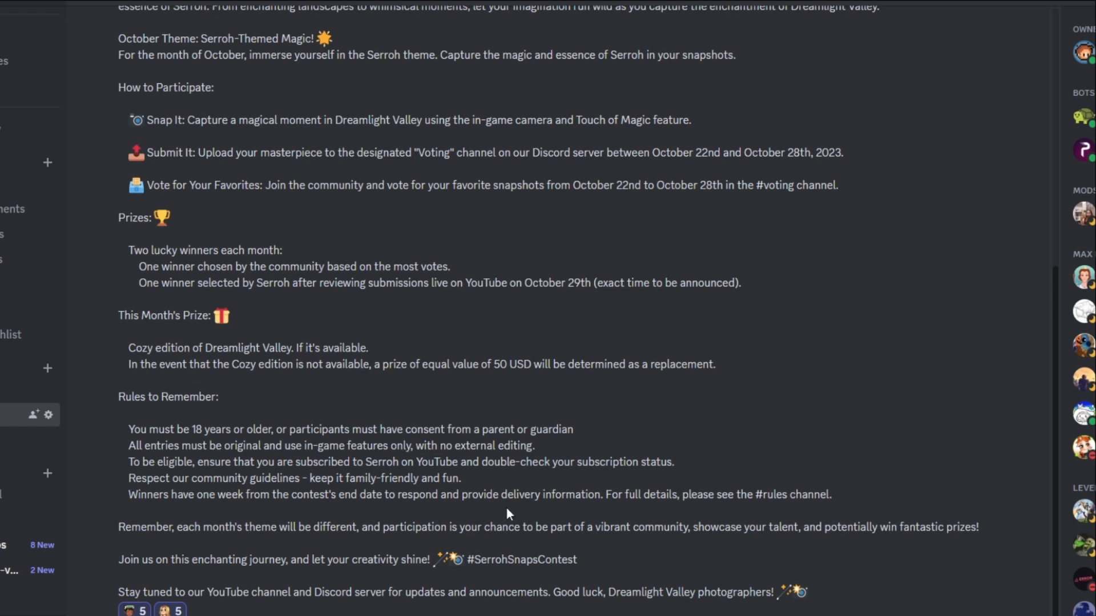
{"action": "mouse_move", "coordinate": [197, 516]}
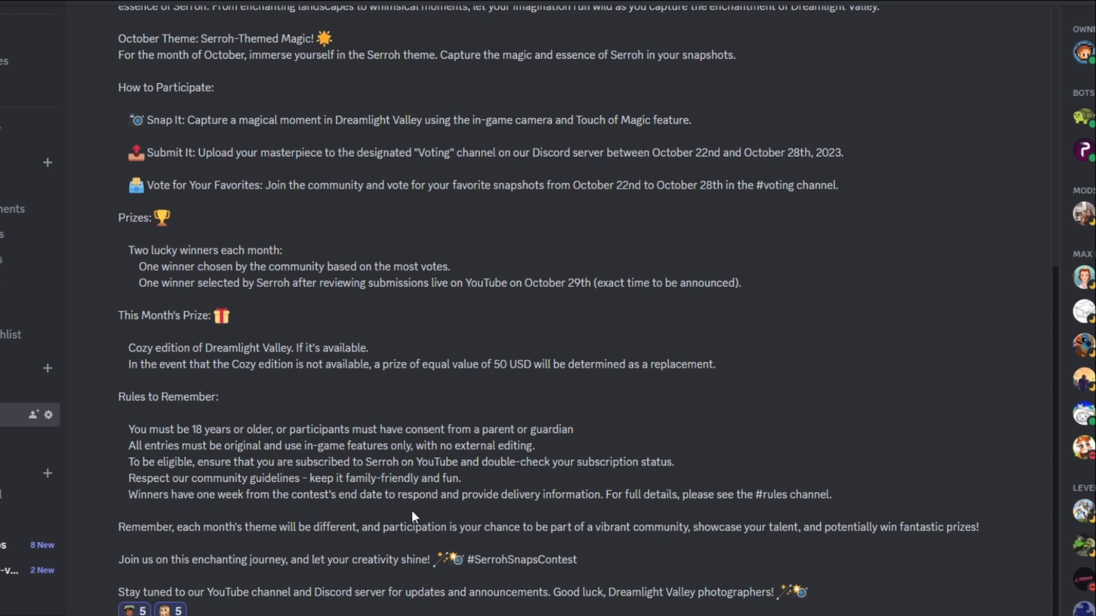
{"action": "mouse_move", "coordinate": [615, 537]}
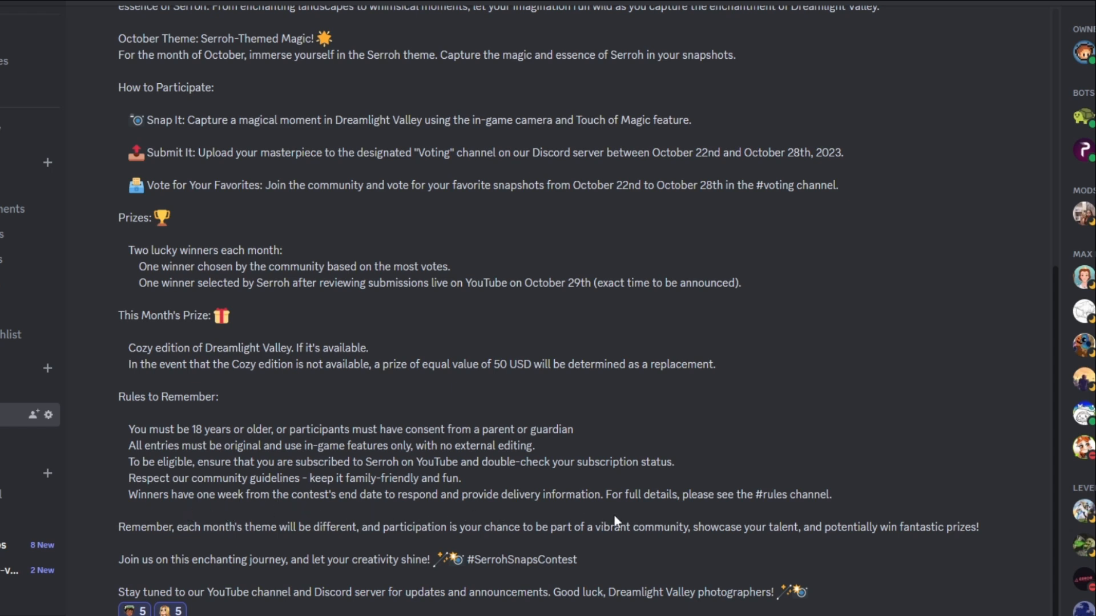
{"action": "mouse_move", "coordinate": [203, 511]}
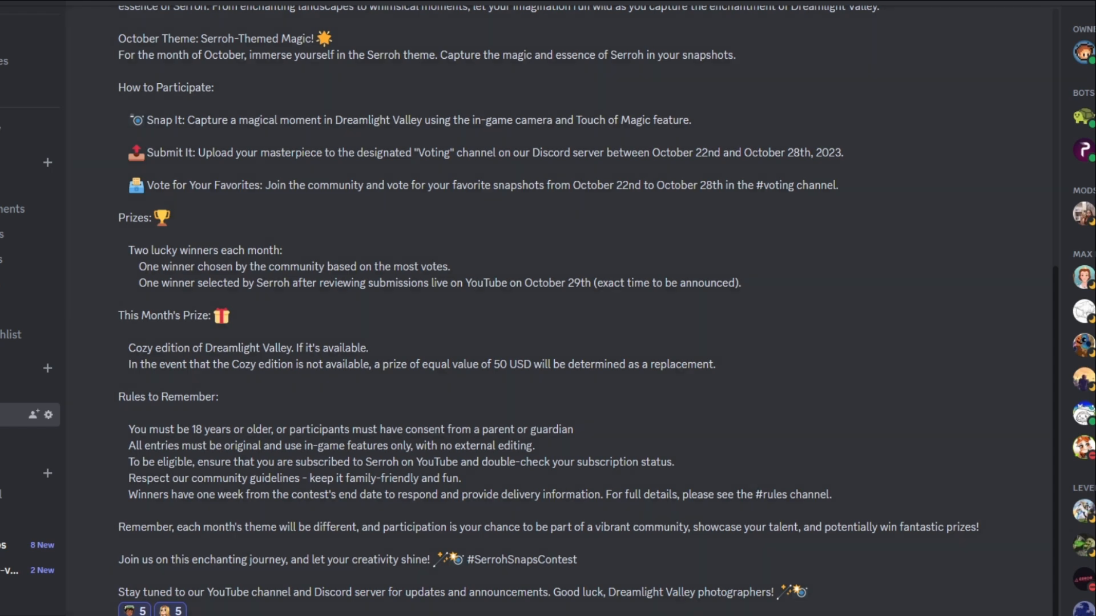
{"action": "mouse_move", "coordinate": [295, 406]}
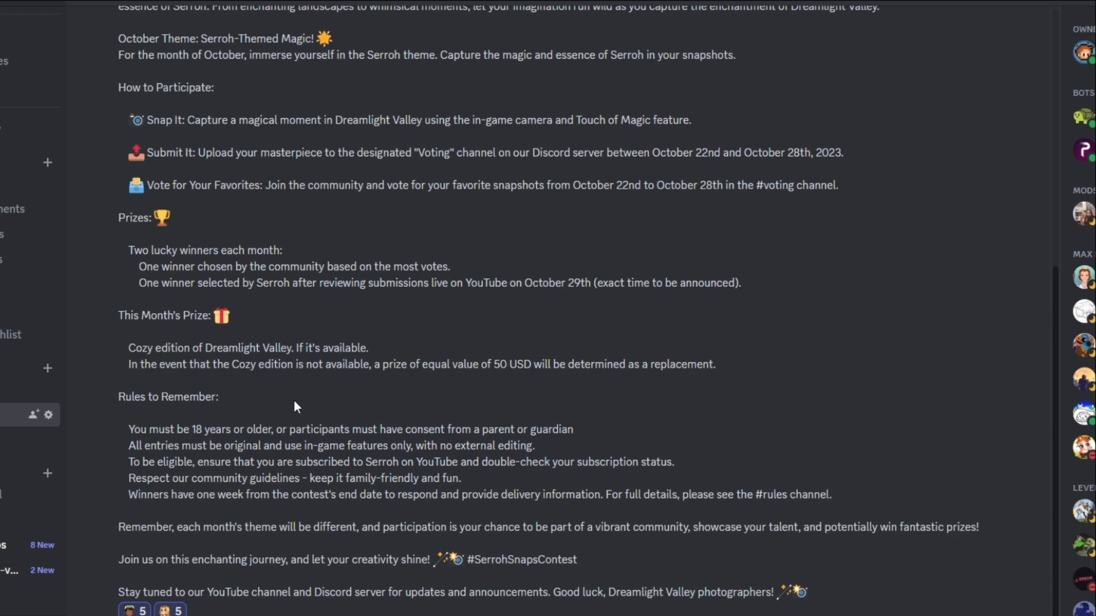
{"action": "mouse_move", "coordinate": [179, 539]}
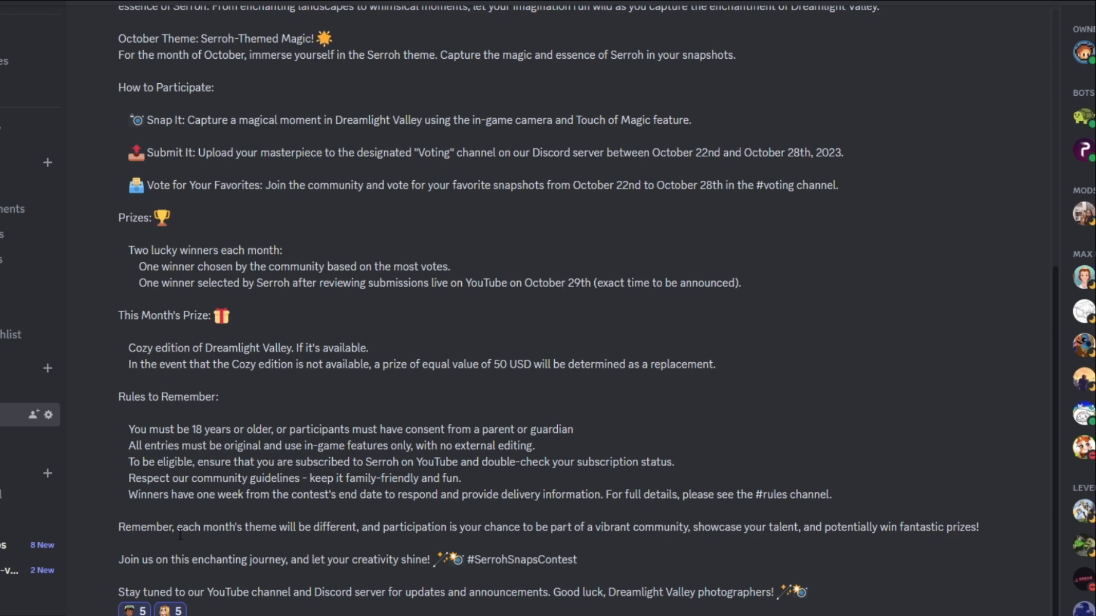
{"action": "mouse_move", "coordinate": [439, 549]}
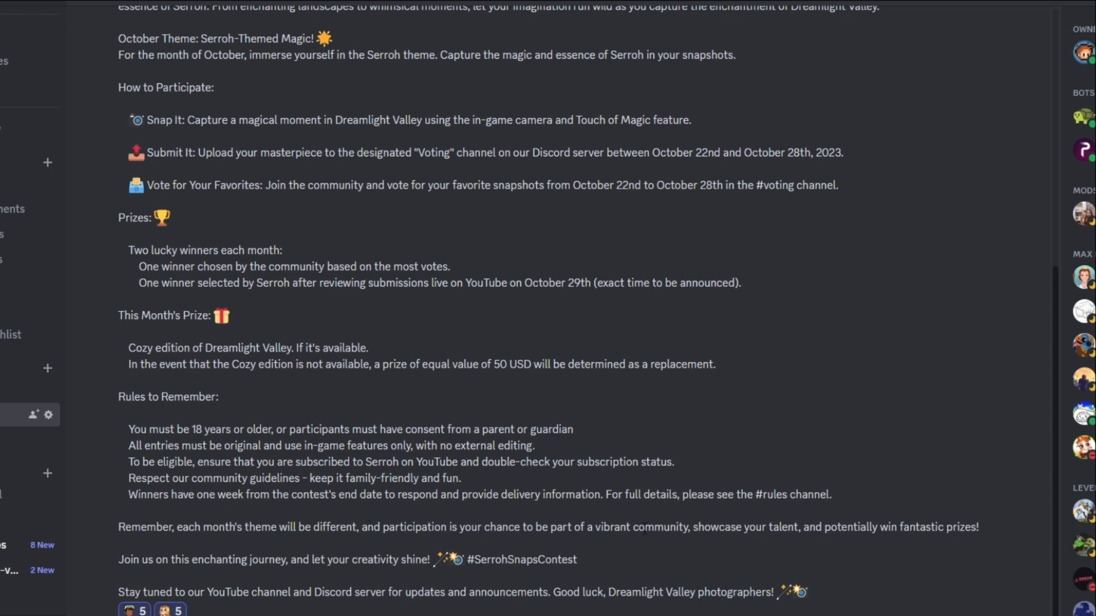
{"action": "mouse_move", "coordinate": [572, 553]}
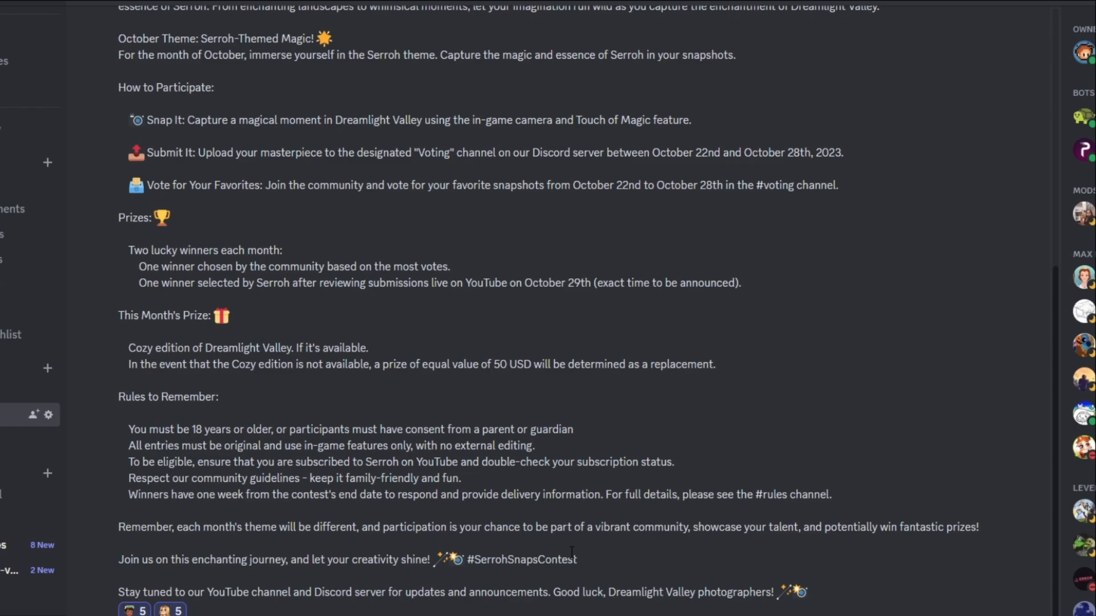
{"action": "left_click", "coordinate": [62, 415]}
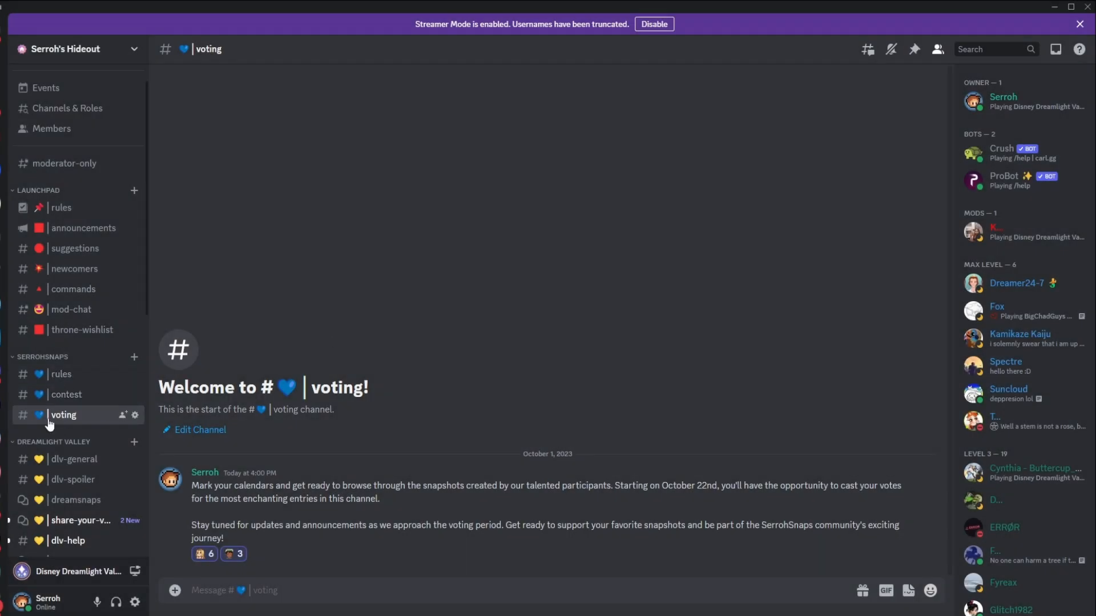
{"action": "mouse_move", "coordinate": [543, 459]}
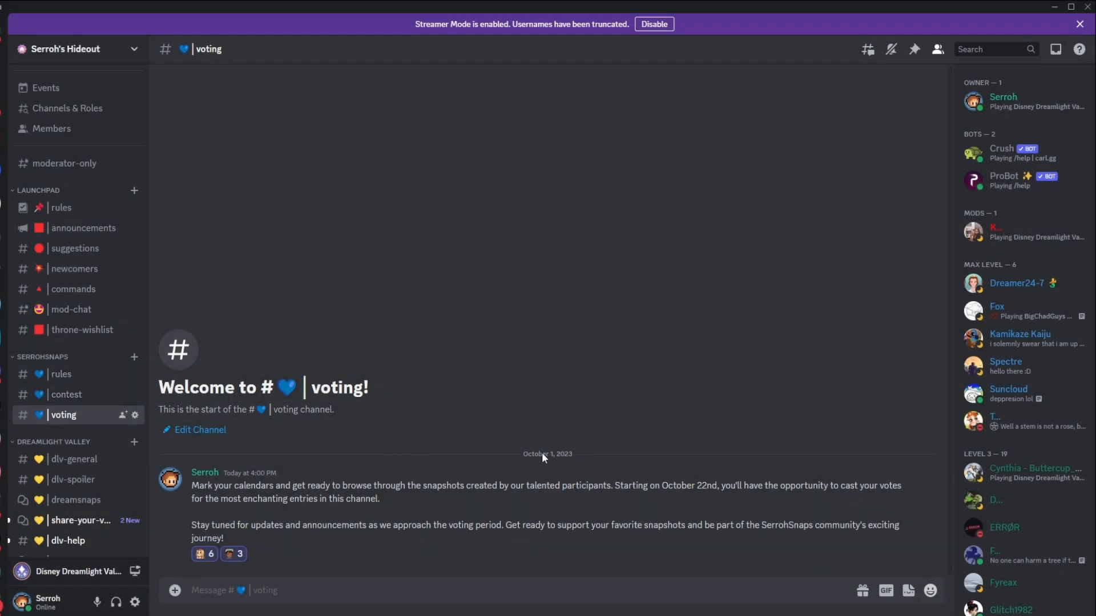
{"action": "mouse_move", "coordinate": [97, 491]}
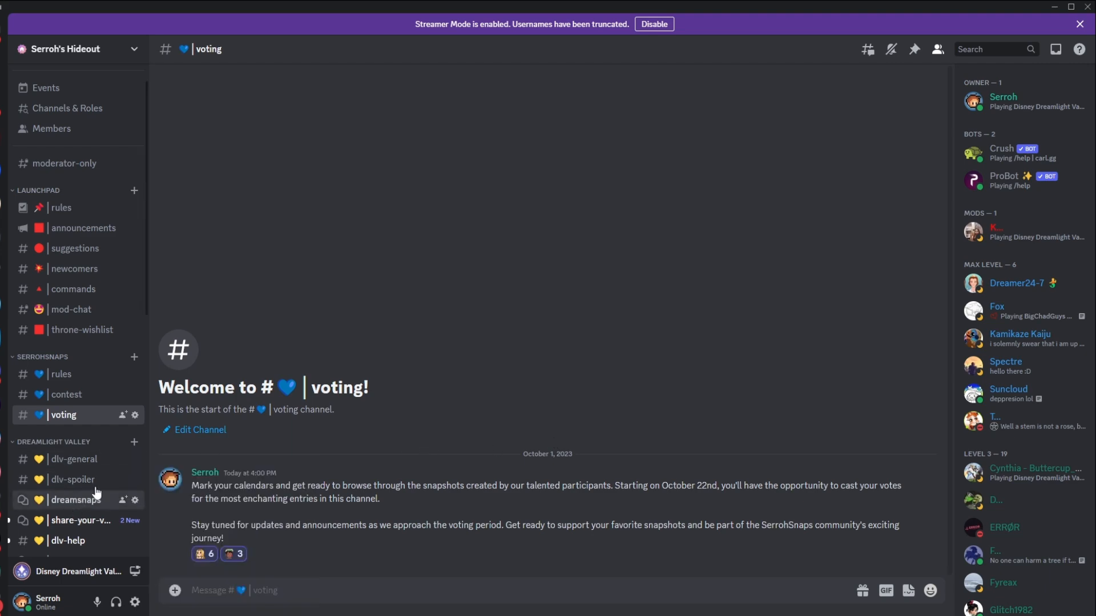
Step: Browse the dreamsnaps forum gallery of fall-themed Dreamlight Valley snapshot posts
{"action": "left_click", "coordinate": [75, 500]}
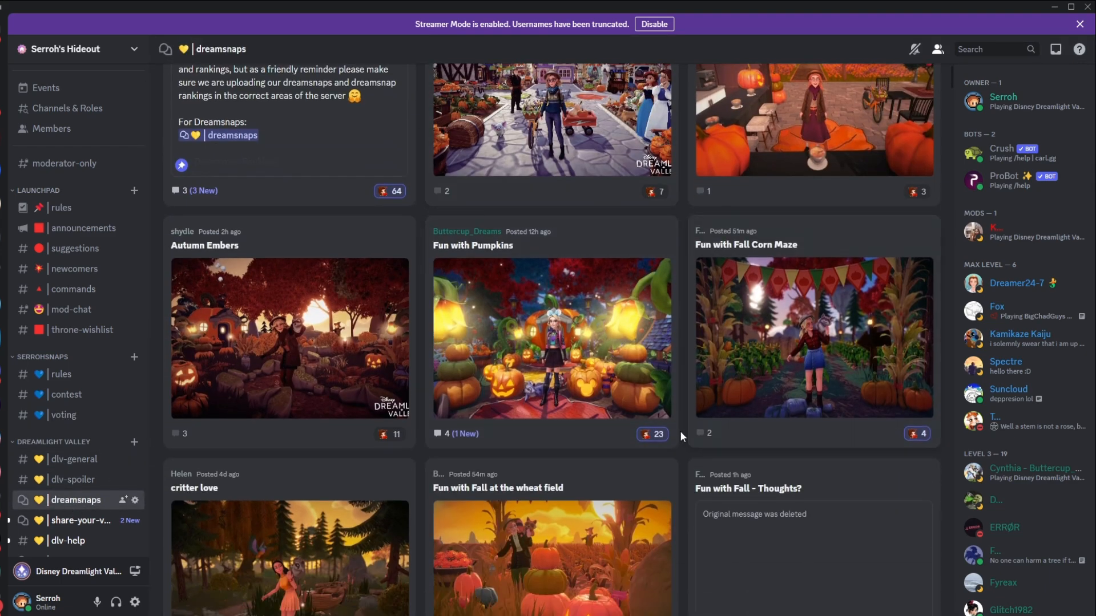
{"action": "scroll", "scroll_direction": "down", "scroll_amount": 3}
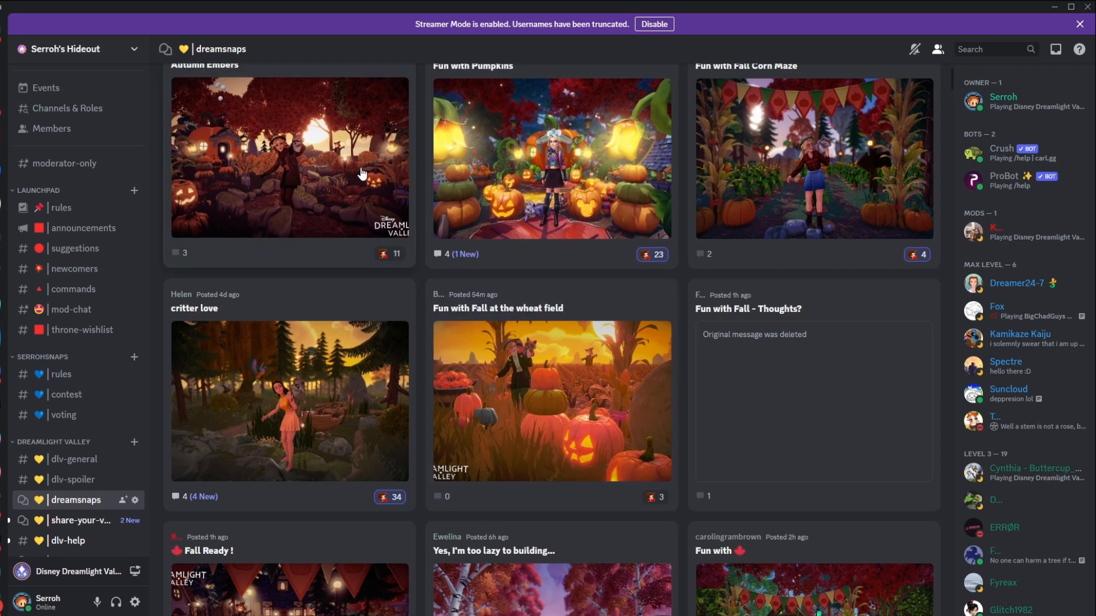
{"action": "scroll", "scroll_direction": "down", "scroll_amount": 3}
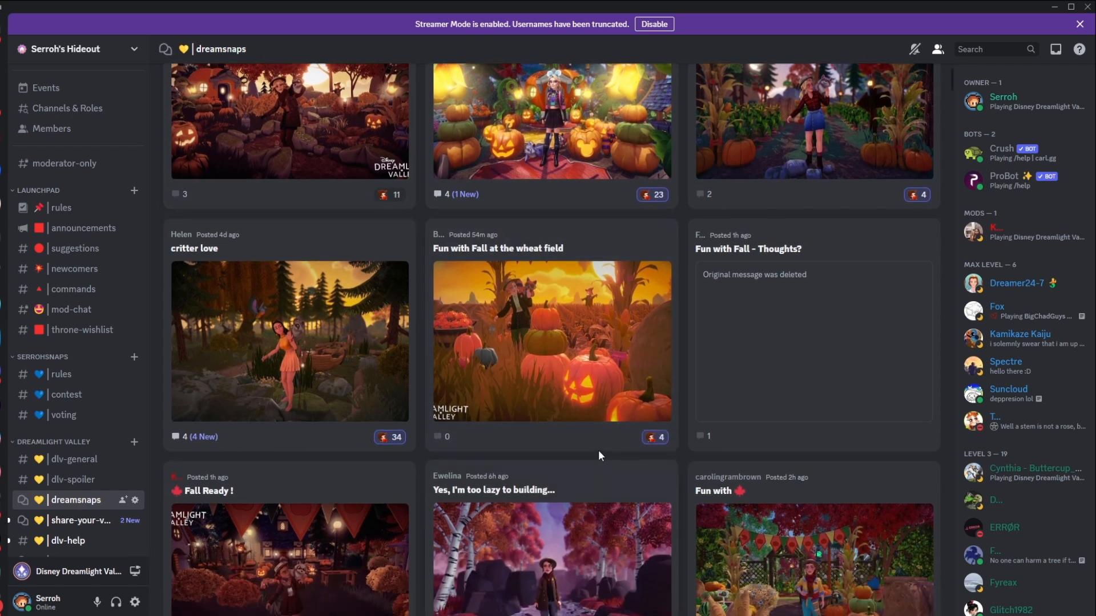
{"action": "scroll", "scroll_direction": "down", "scroll_amount": 3}
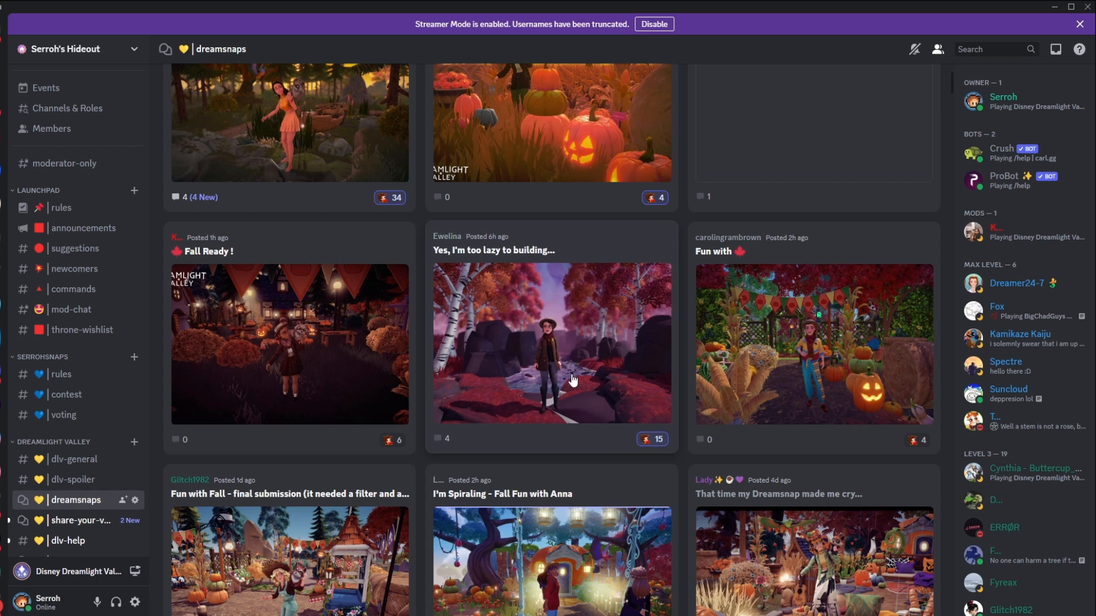
{"action": "mouse_move", "coordinate": [662, 347]}
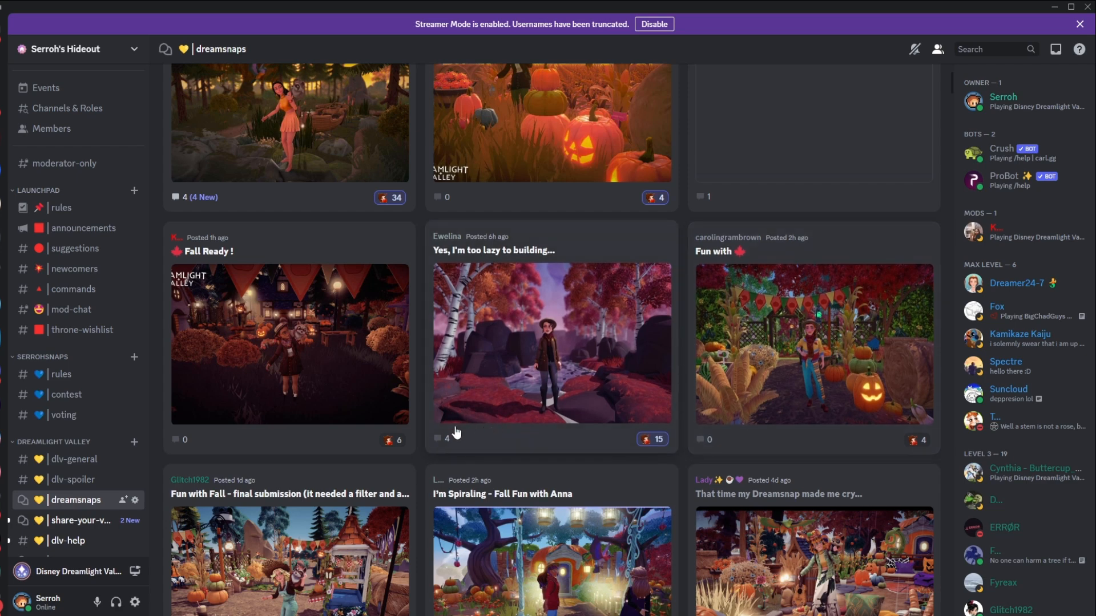
{"action": "scroll", "scroll_direction": "down", "scroll_amount": 3}
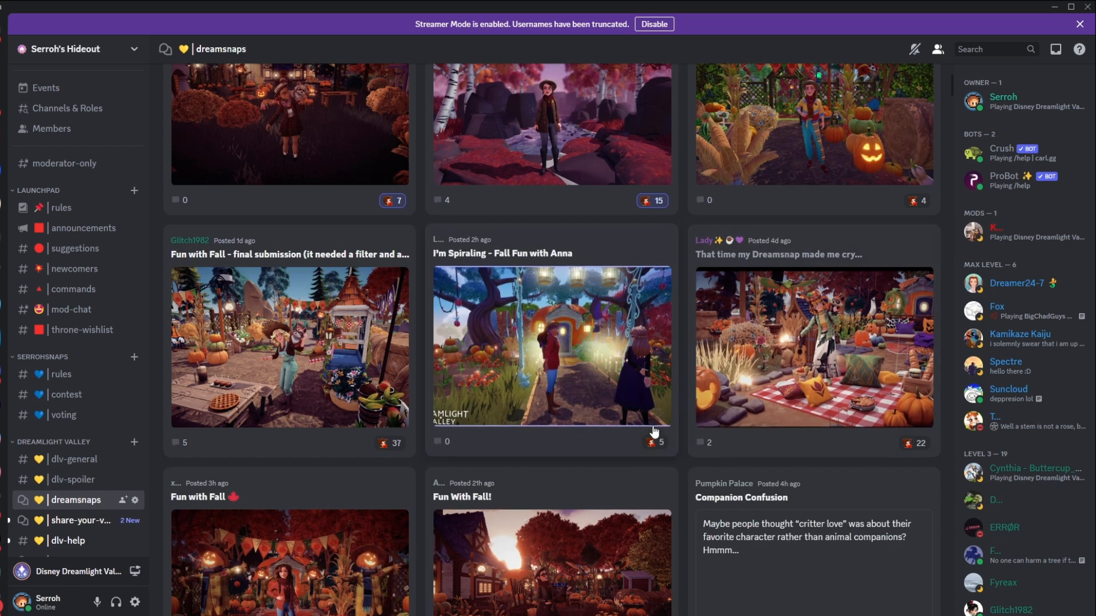
{"action": "scroll", "scroll_direction": "down", "scroll_amount": 3}
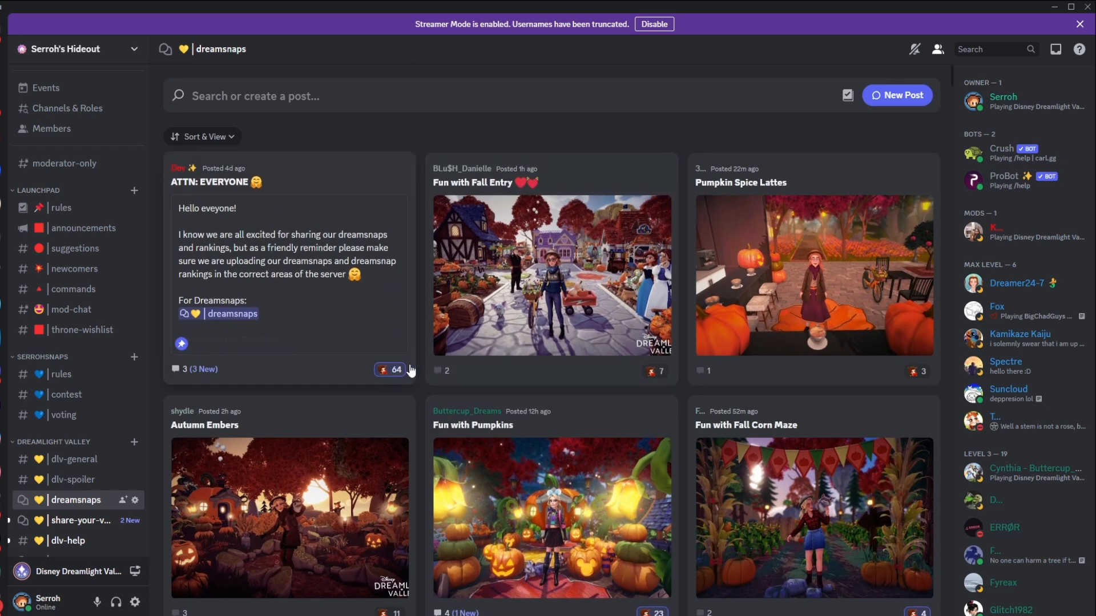
{"action": "scroll", "scroll_direction": "down", "scroll_amount": 3}
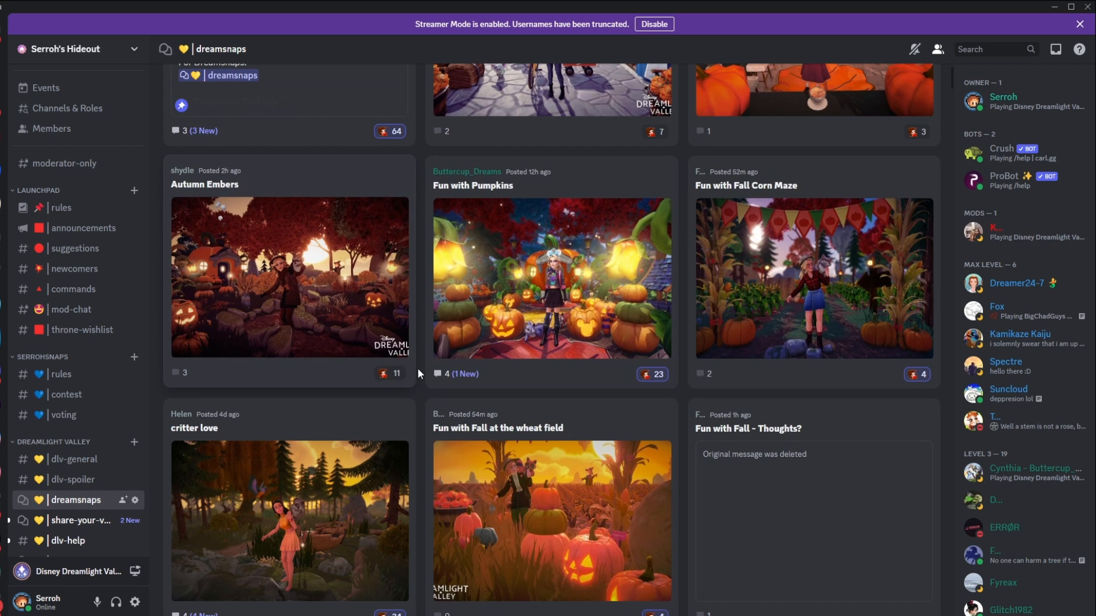
{"action": "mouse_move", "coordinate": [446, 353]}
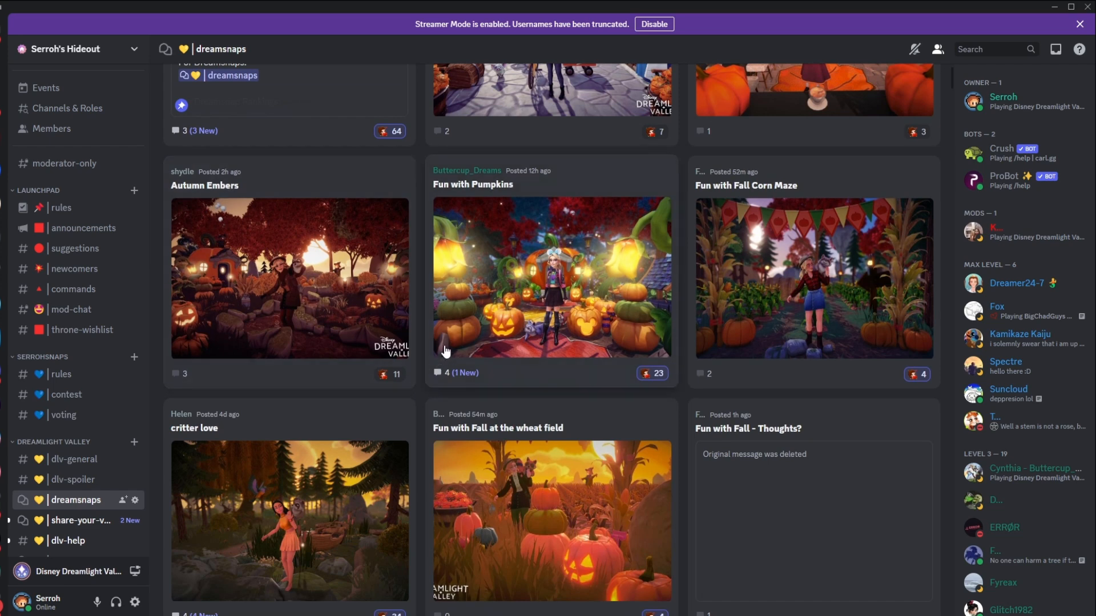
{"action": "mouse_move", "coordinate": [429, 363]}
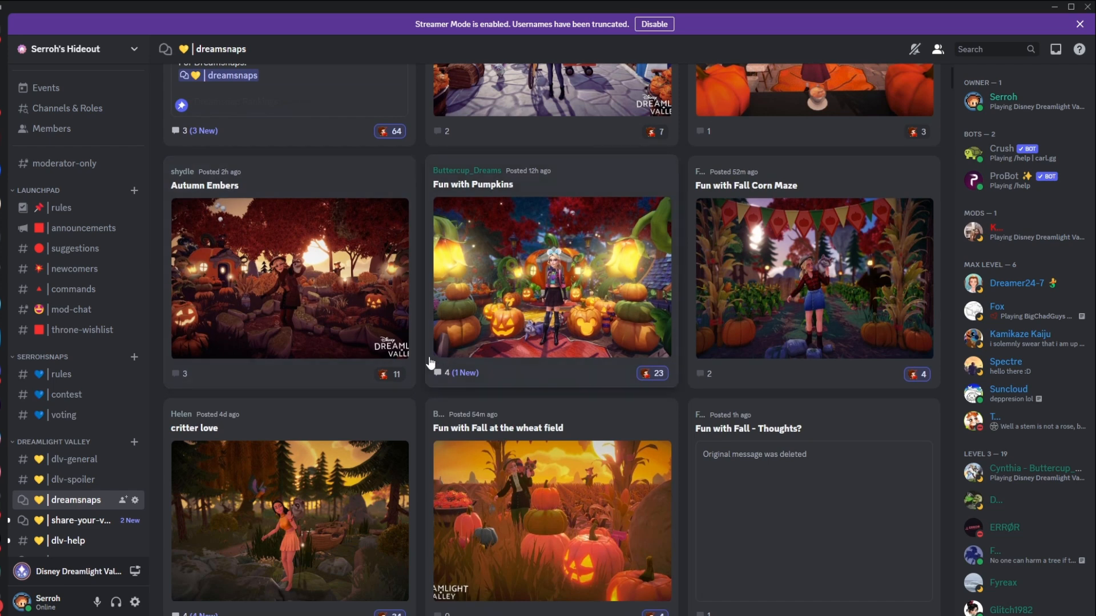
{"action": "scroll", "scroll_direction": "down", "scroll_amount": 3}
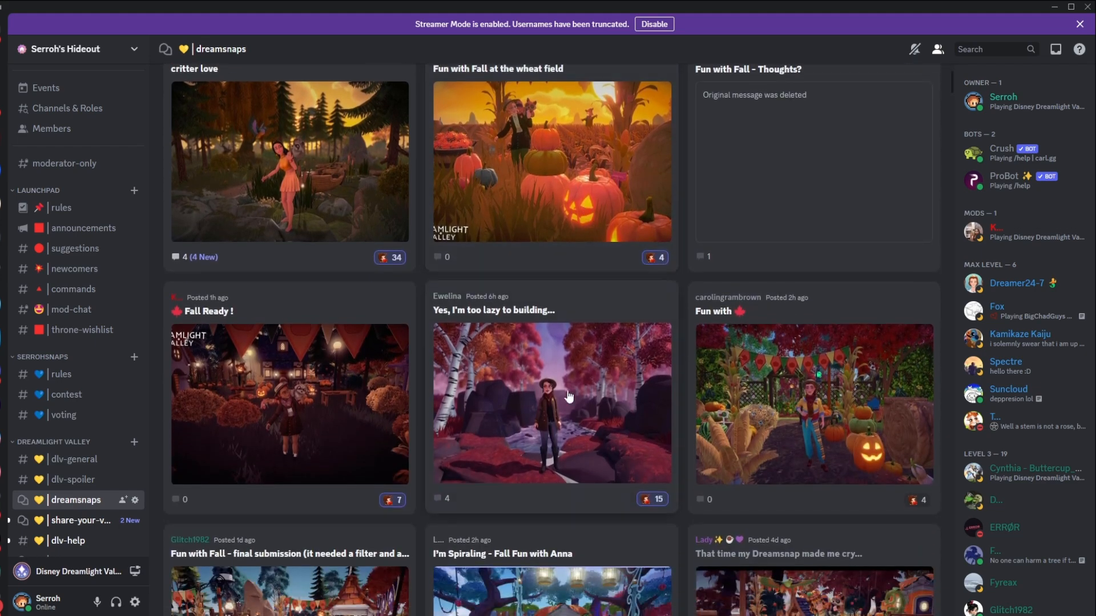
{"action": "scroll", "scroll_direction": "down", "scroll_amount": 3}
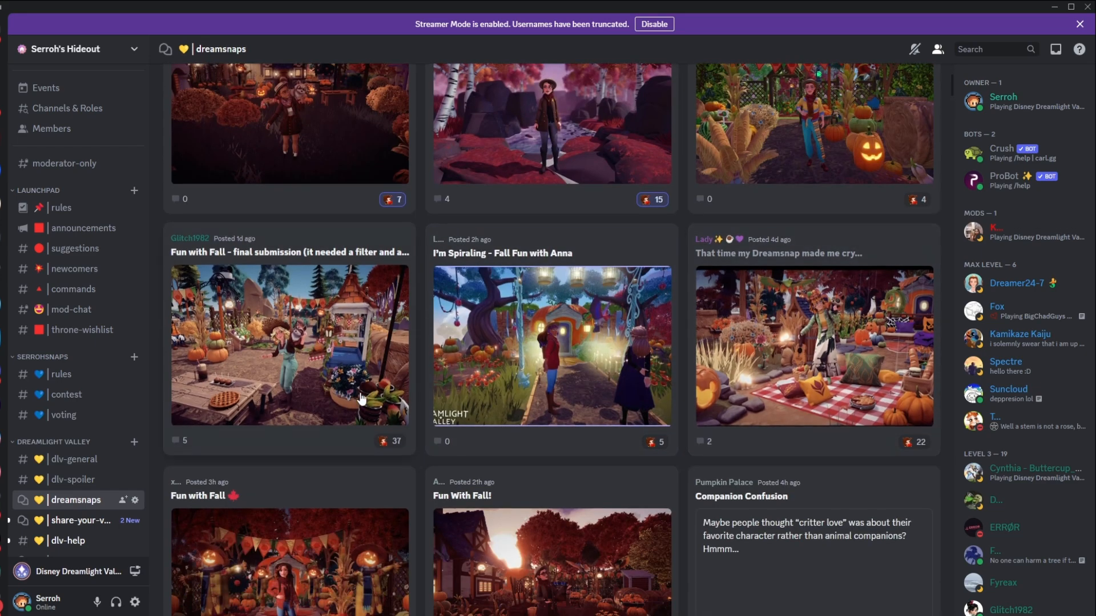
{"action": "scroll", "scroll_direction": "down", "scroll_amount": 3}
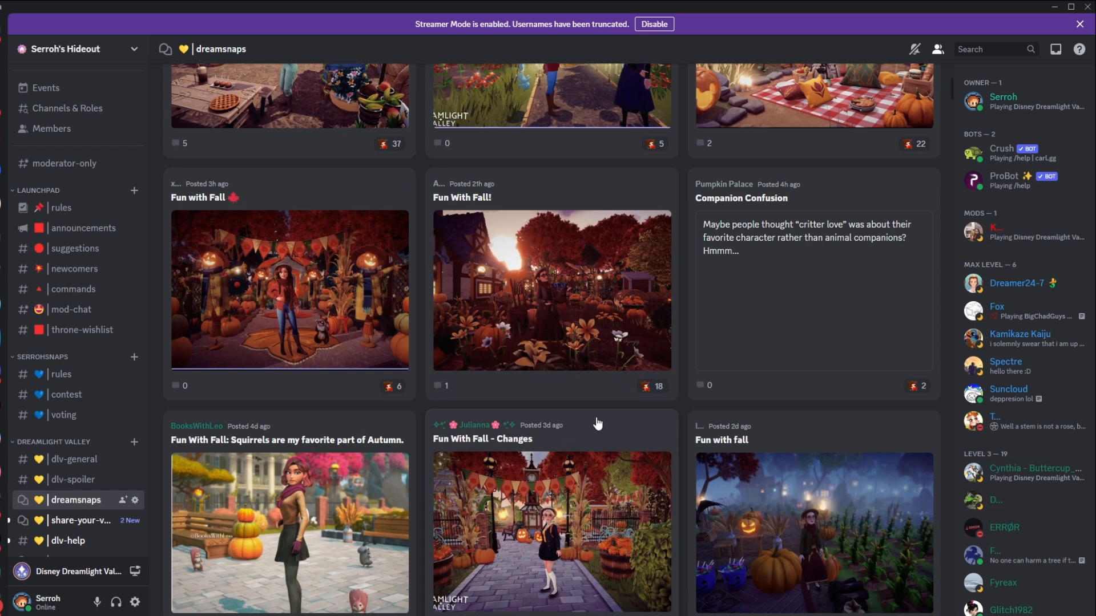
{"action": "mouse_move", "coordinate": [452, 444]}
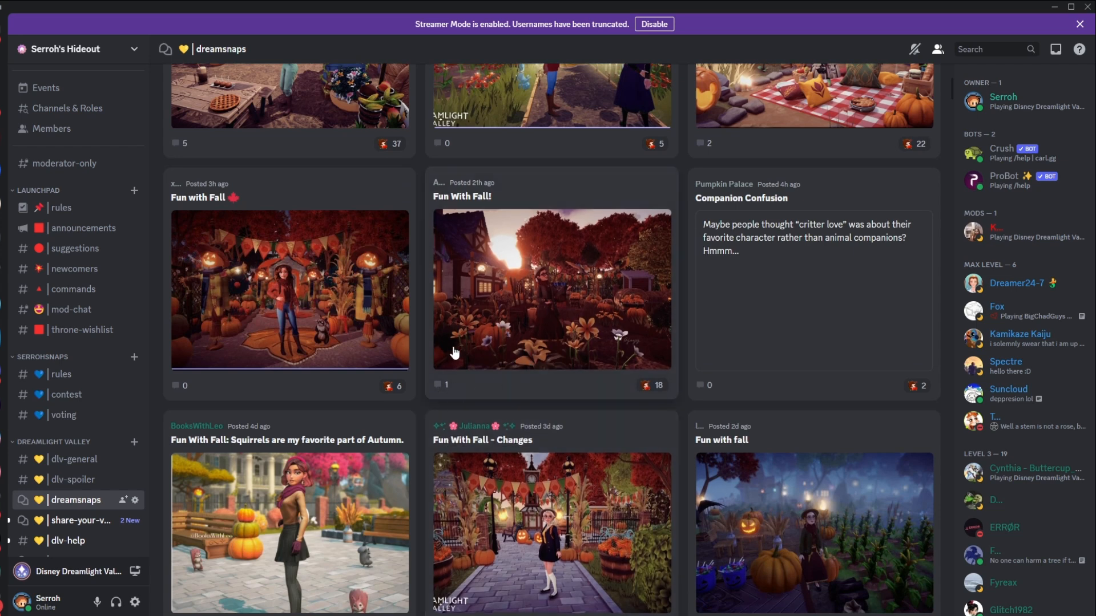
{"action": "scroll", "scroll_direction": "down", "scroll_amount": 3}
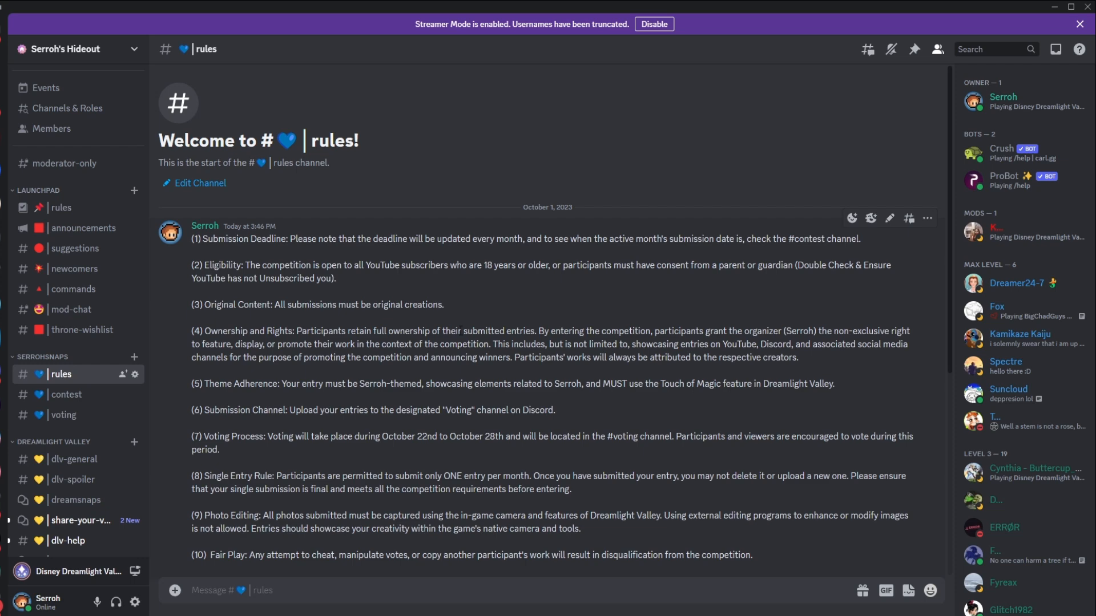
Step: Scroll the rules channel to reveal rules eleven and twelve on vote solicitation and voting for others
{"action": "scroll", "scroll_direction": "down", "scroll_amount": 3}
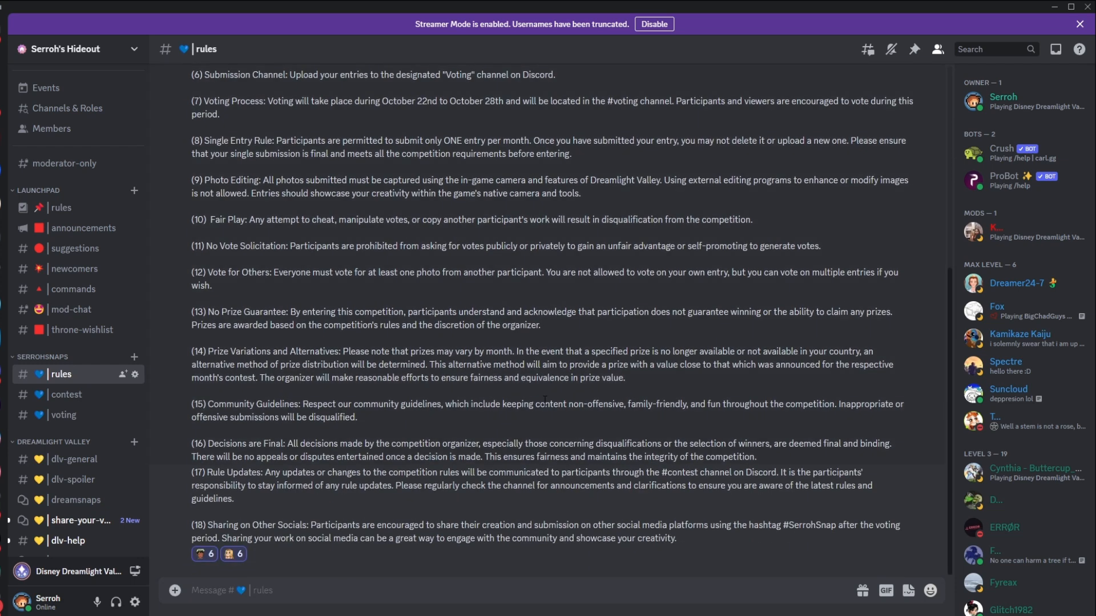
{"action": "scroll", "scroll_direction": "up", "scroll_amount": 3}
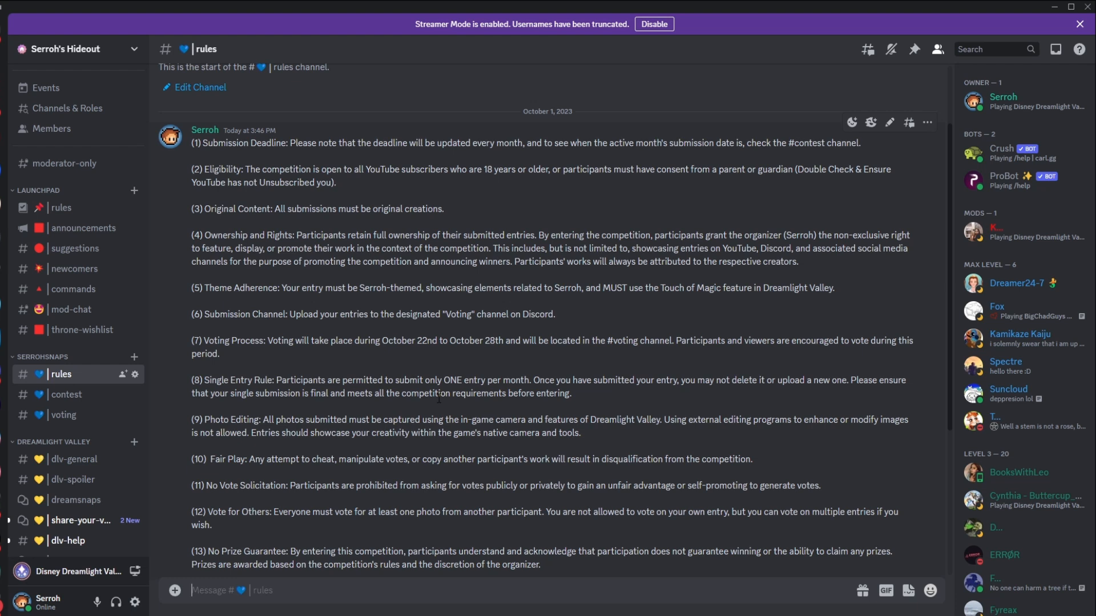
{"action": "mouse_move", "coordinate": [474, 333]}
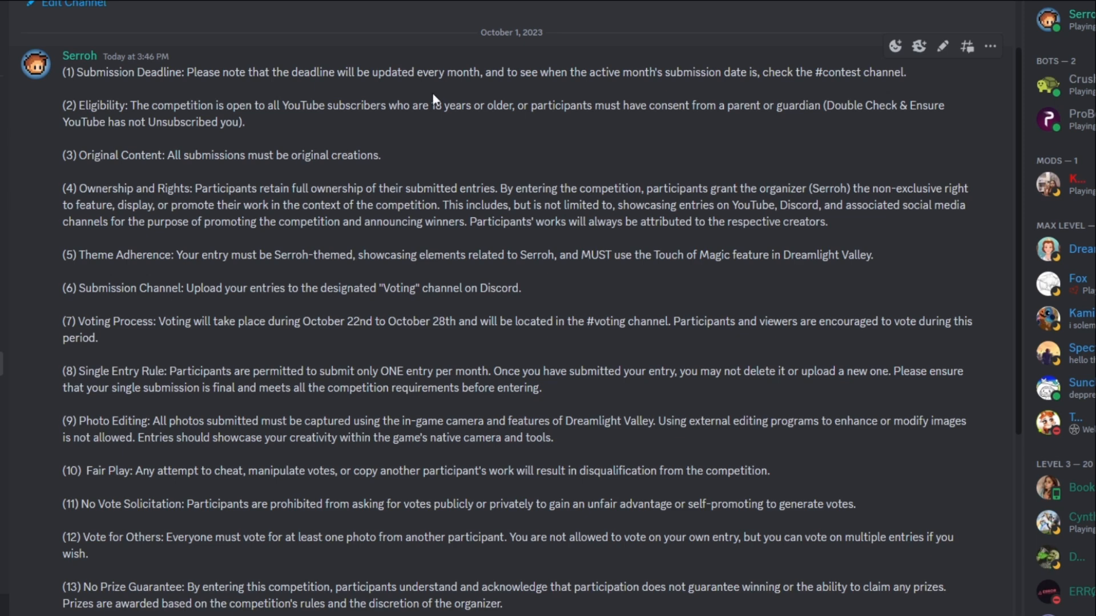
{"action": "mouse_move", "coordinate": [623, 99]}
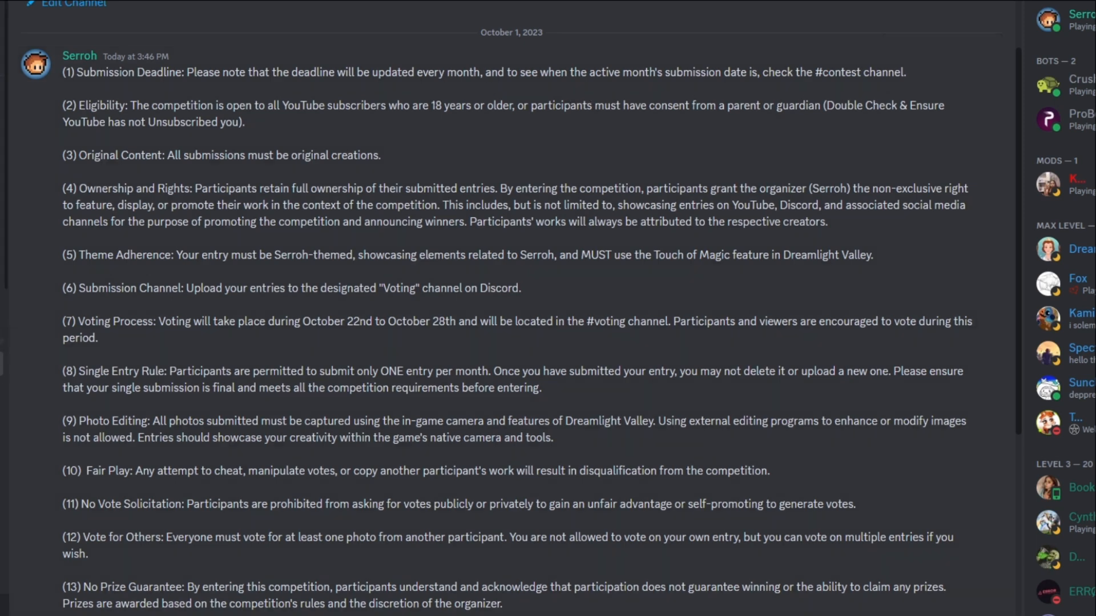
{"action": "scroll", "scroll_direction": "down", "scroll_amount": 3}
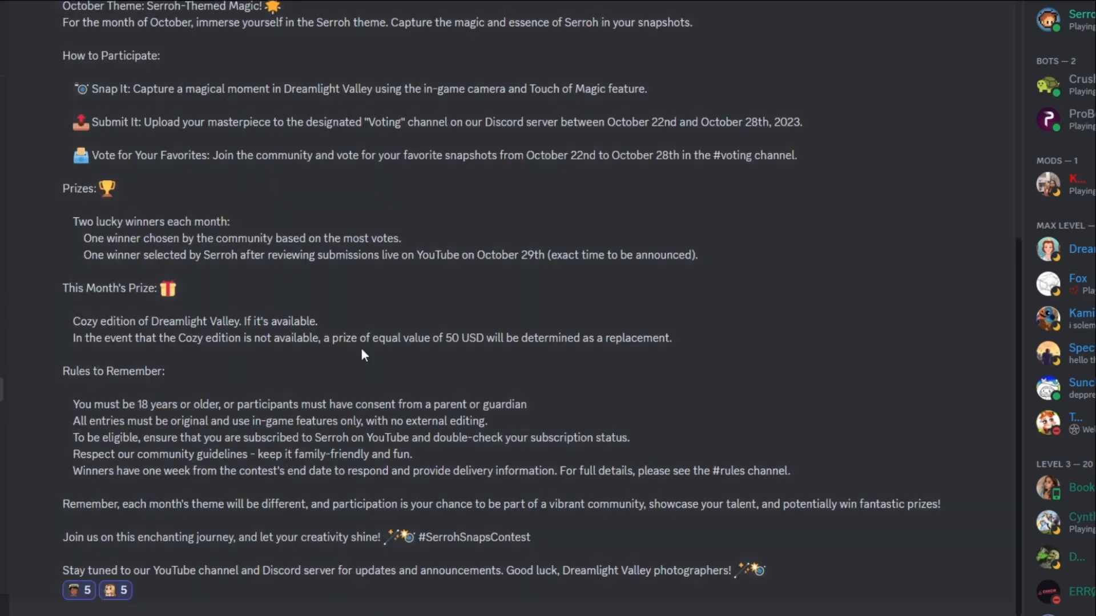
{"action": "scroll", "scroll_direction": "up", "scroll_amount": 3}
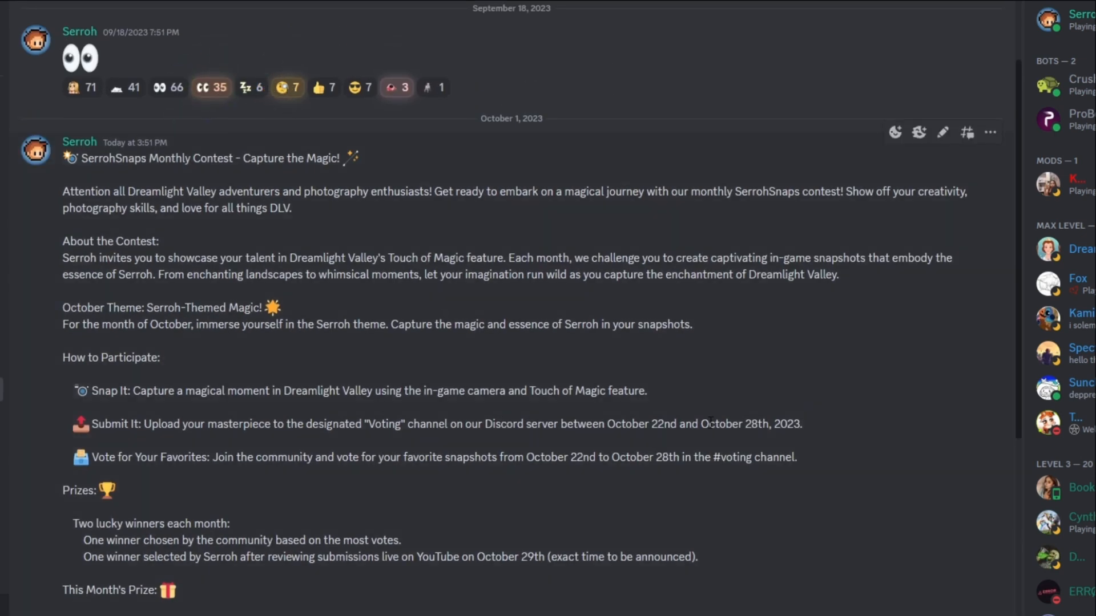
{"action": "mouse_move", "coordinate": [763, 445]}
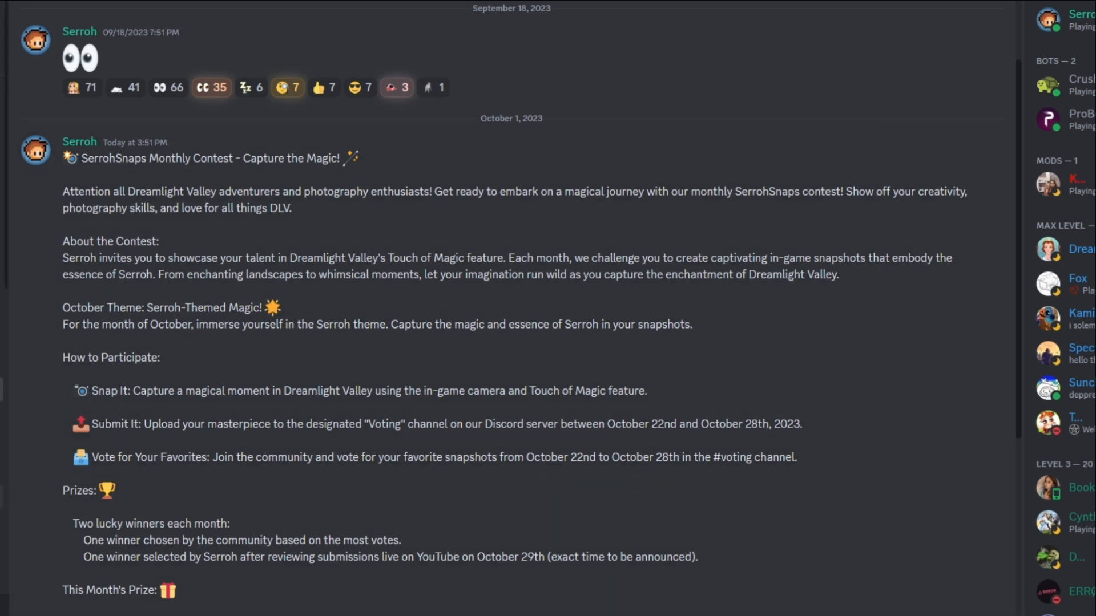
{"action": "mouse_move", "coordinate": [668, 443]}
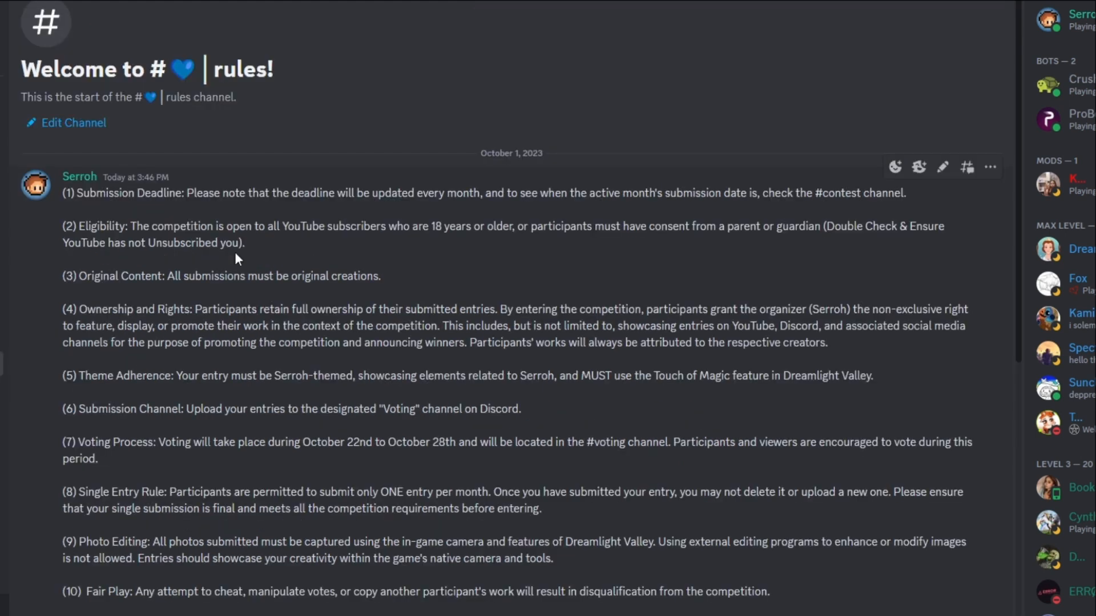
{"action": "mouse_move", "coordinate": [357, 251]}
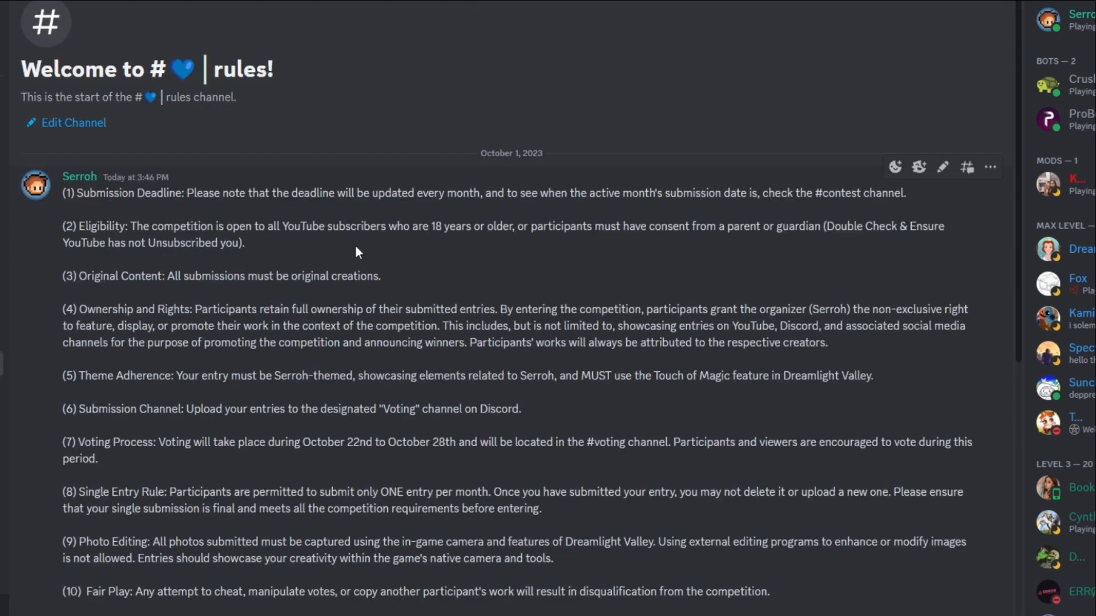
{"action": "mouse_move", "coordinate": [555, 263]}
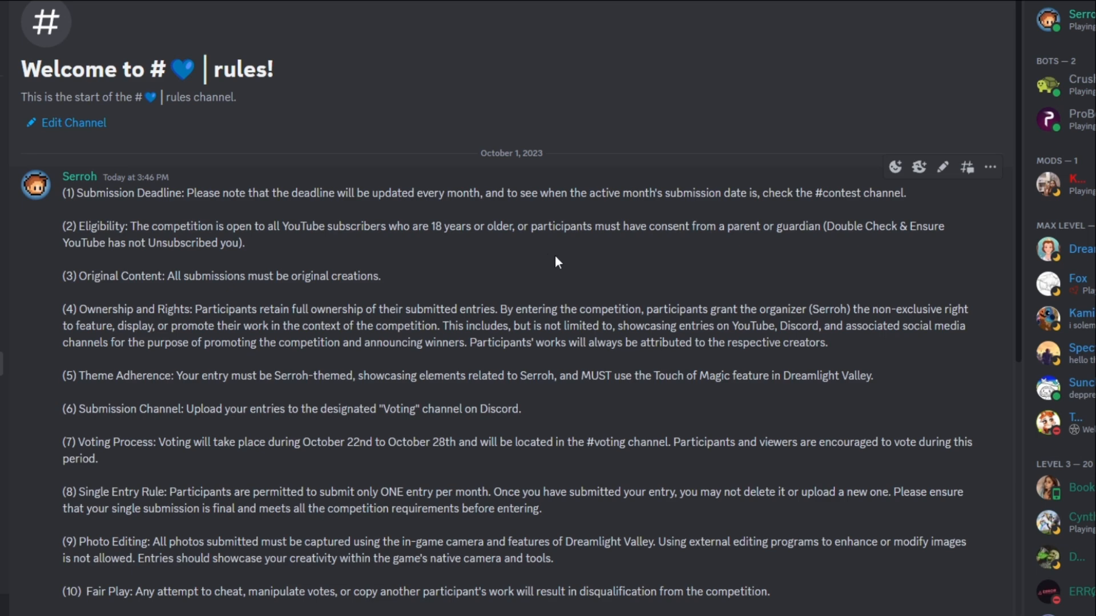
{"action": "mouse_move", "coordinate": [654, 253]}
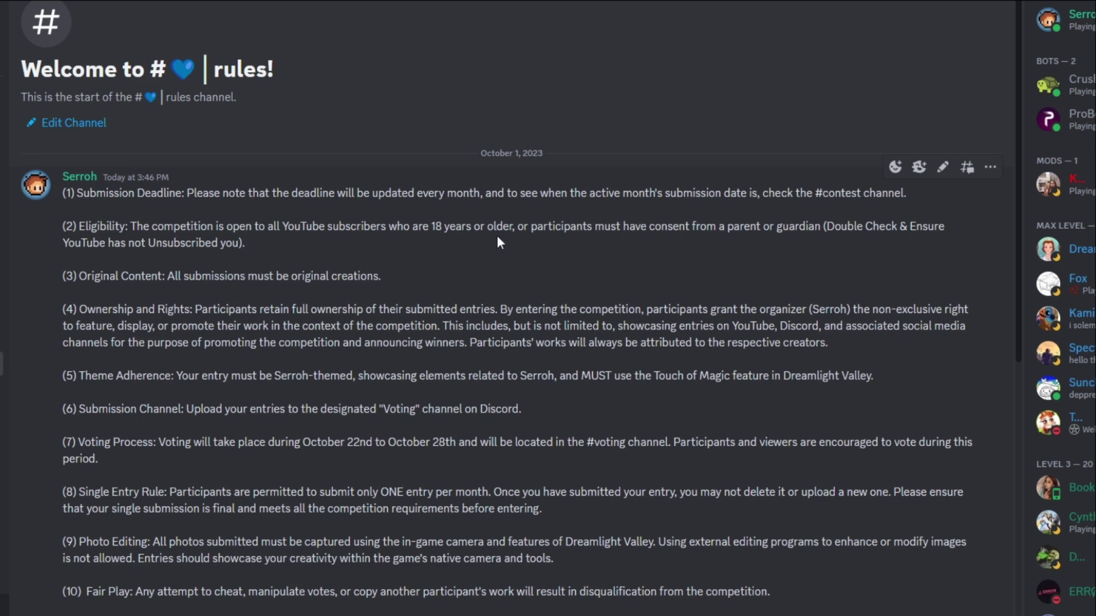
{"action": "mouse_move", "coordinate": [279, 244]}
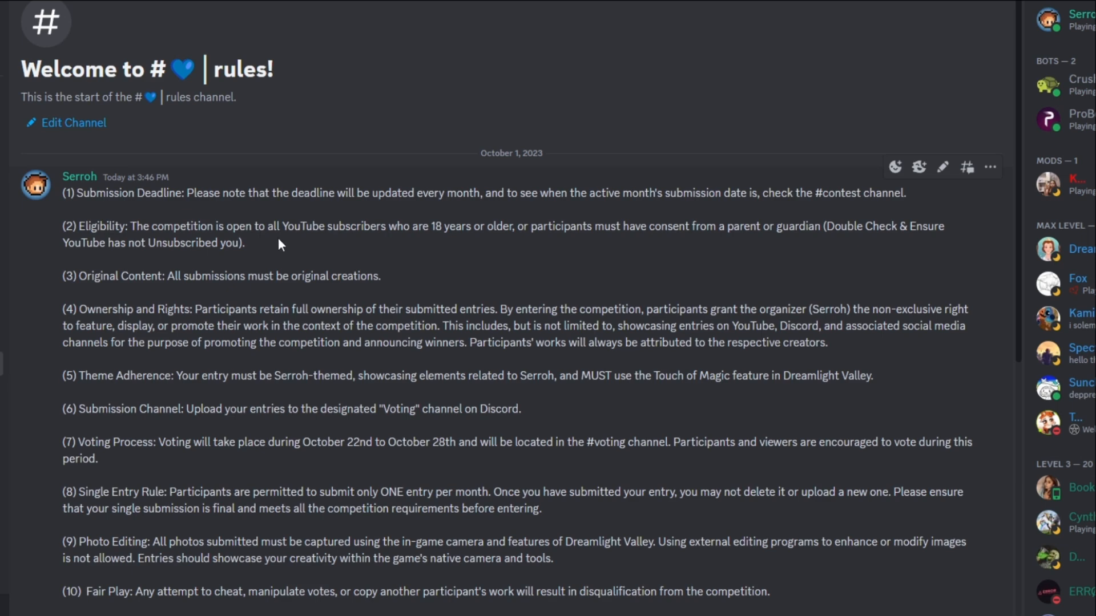
{"action": "mouse_move", "coordinate": [656, 245]}
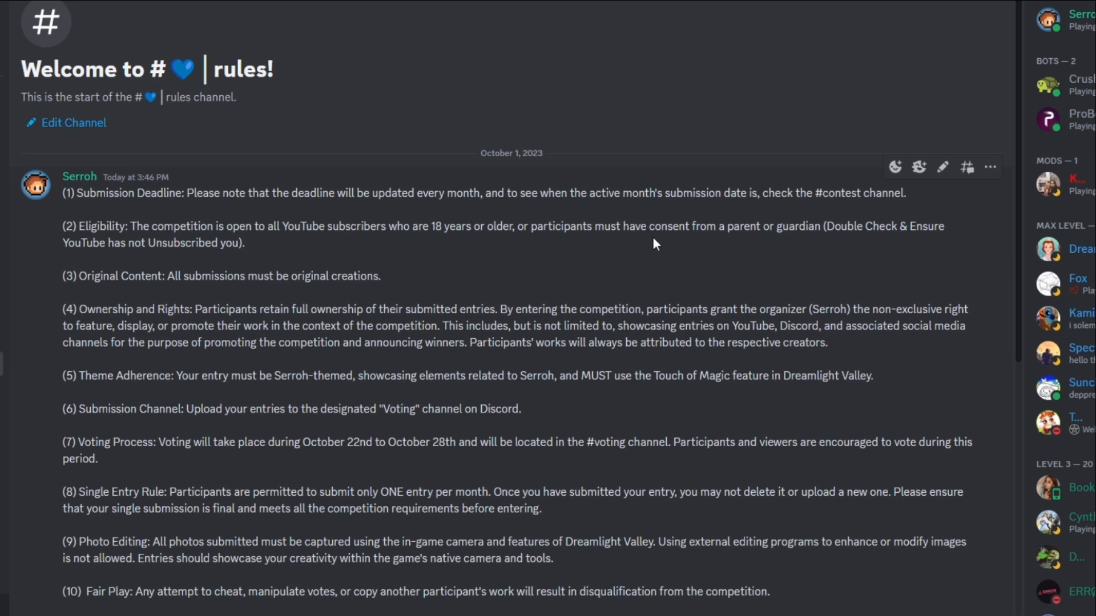
{"action": "mouse_move", "coordinate": [673, 254]}
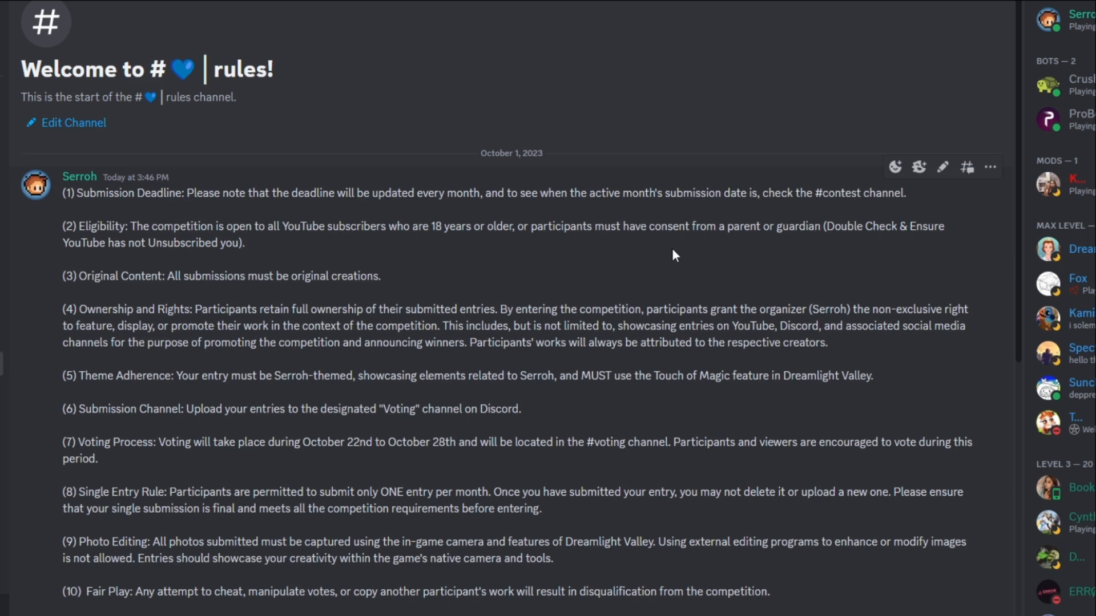
{"action": "scroll", "scroll_direction": "down", "scroll_amount": 3}
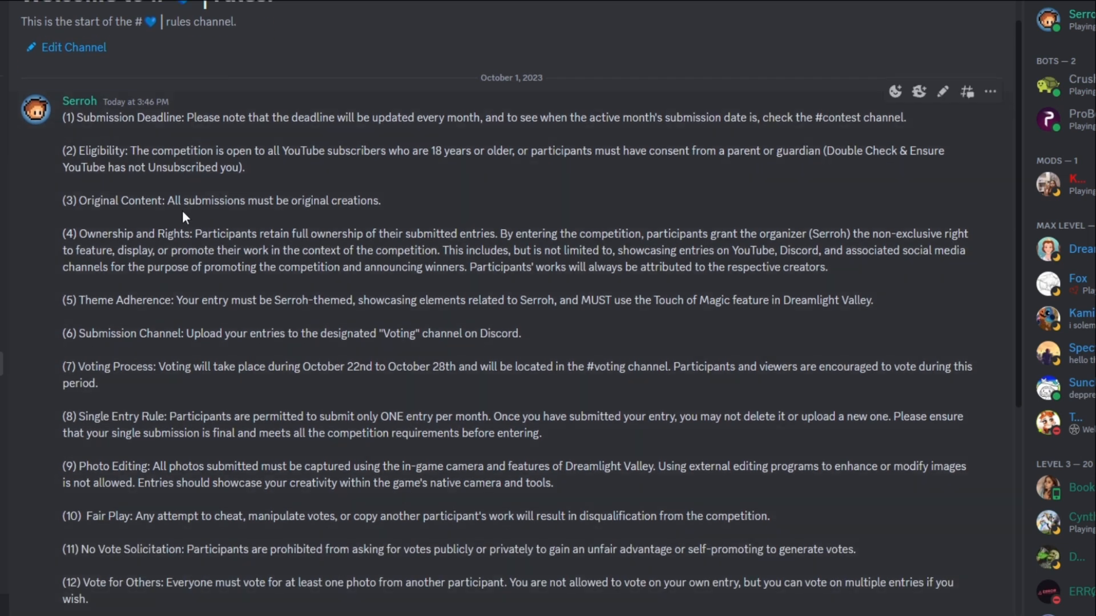
{"action": "mouse_move", "coordinate": [274, 224]}
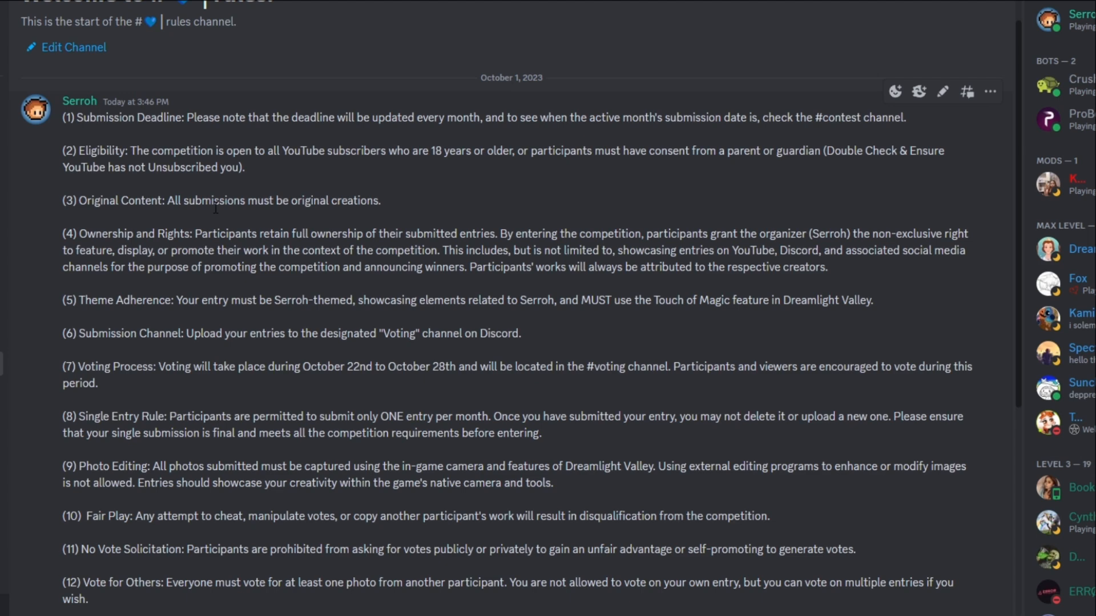
{"action": "mouse_move", "coordinate": [341, 190]}
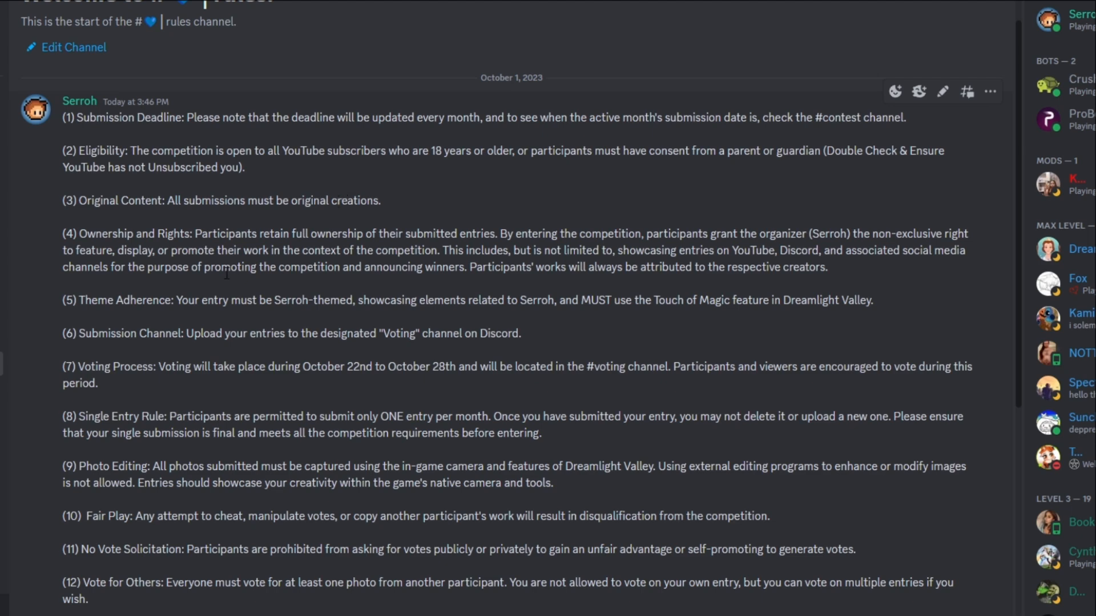
{"action": "mouse_move", "coordinate": [225, 285]}
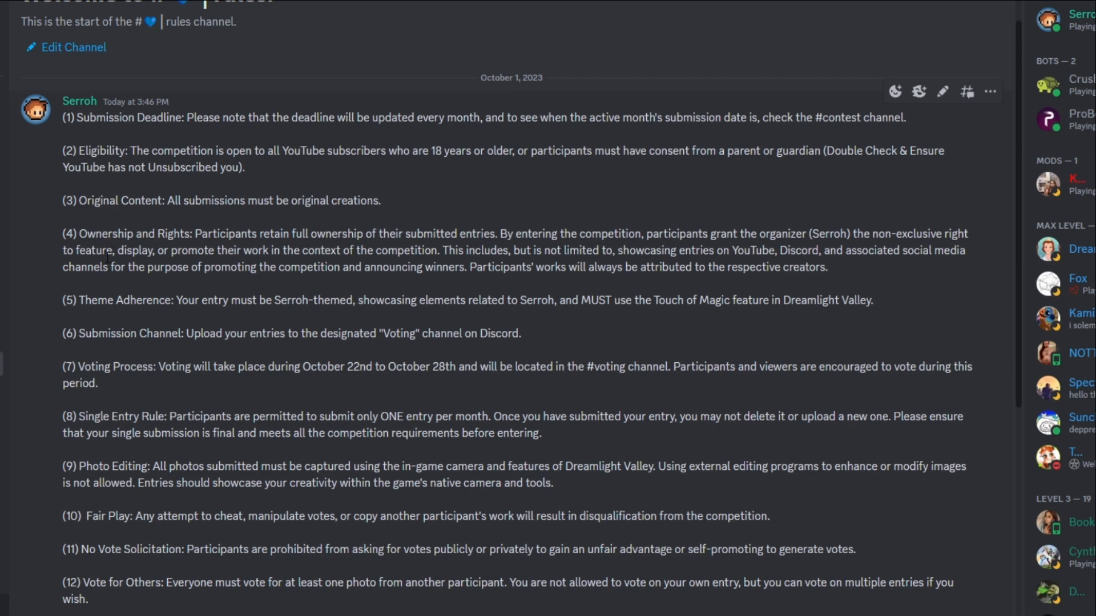
{"action": "mouse_move", "coordinate": [361, 275]}
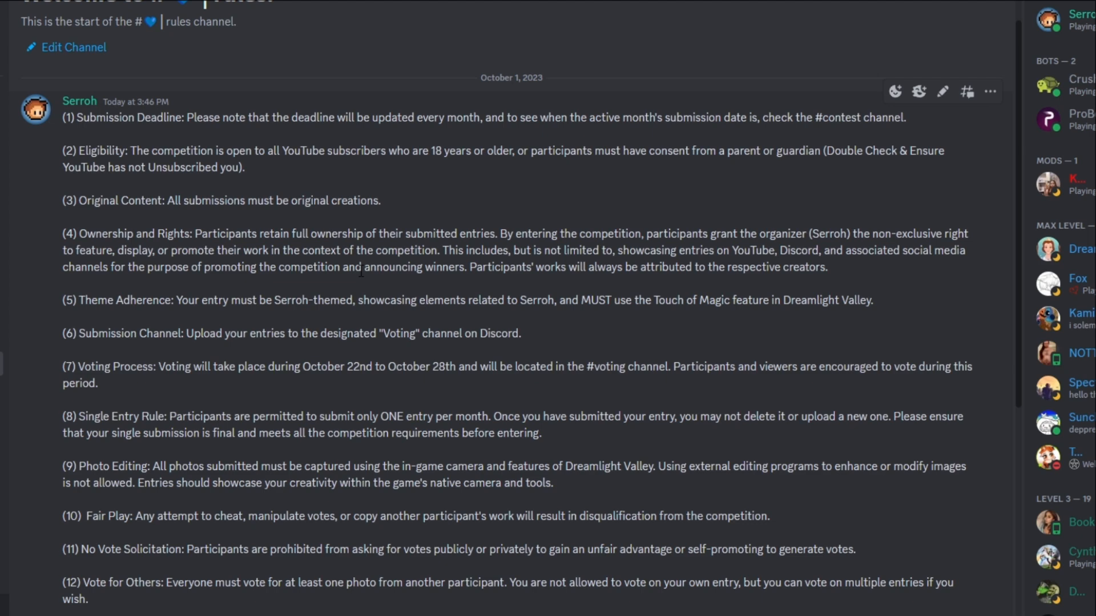
{"action": "mouse_move", "coordinate": [591, 283]}
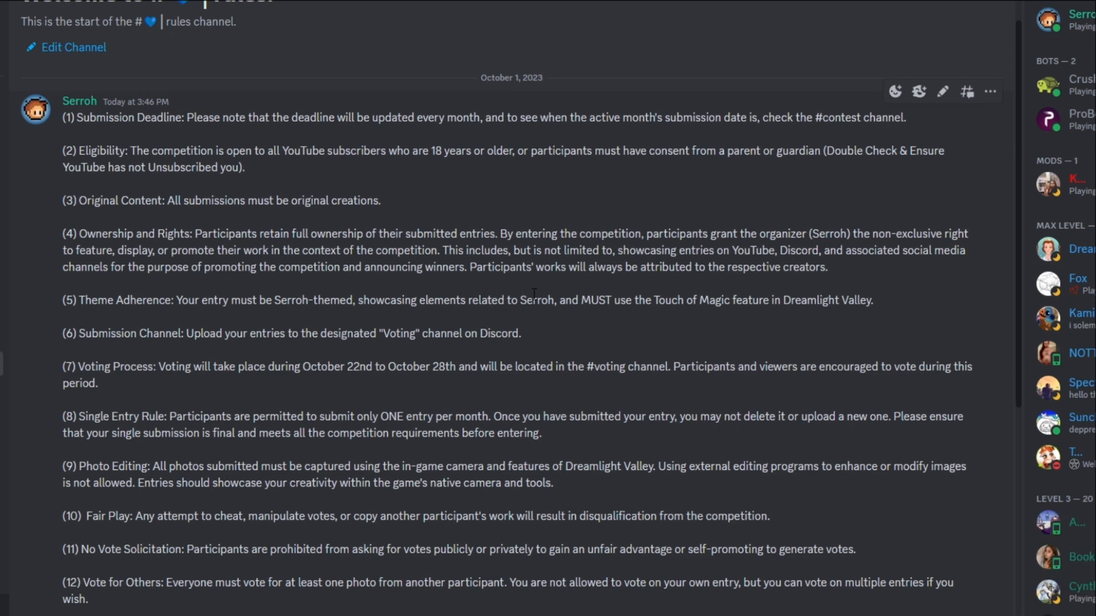
{"action": "mouse_move", "coordinate": [876, 279]}
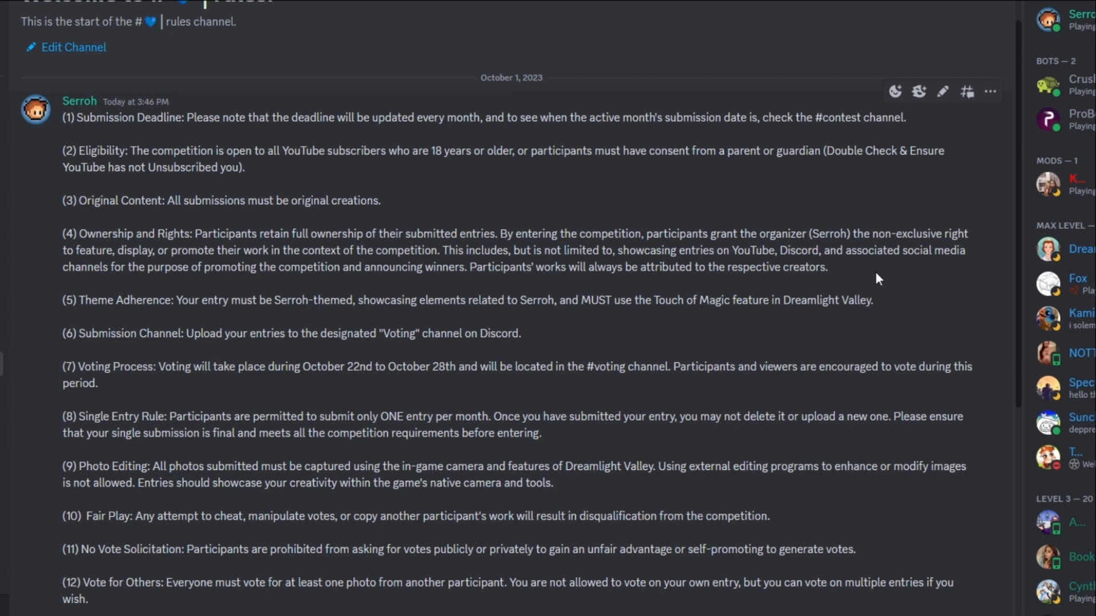
{"action": "mouse_move", "coordinate": [255, 291]}
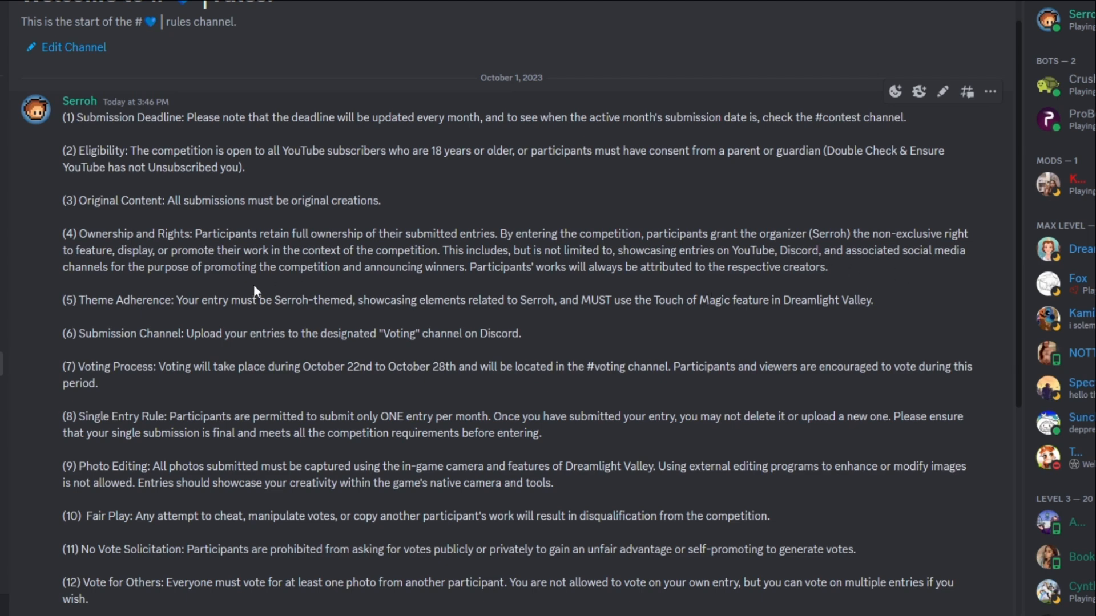
{"action": "mouse_move", "coordinate": [310, 292]}
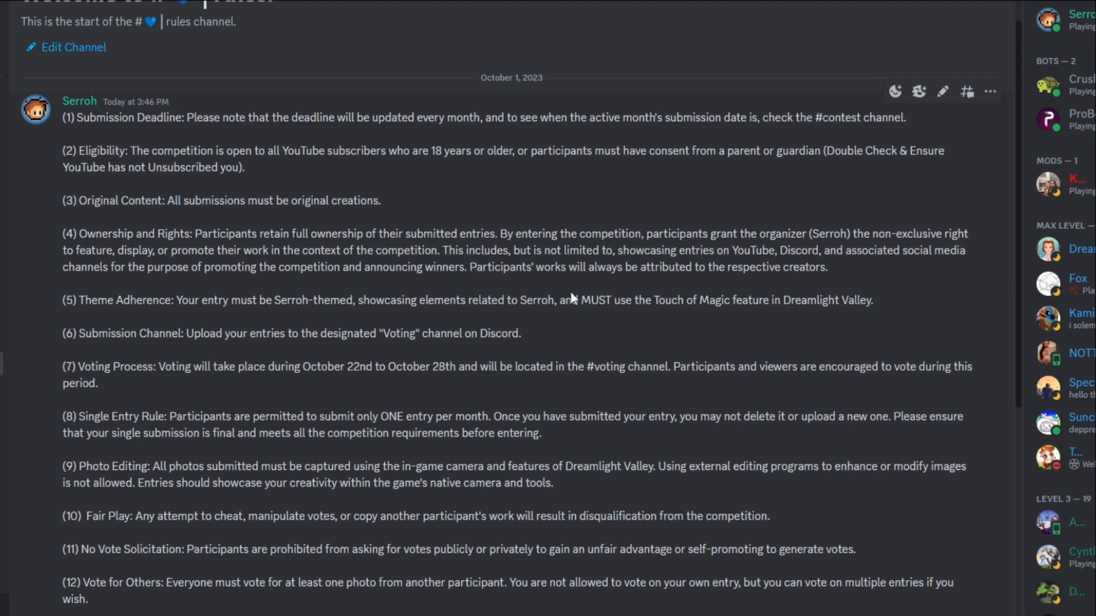
{"action": "mouse_move", "coordinate": [661, 302]}
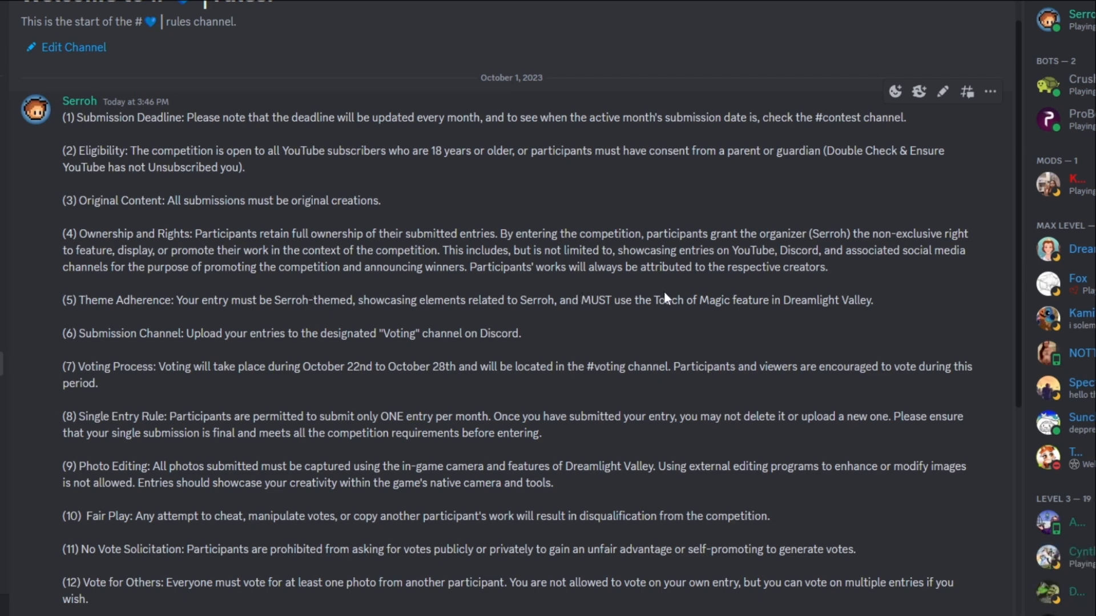
{"action": "mouse_move", "coordinate": [838, 281]}
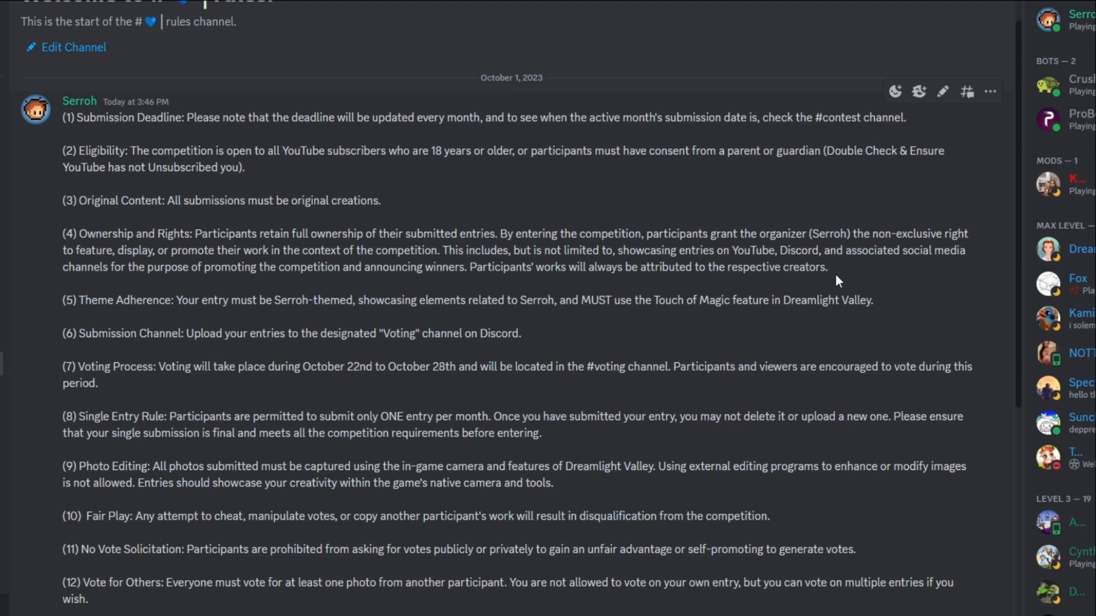
{"action": "mouse_move", "coordinate": [817, 281]}
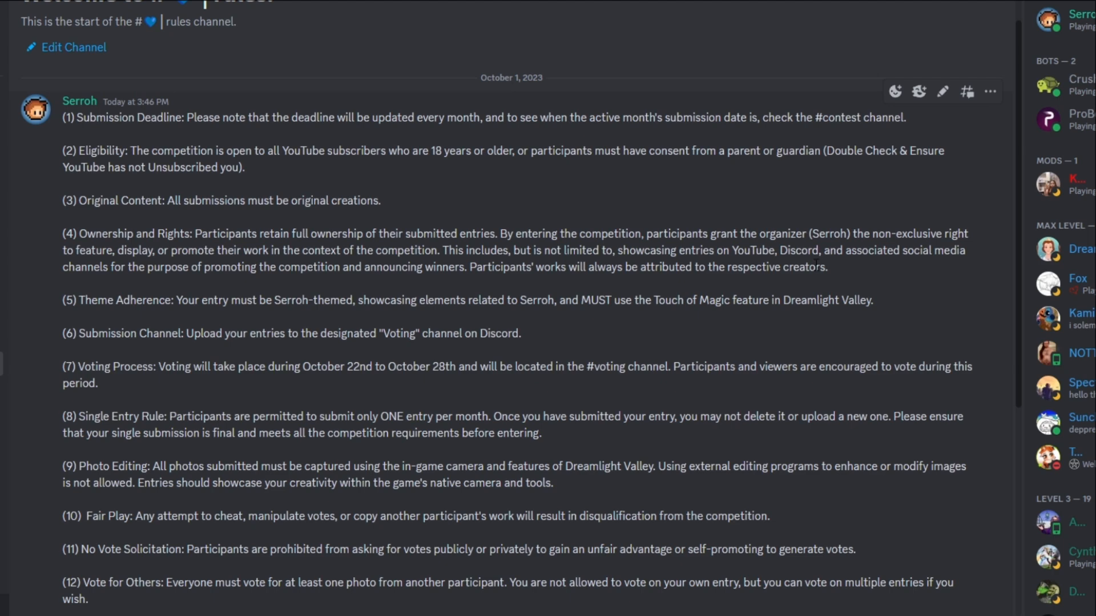
{"action": "mouse_move", "coordinate": [646, 217]}
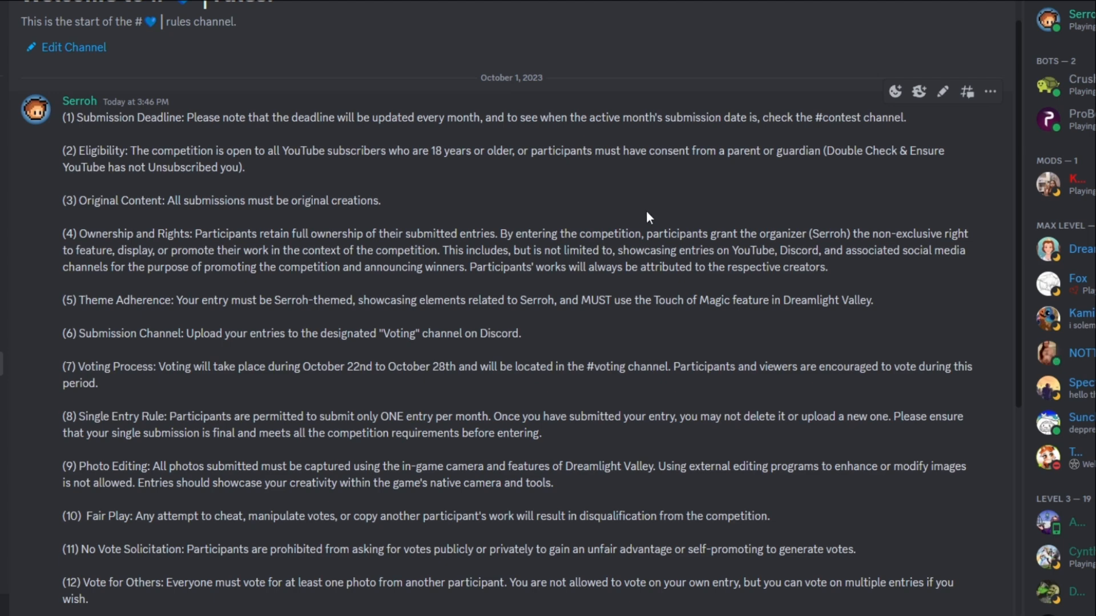
{"action": "mouse_move", "coordinate": [684, 223]}
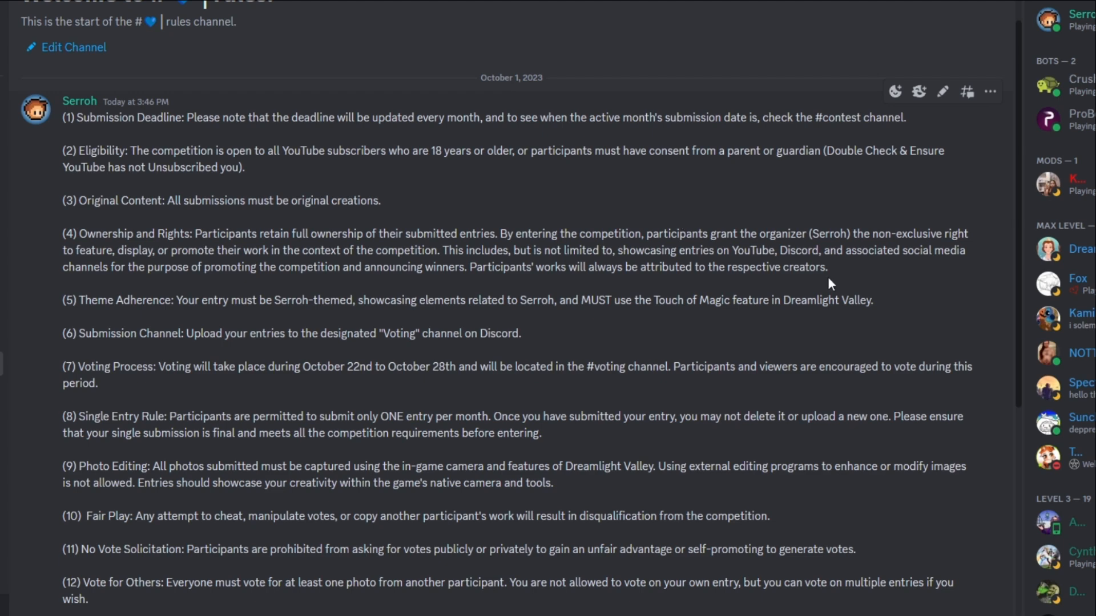
{"action": "mouse_move", "coordinate": [154, 327]}
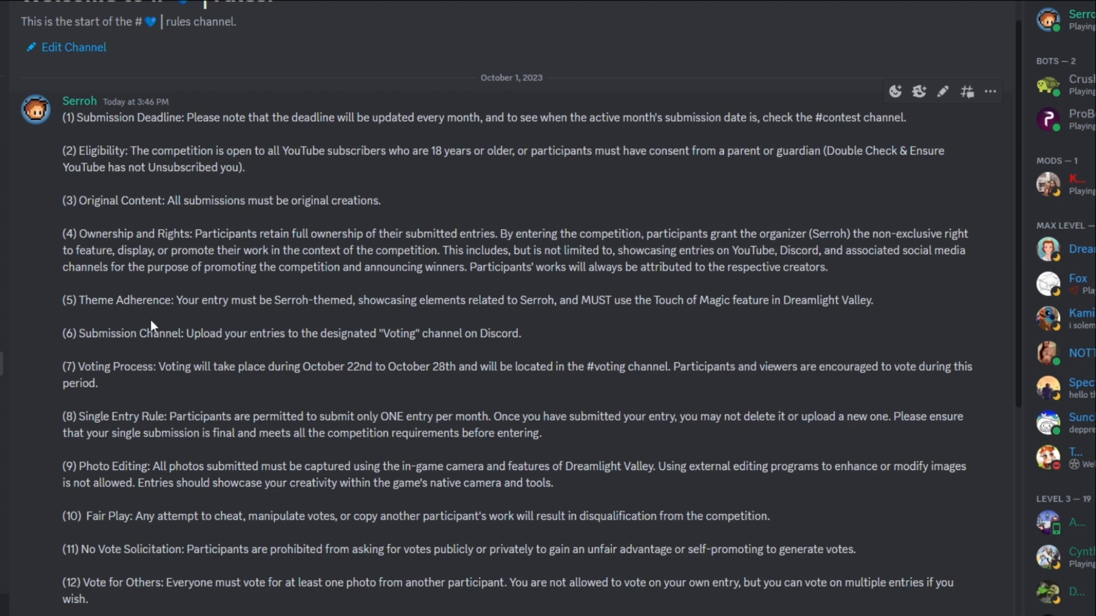
{"action": "mouse_move", "coordinate": [245, 325]}
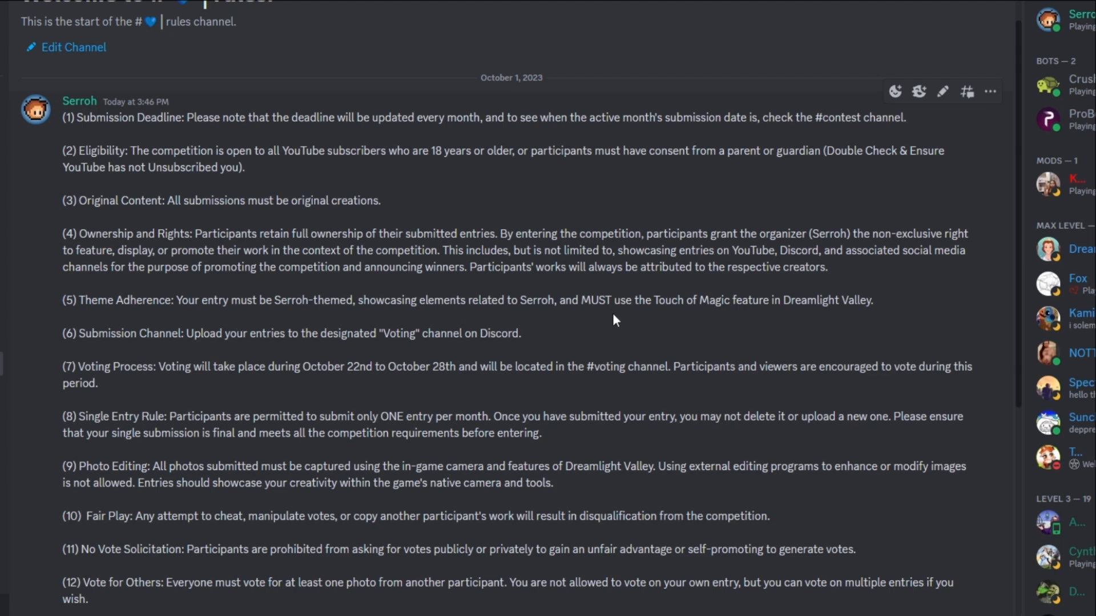
{"action": "mouse_move", "coordinate": [812, 326]}
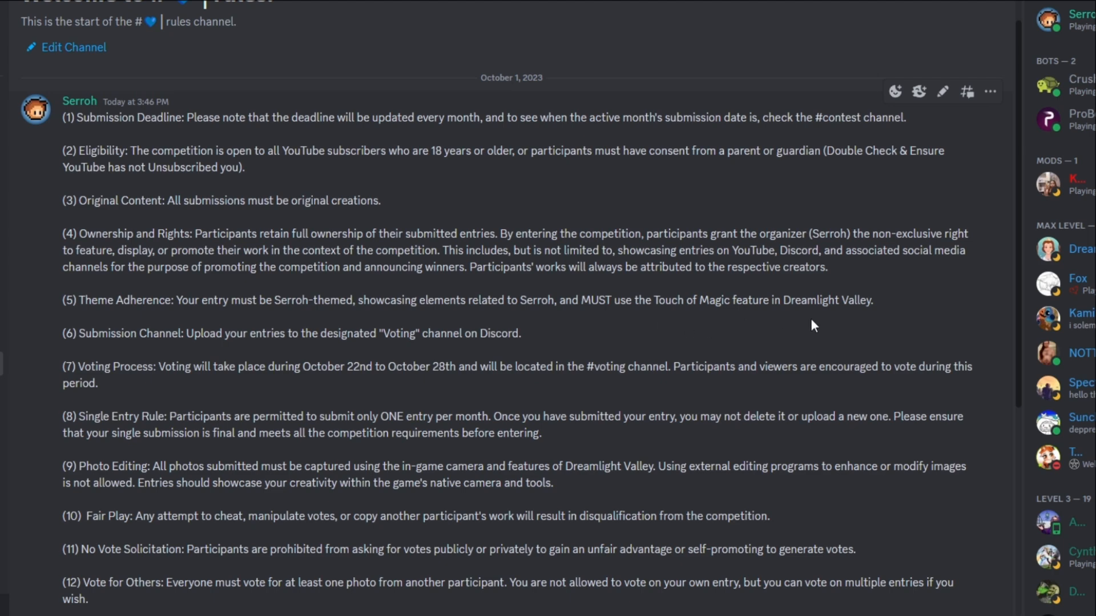
{"action": "mouse_move", "coordinate": [836, 331]}
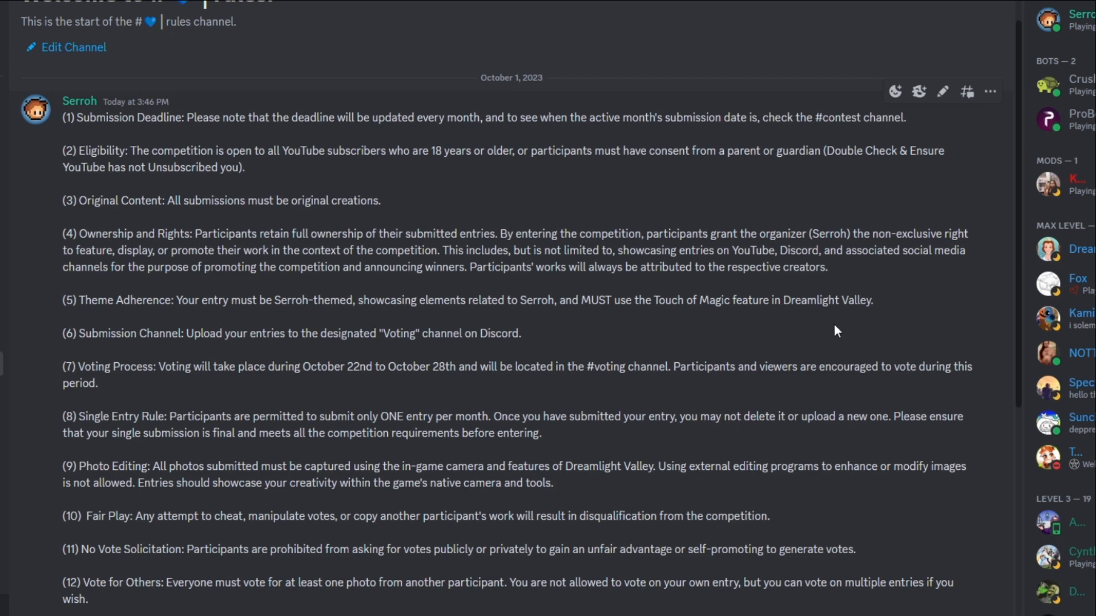
{"action": "mouse_move", "coordinate": [819, 324]}
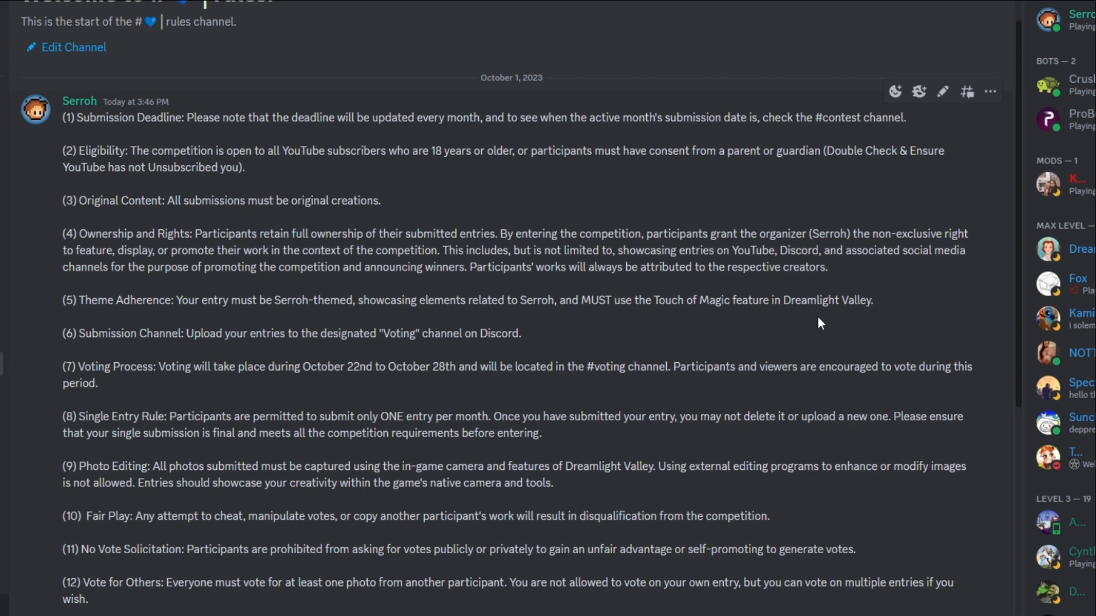
{"action": "mouse_move", "coordinate": [673, 302]}
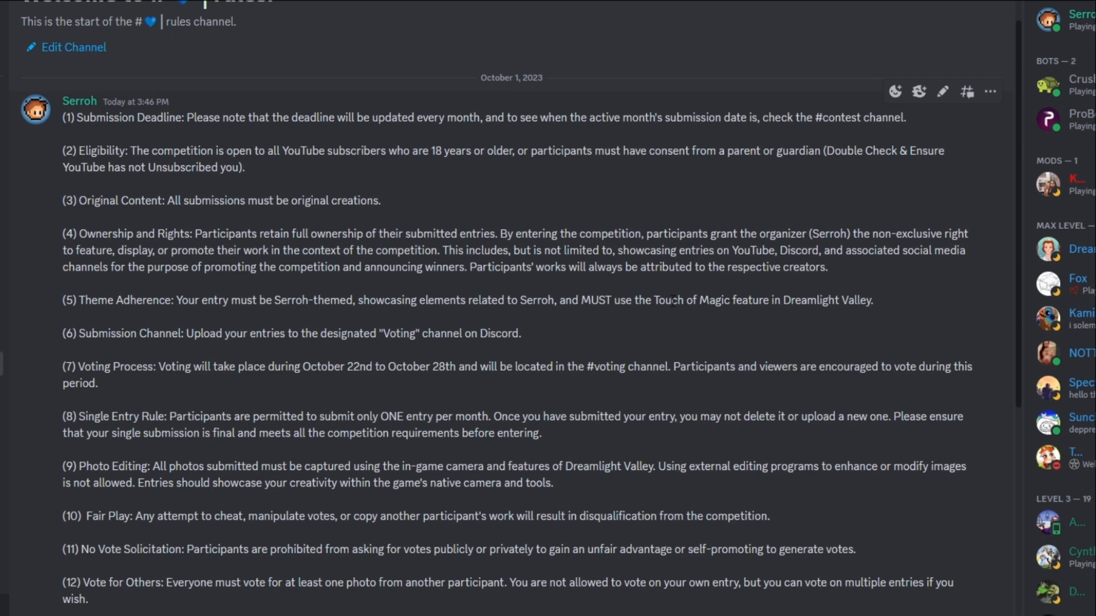
{"action": "mouse_move", "coordinate": [681, 309]}
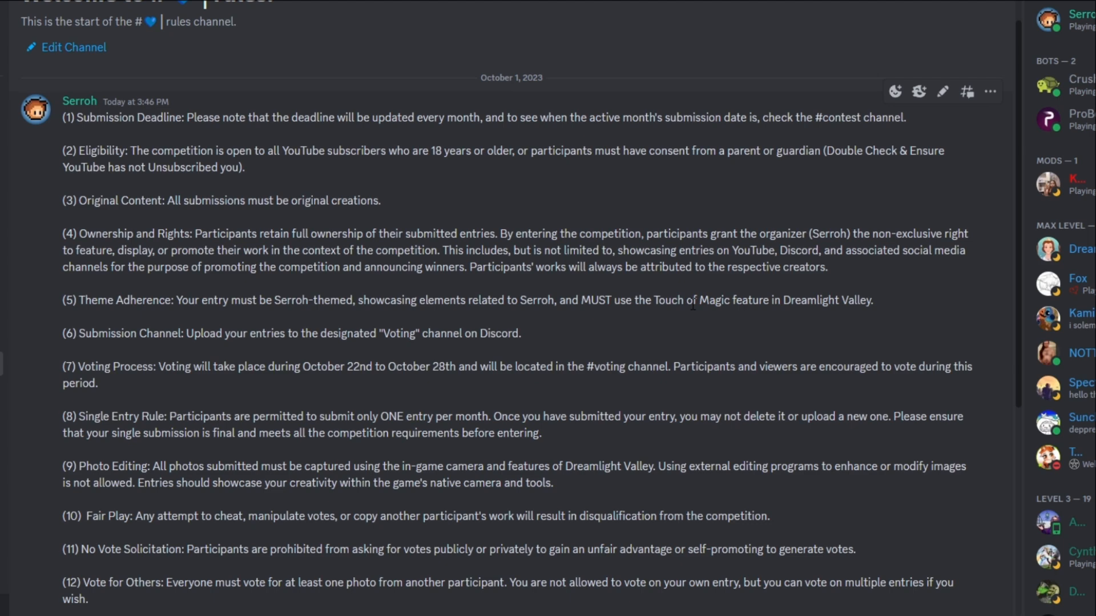
{"action": "mouse_move", "coordinate": [167, 353]}
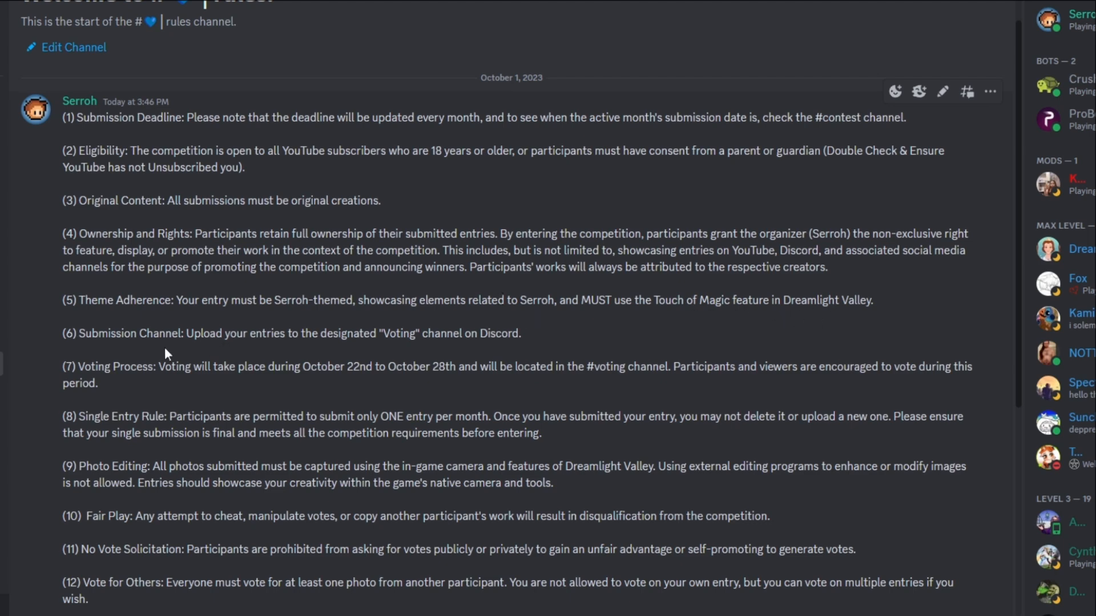
{"action": "mouse_move", "coordinate": [199, 359]}
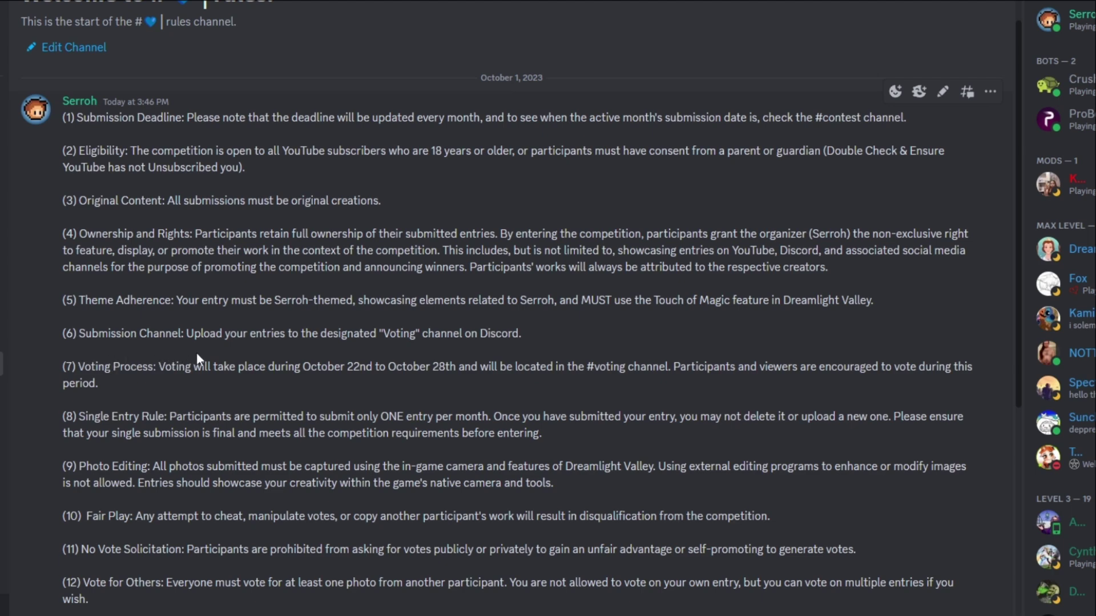
{"action": "mouse_move", "coordinate": [469, 349]}
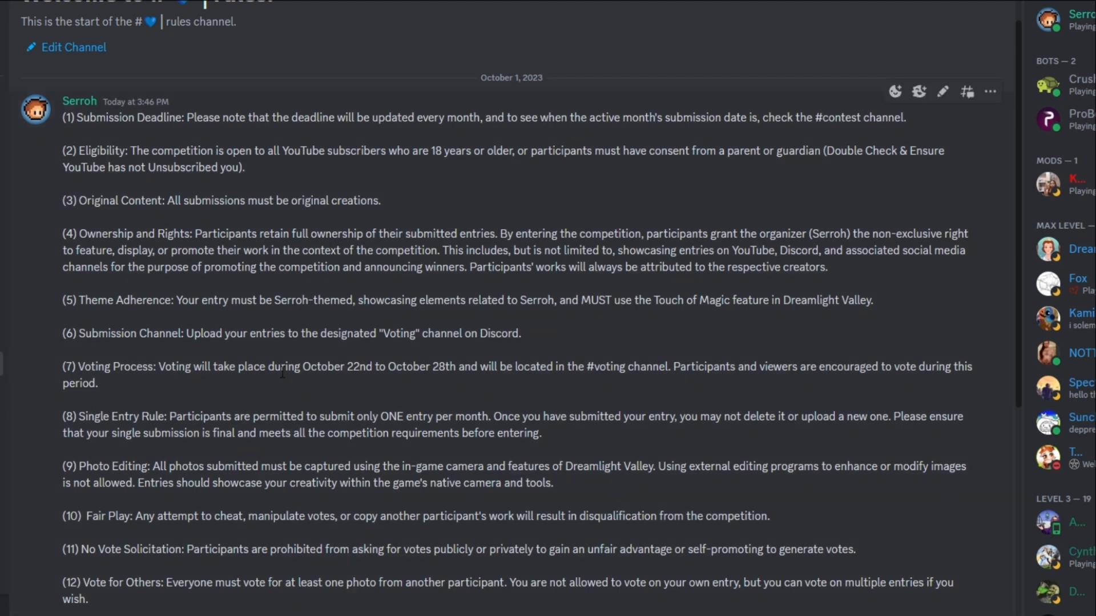
{"action": "mouse_move", "coordinate": [439, 388]}
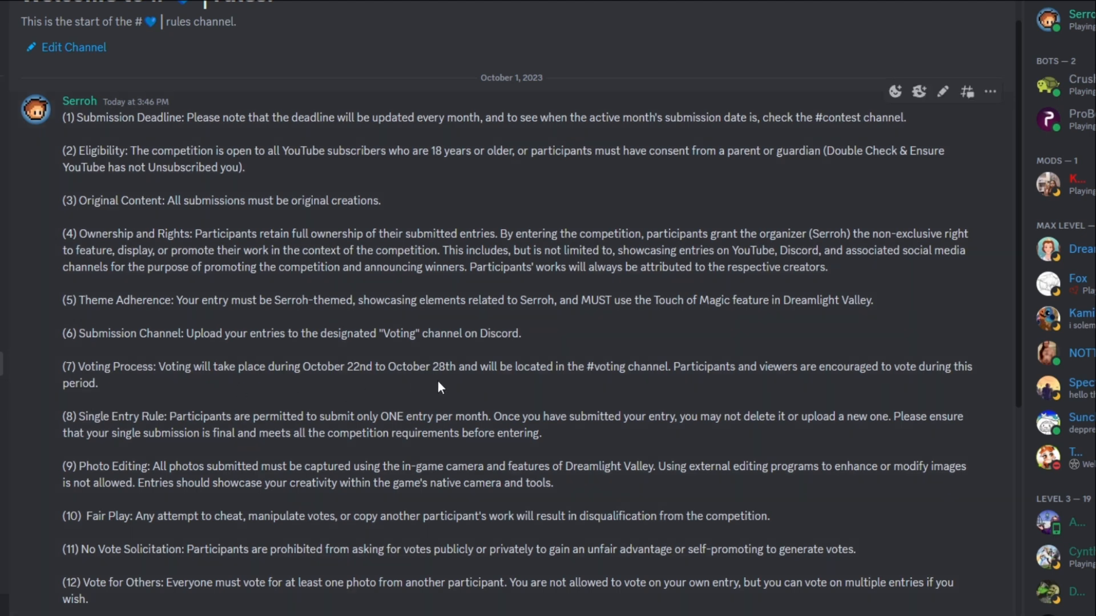
{"action": "mouse_move", "coordinate": [452, 390]}
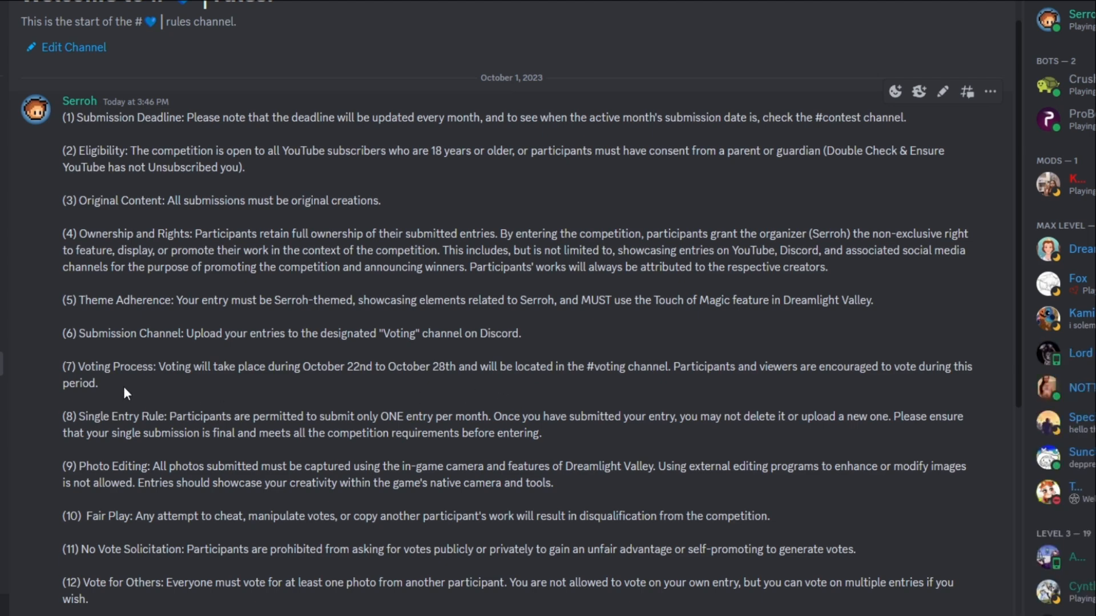
{"action": "mouse_move", "coordinate": [781, 394]}
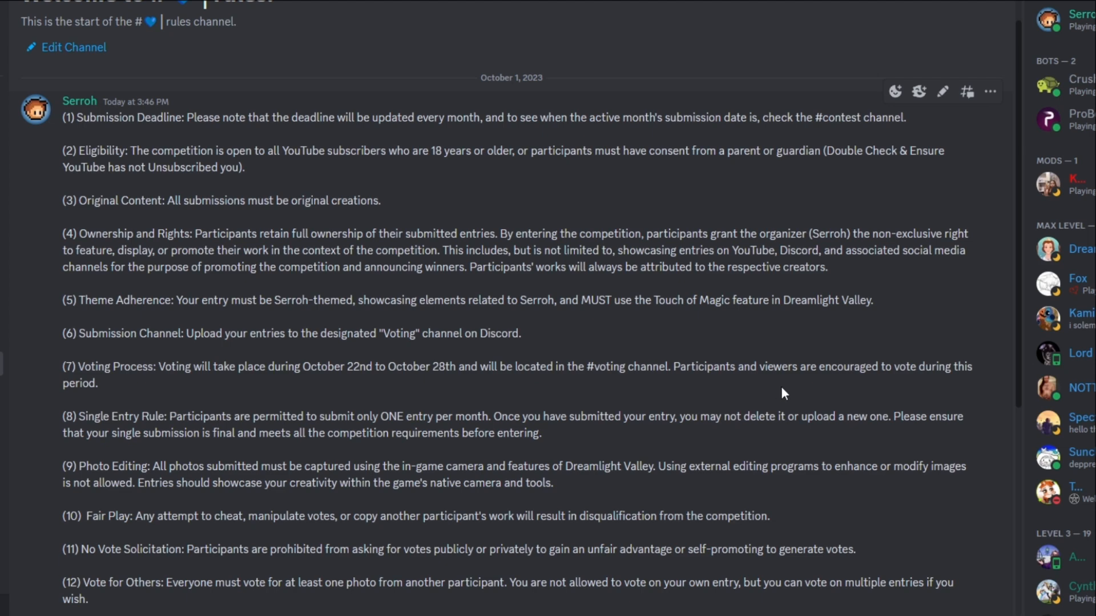
{"action": "scroll", "scroll_direction": "down", "scroll_amount": 3}
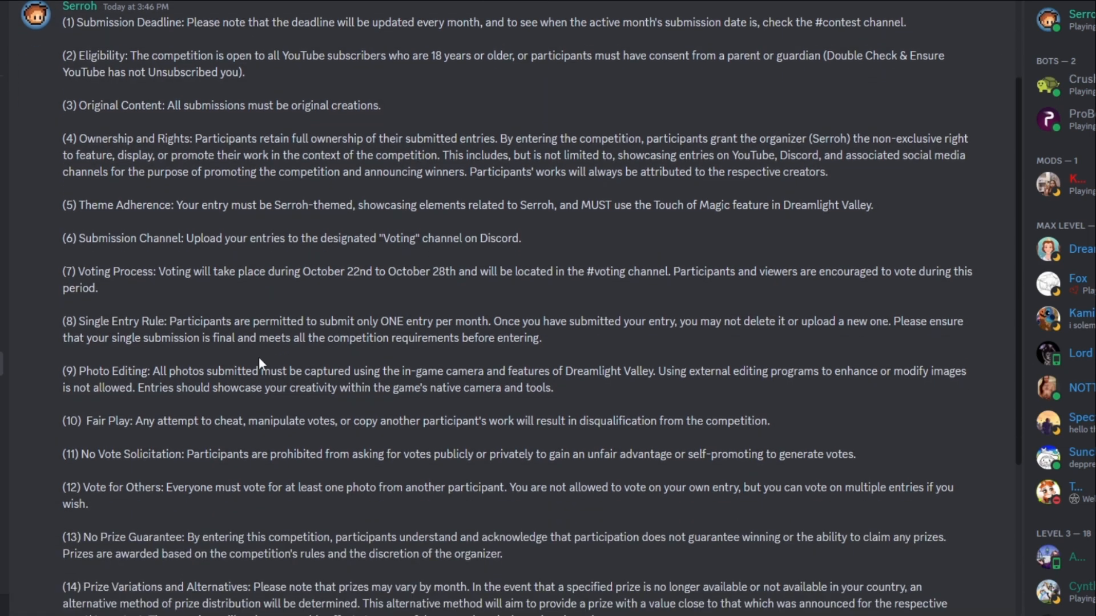
{"action": "scroll", "scroll_direction": "down", "scroll_amount": 3}
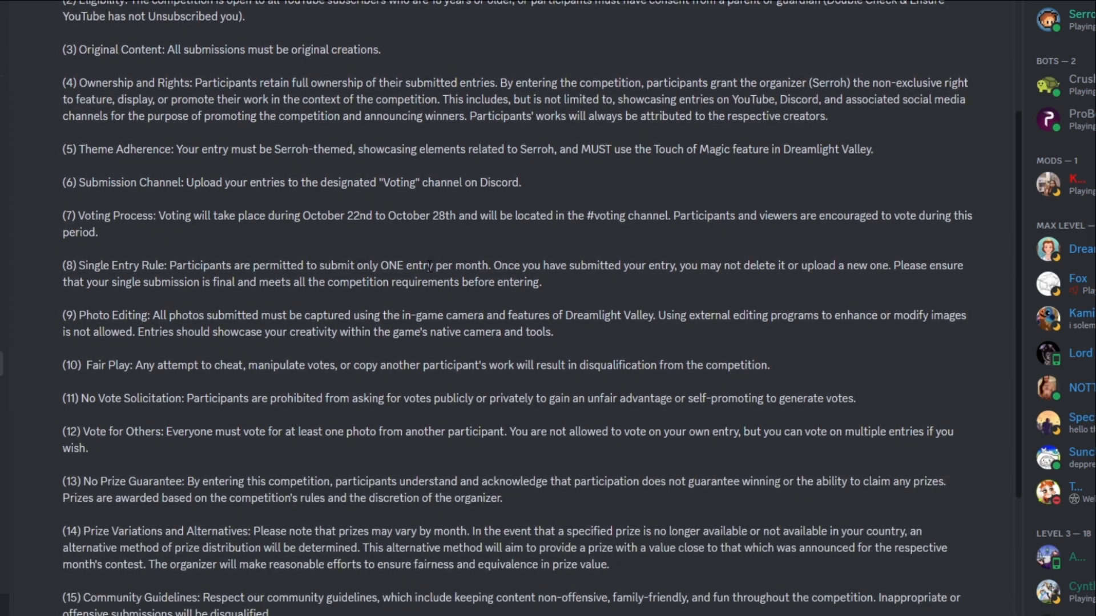
{"action": "scroll", "scroll_direction": "down", "scroll_amount": 3}
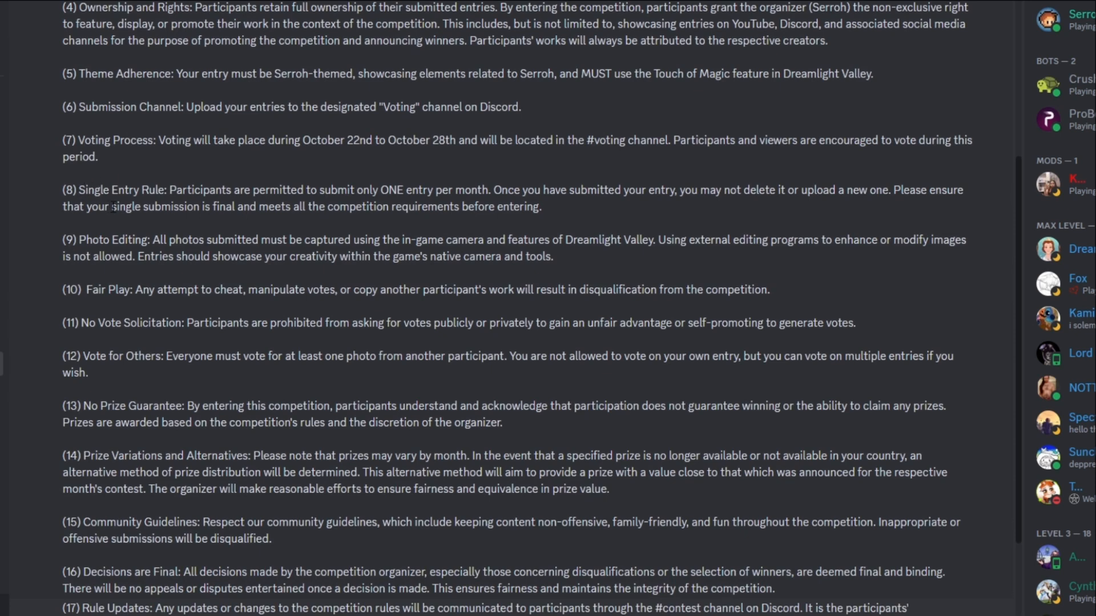
{"action": "mouse_move", "coordinate": [253, 222]}
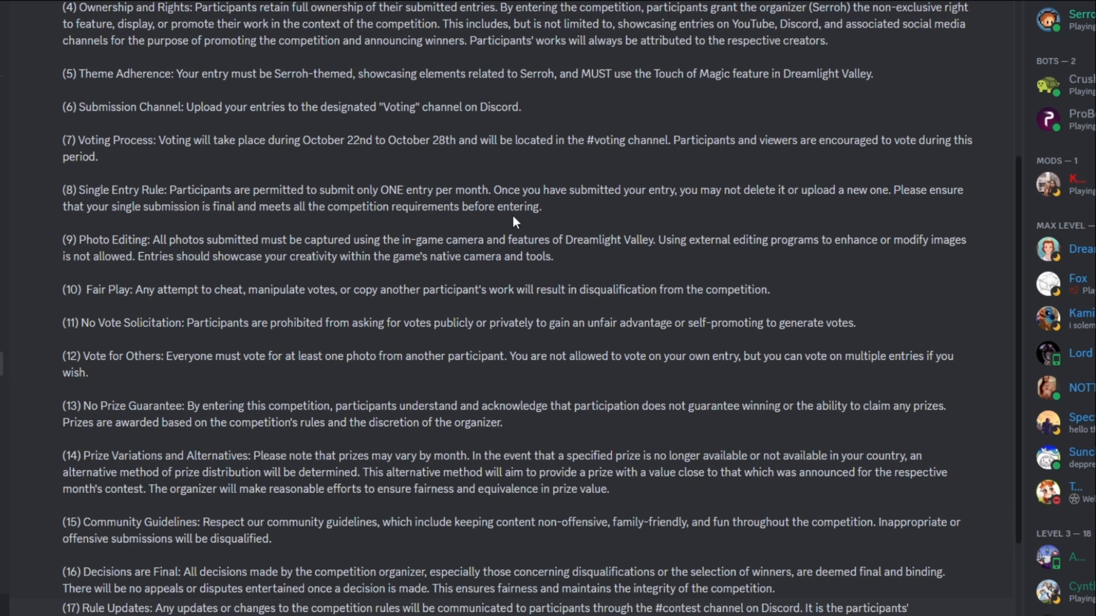
{"action": "mouse_move", "coordinate": [598, 215]}
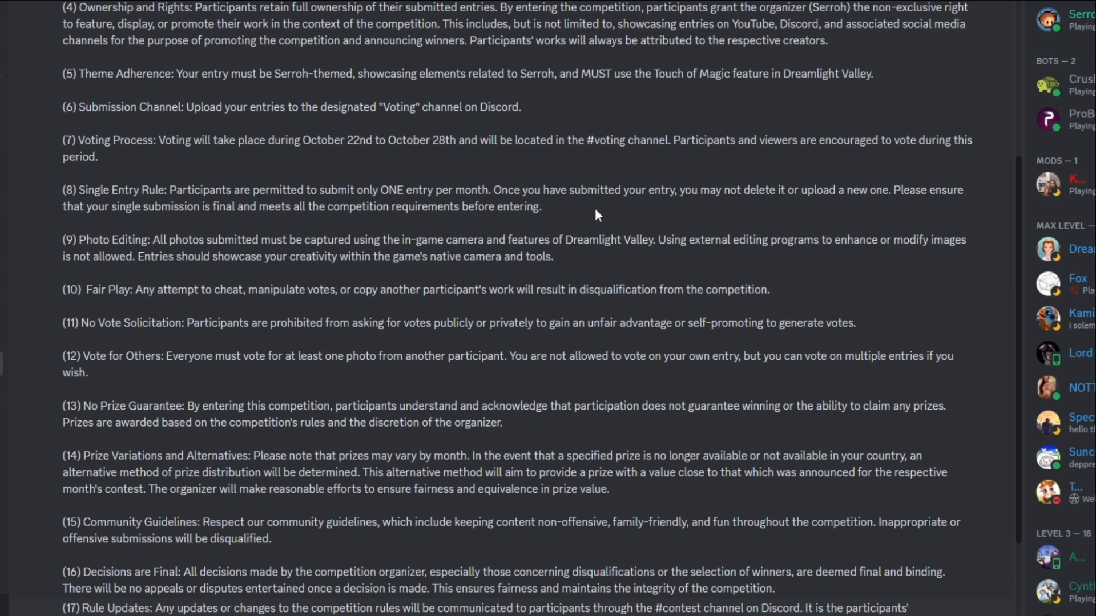
{"action": "mouse_move", "coordinate": [577, 218]}
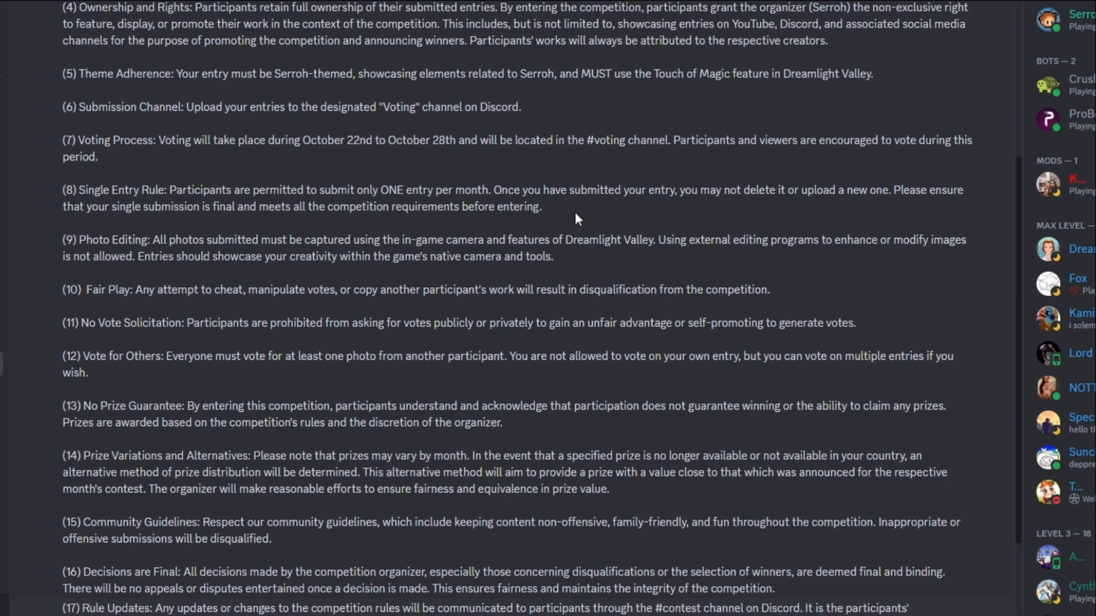
{"action": "mouse_move", "coordinate": [591, 218]}
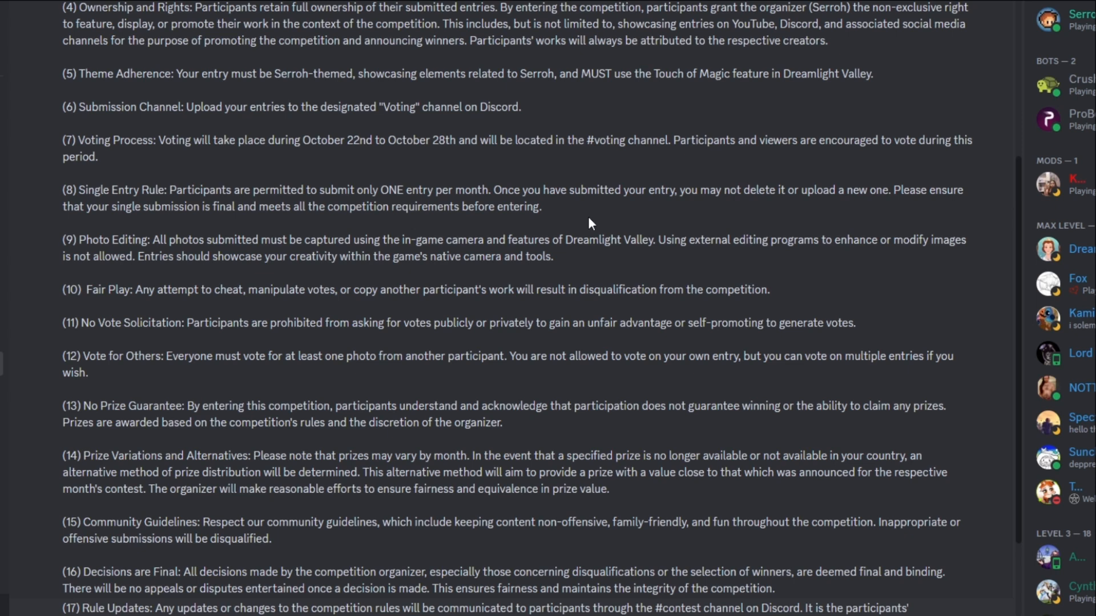
{"action": "mouse_move", "coordinate": [464, 263]}
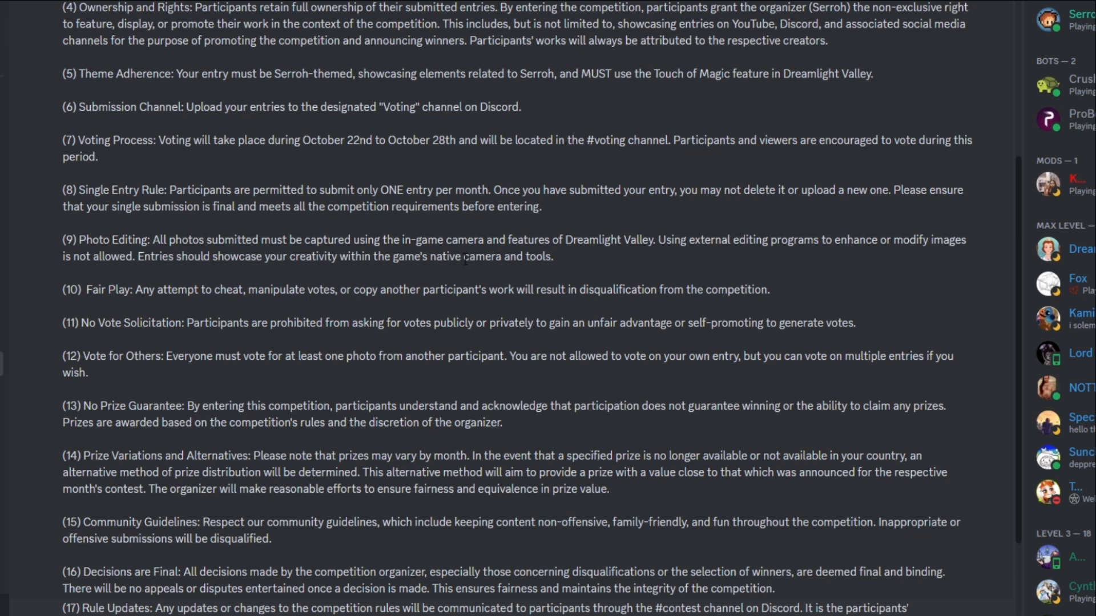
{"action": "mouse_move", "coordinate": [398, 280]}
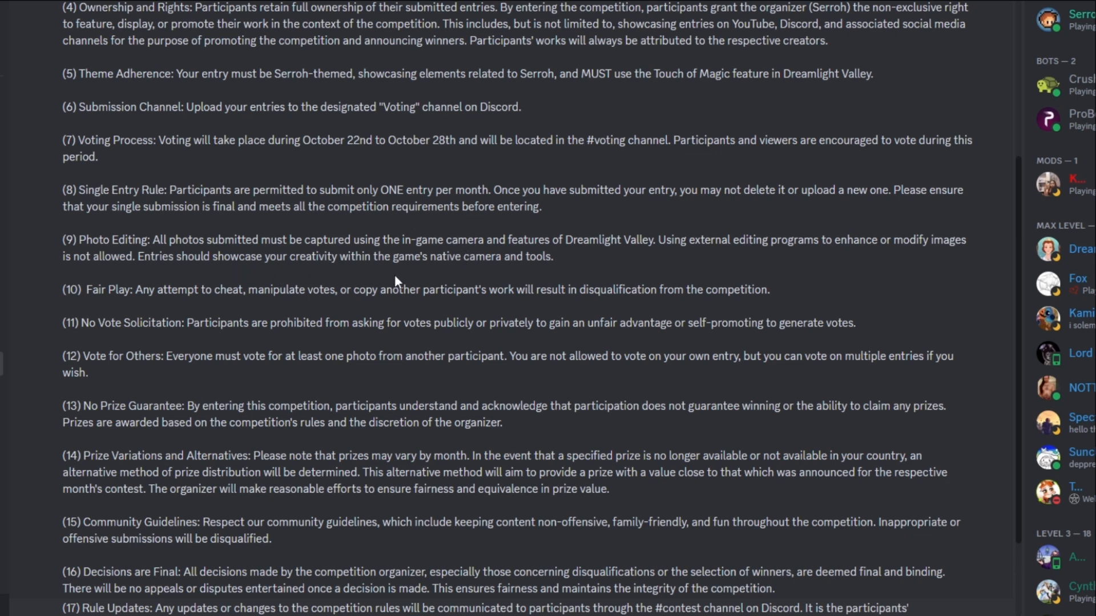
{"action": "mouse_move", "coordinate": [533, 262]}
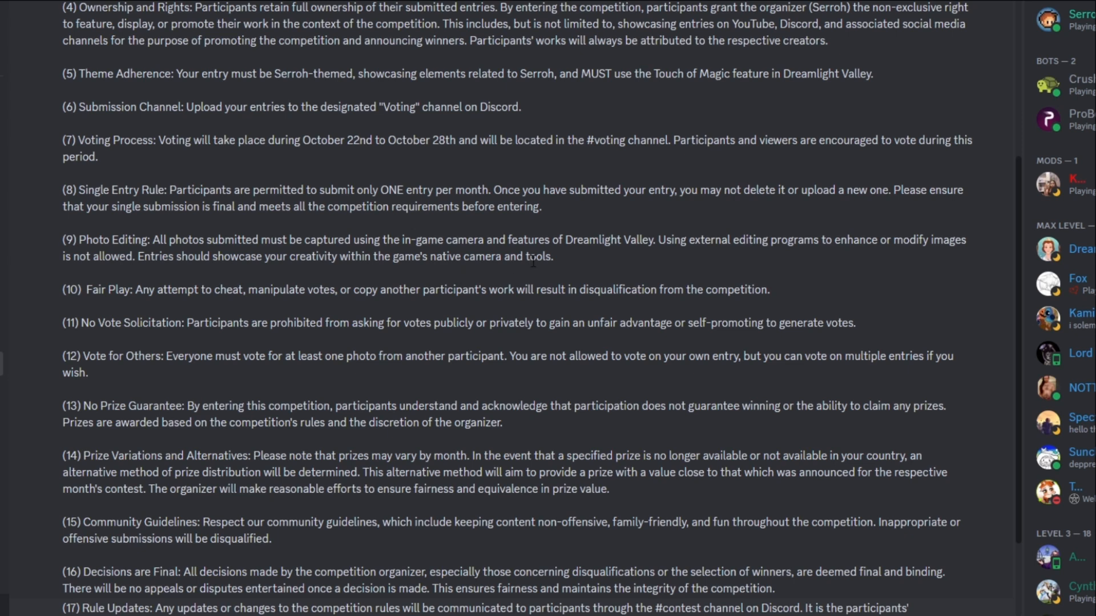
{"action": "mouse_move", "coordinate": [624, 268]}
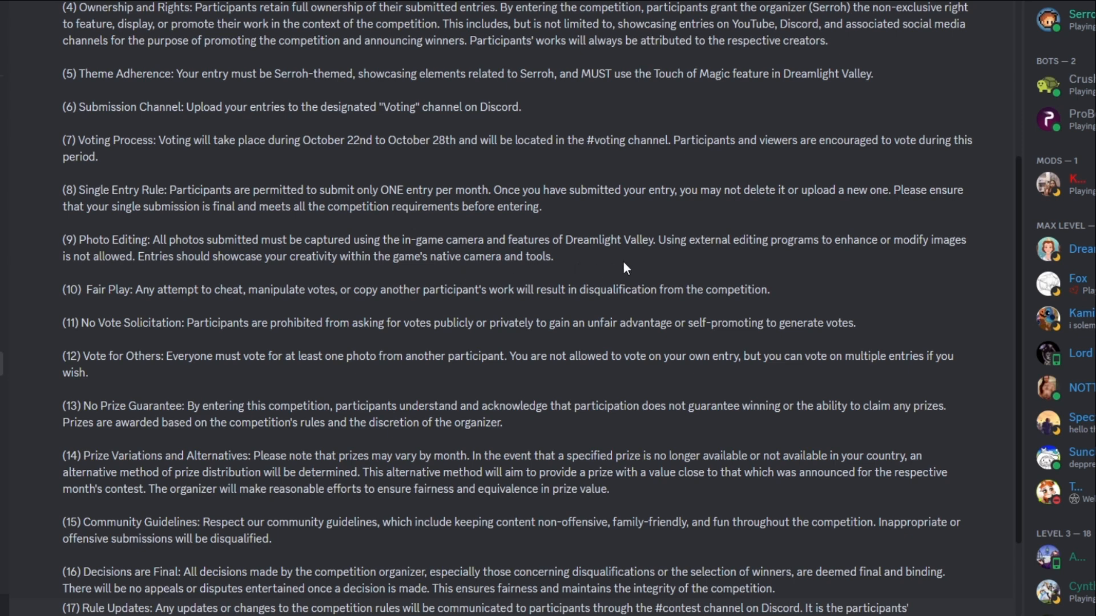
{"action": "mouse_move", "coordinate": [683, 268]}
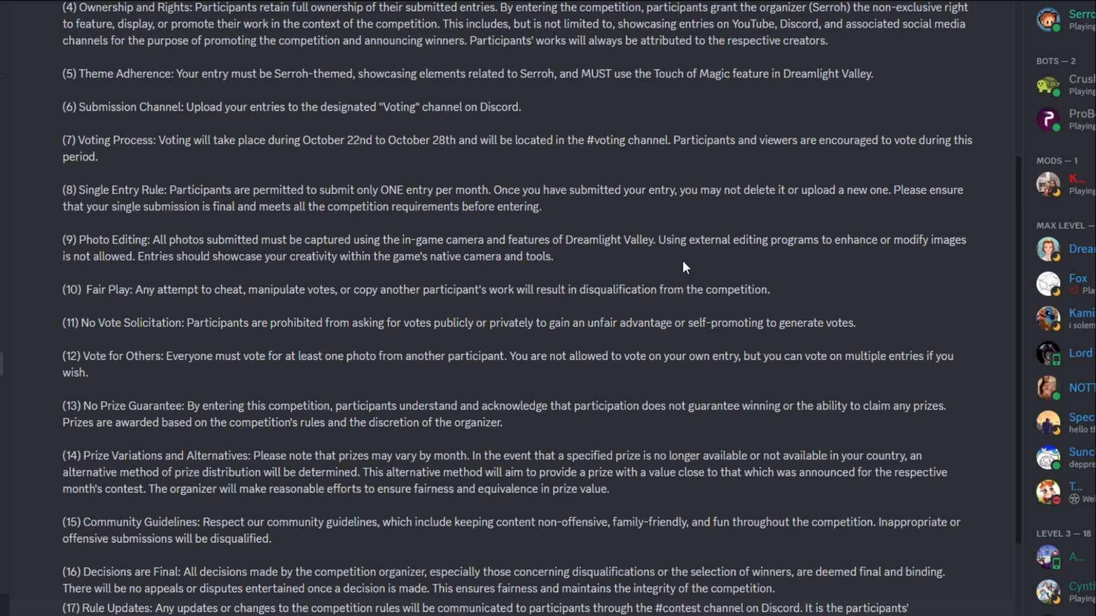
{"action": "mouse_move", "coordinate": [379, 272]}
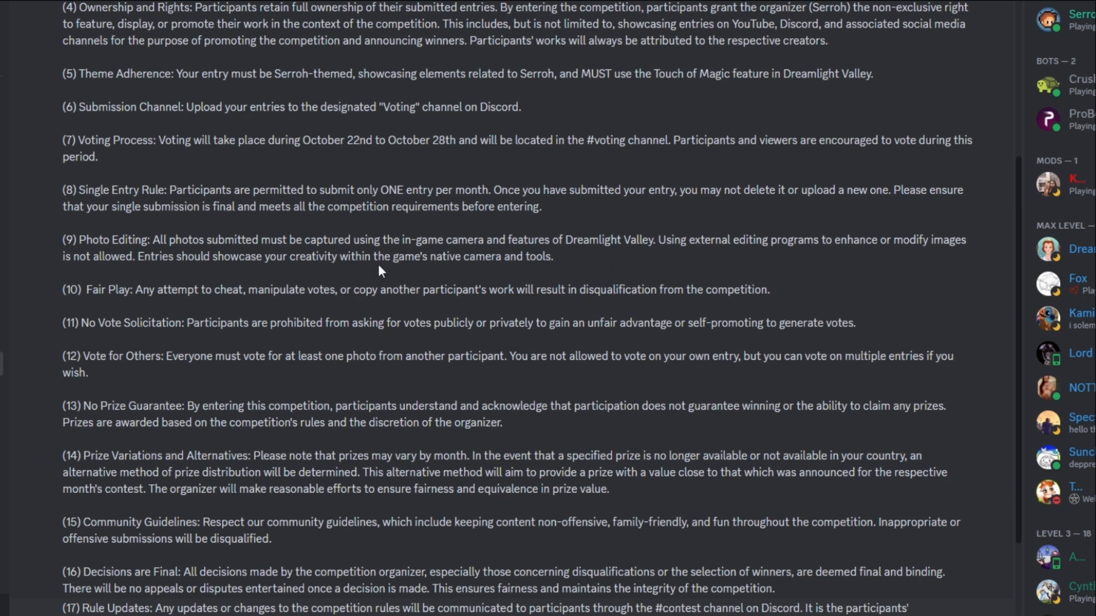
{"action": "mouse_move", "coordinate": [363, 271]}
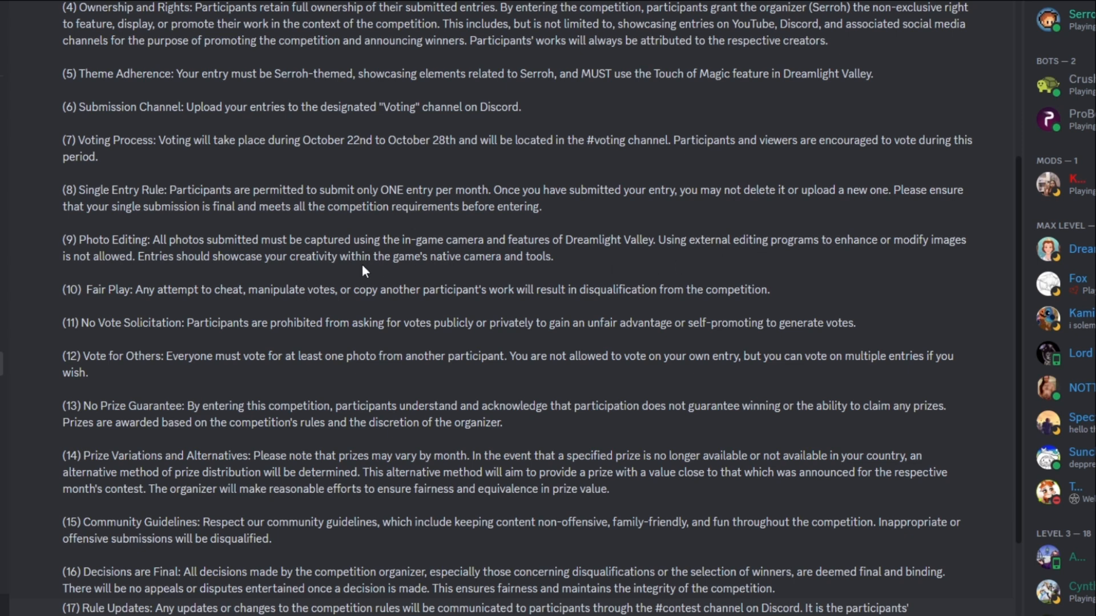
{"action": "mouse_move", "coordinate": [628, 279]}
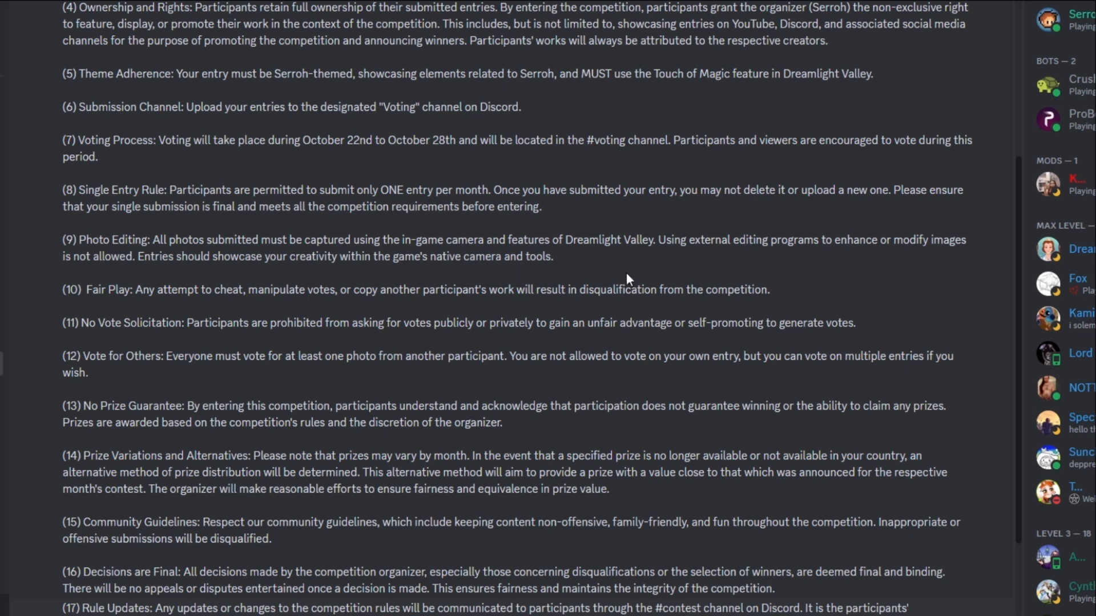
{"action": "mouse_move", "coordinate": [164, 349]}
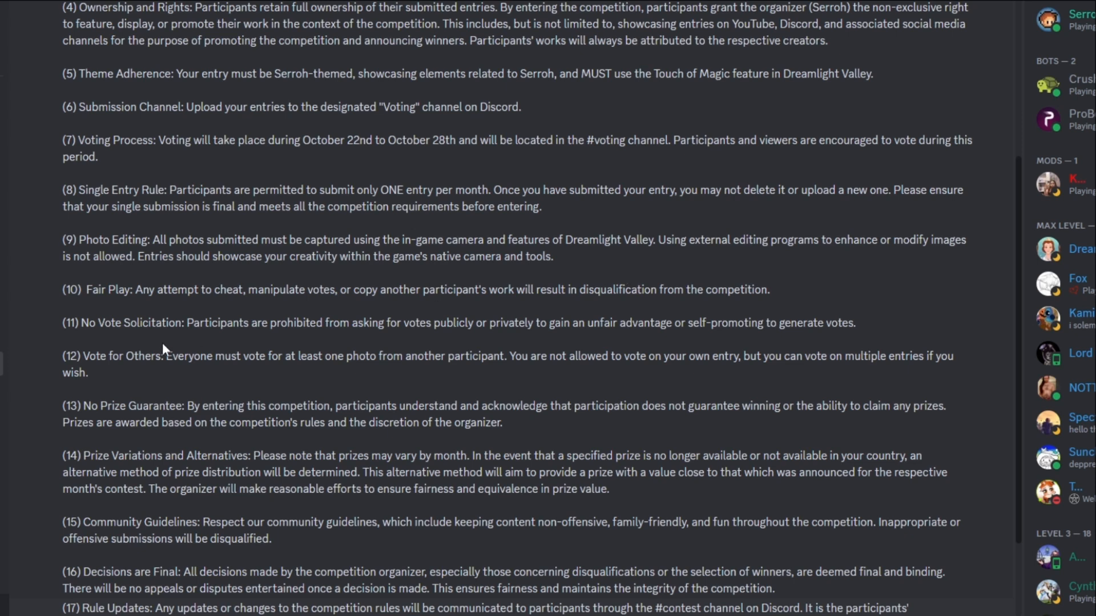
{"action": "mouse_move", "coordinate": [199, 315]}
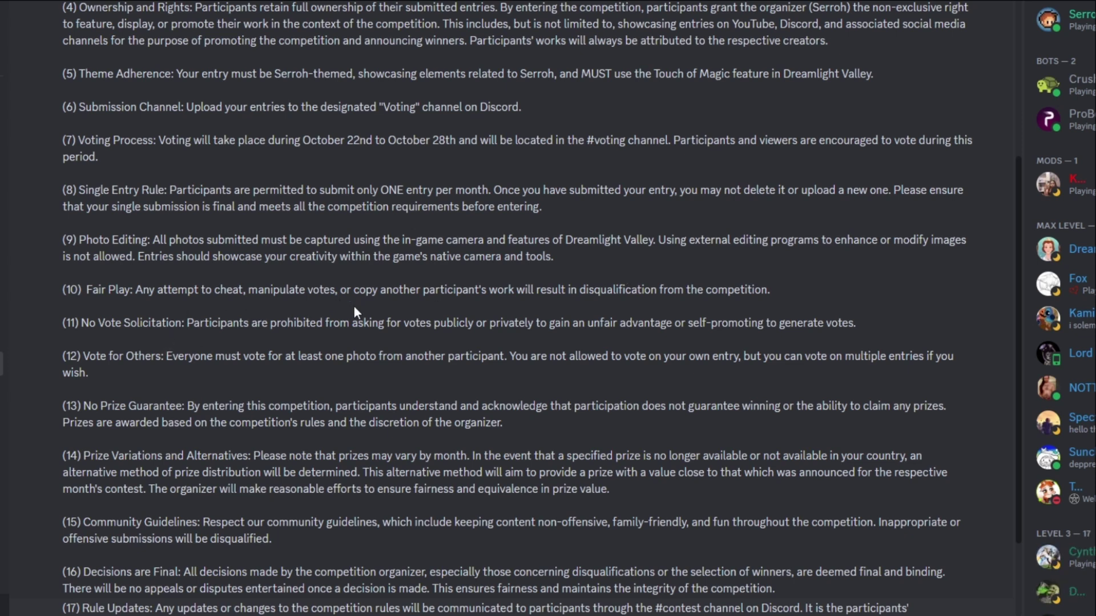
{"action": "mouse_move", "coordinate": [480, 310]}
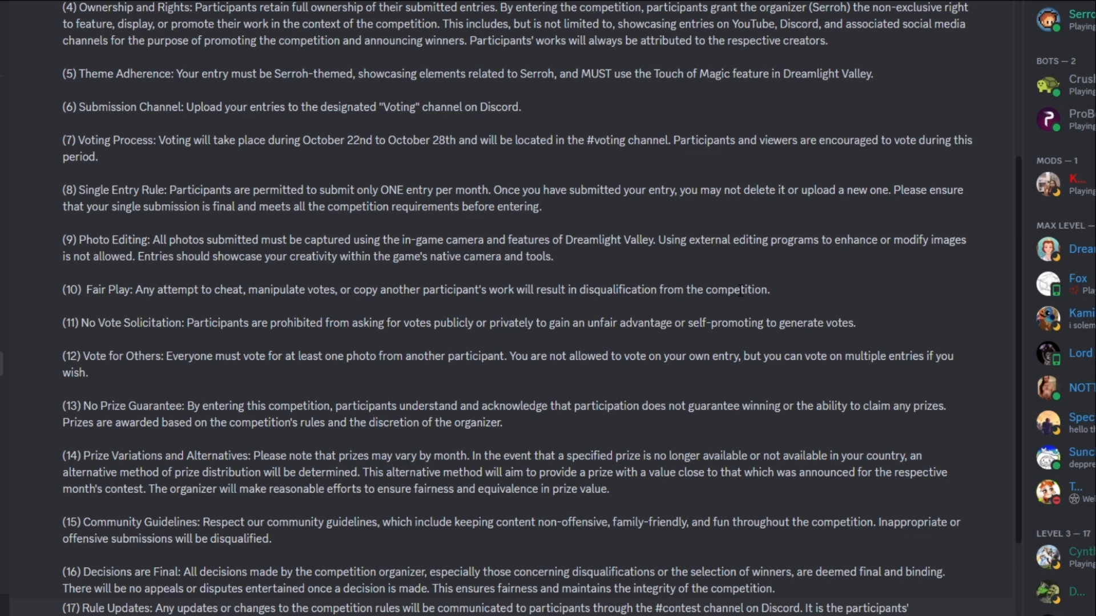
{"action": "mouse_move", "coordinate": [97, 337]}
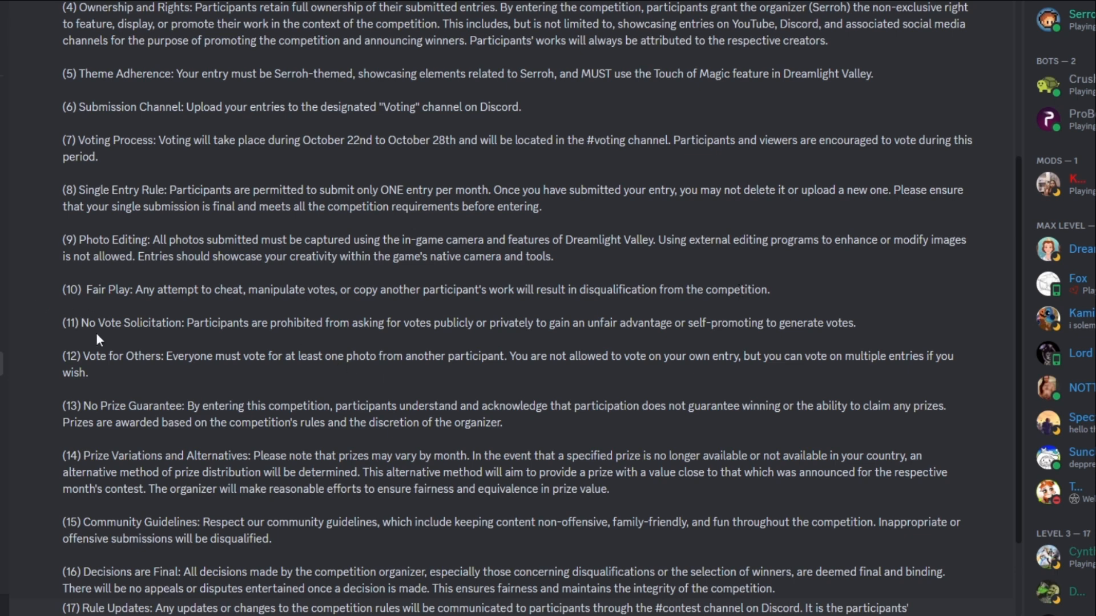
{"action": "mouse_move", "coordinate": [198, 353]}
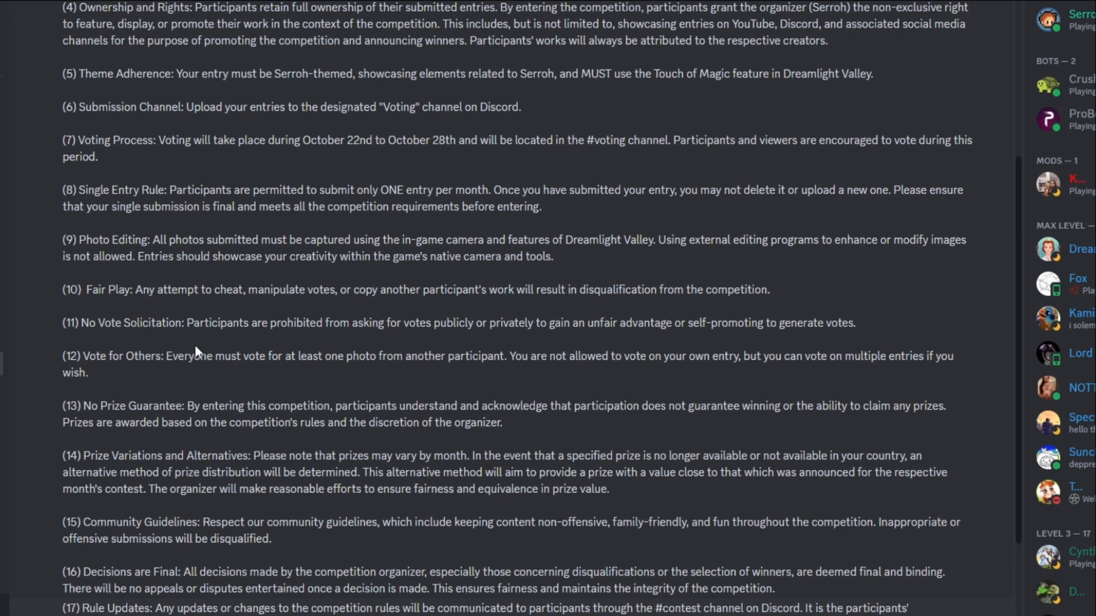
{"action": "mouse_move", "coordinate": [391, 344]}
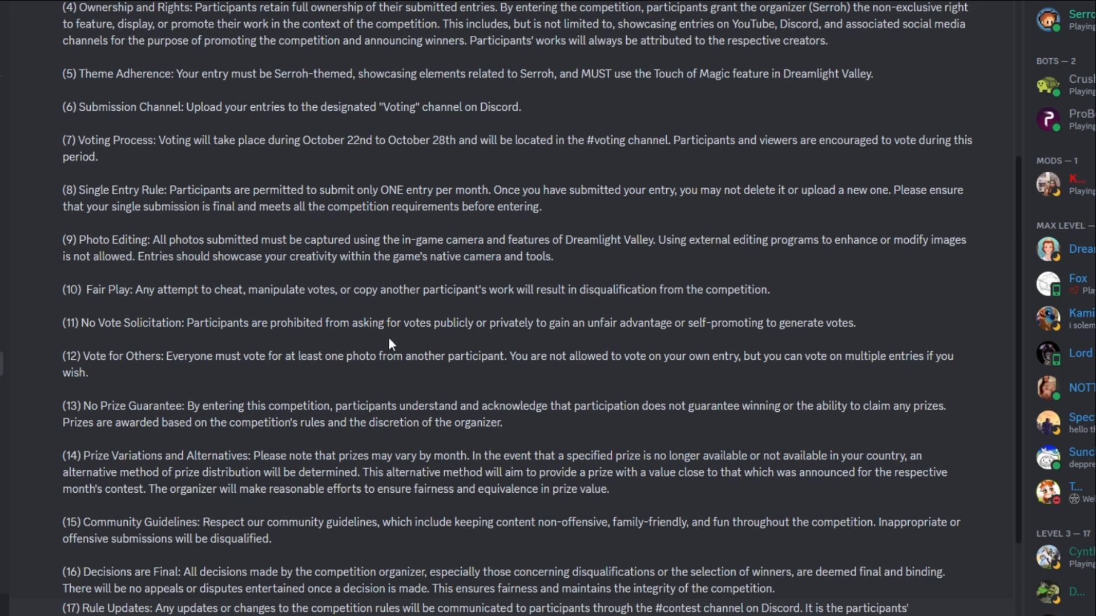
{"action": "mouse_move", "coordinate": [525, 340]}
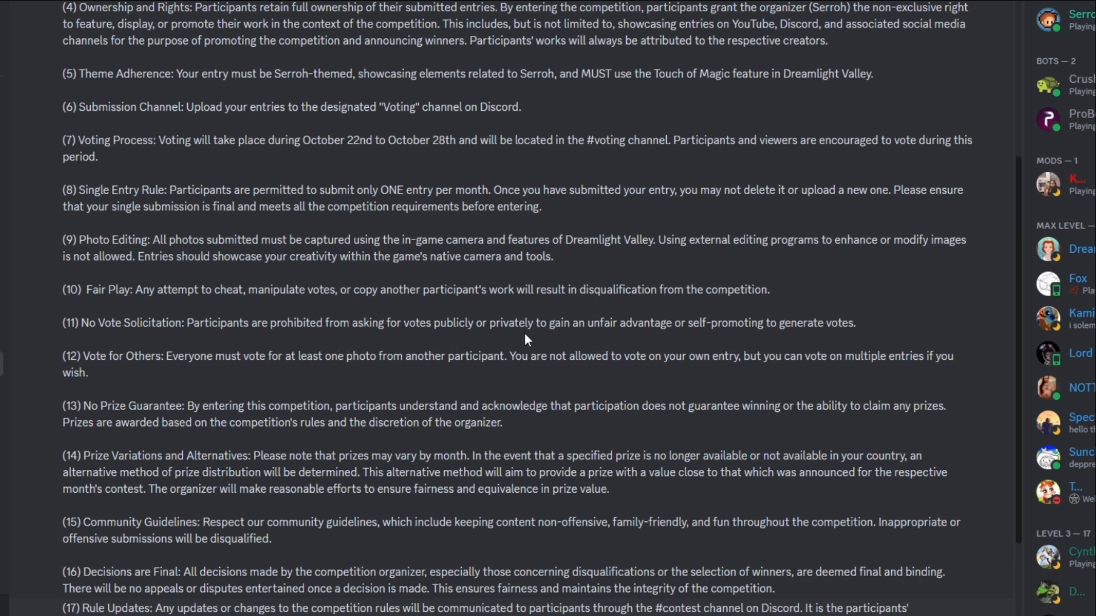
{"action": "mouse_move", "coordinate": [659, 340]}
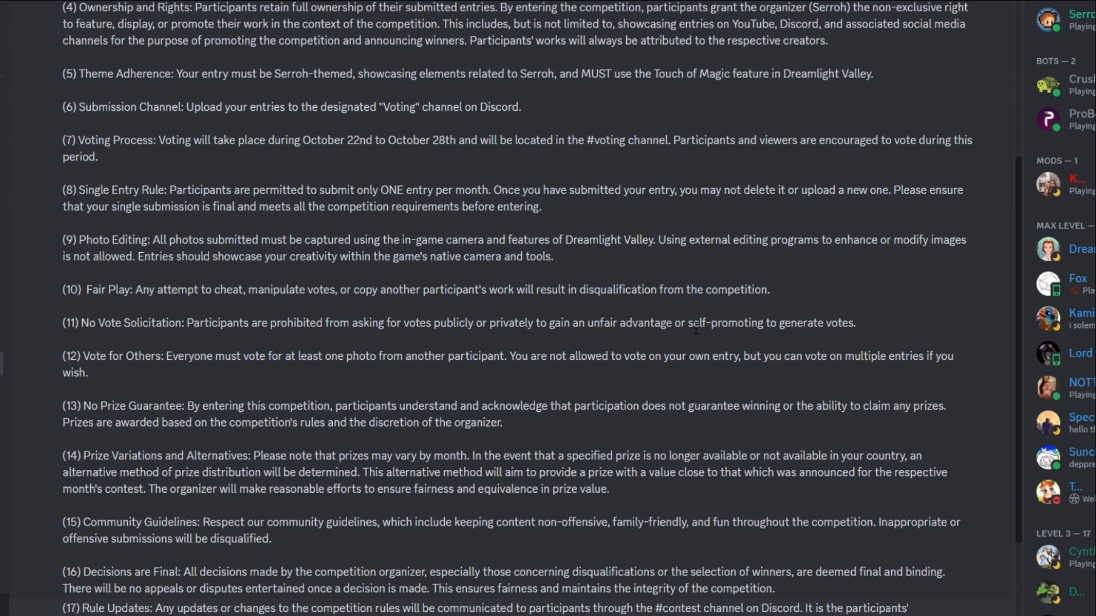
{"action": "mouse_move", "coordinate": [444, 352]}
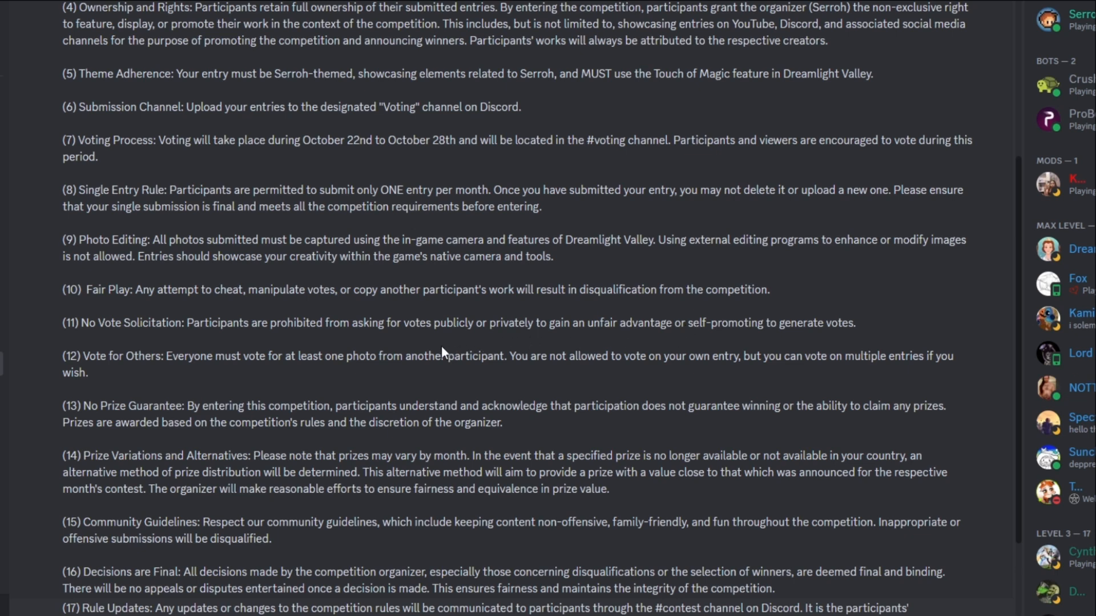
{"action": "mouse_move", "coordinate": [136, 364]}
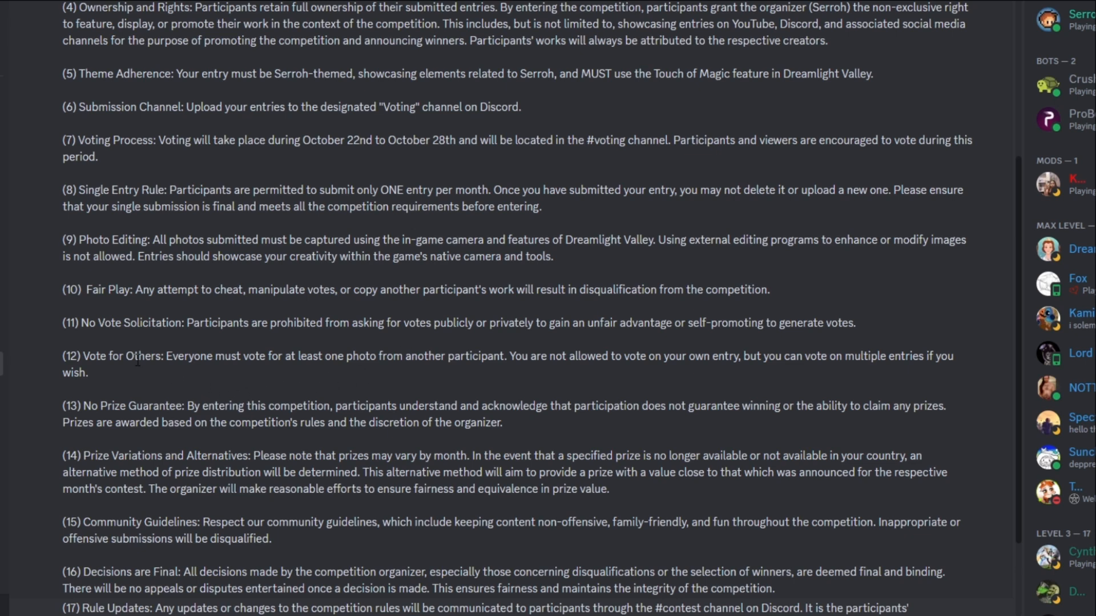
{"action": "mouse_move", "coordinate": [127, 378]}
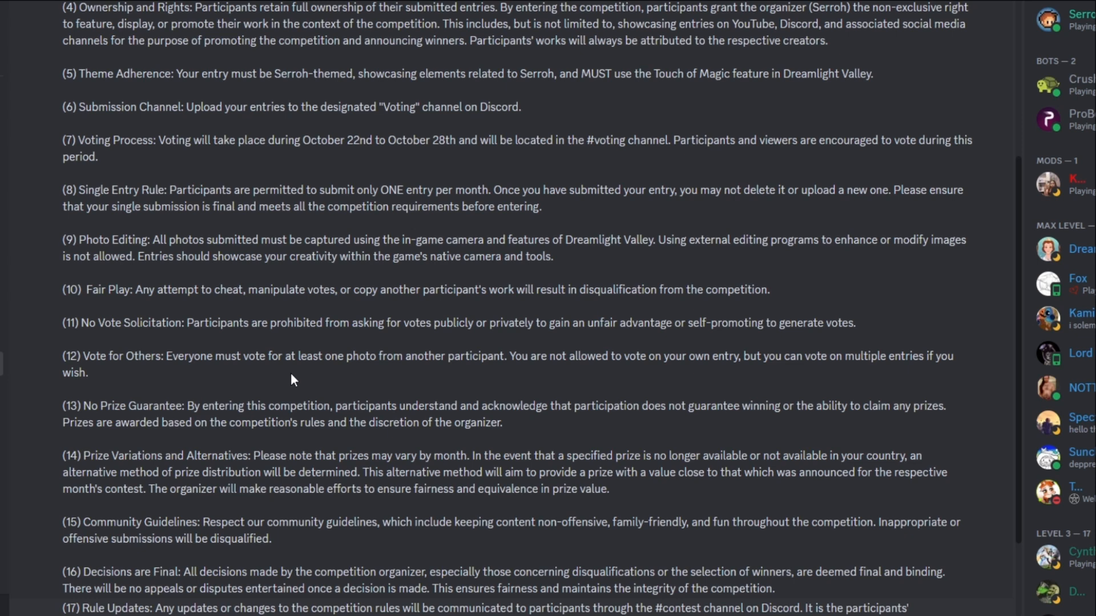
{"action": "mouse_move", "coordinate": [526, 391]}
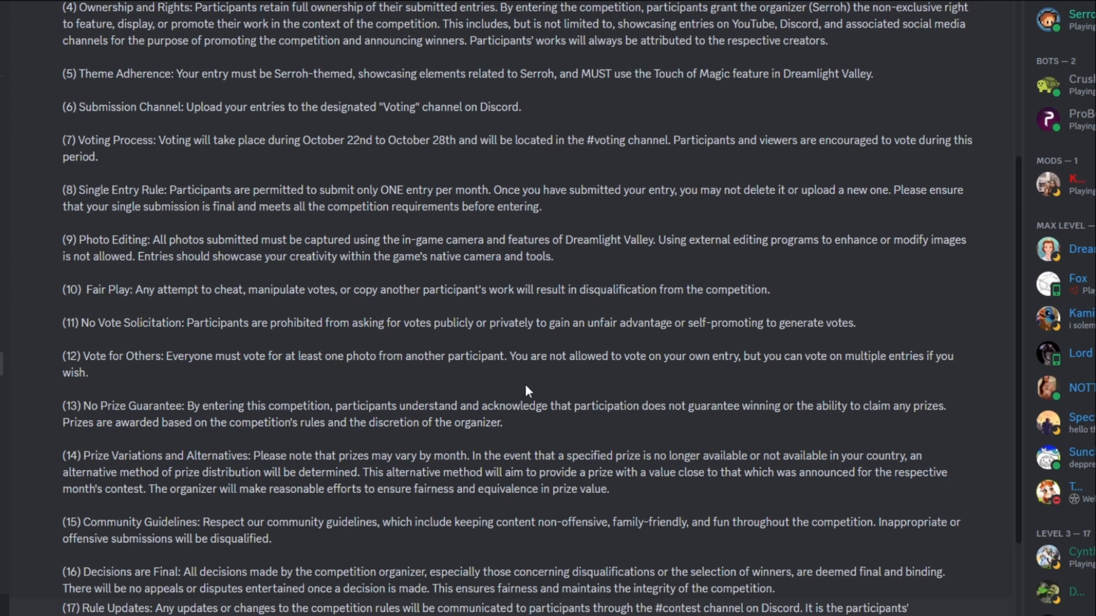
{"action": "mouse_move", "coordinate": [693, 415]}
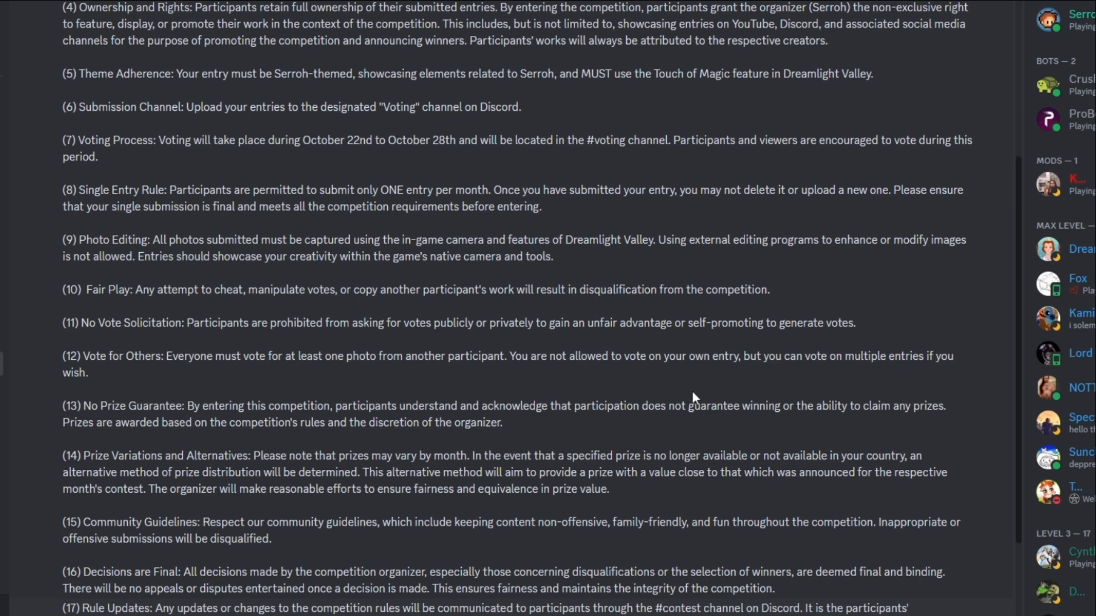
{"action": "mouse_move", "coordinate": [741, 395]}
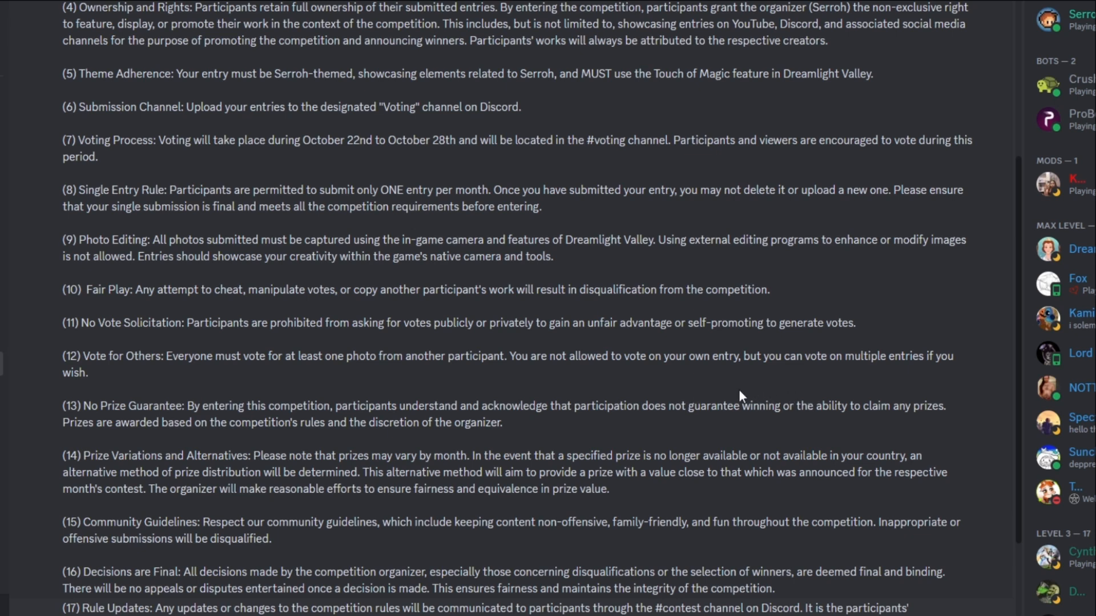
{"action": "mouse_move", "coordinate": [704, 406]}
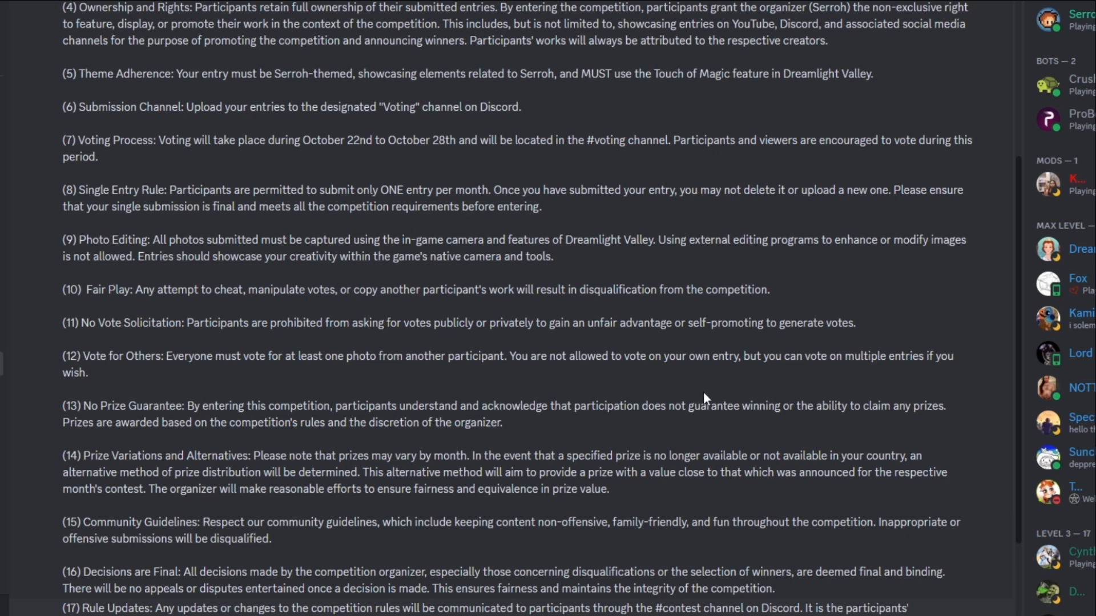
{"action": "mouse_move", "coordinate": [686, 392]}
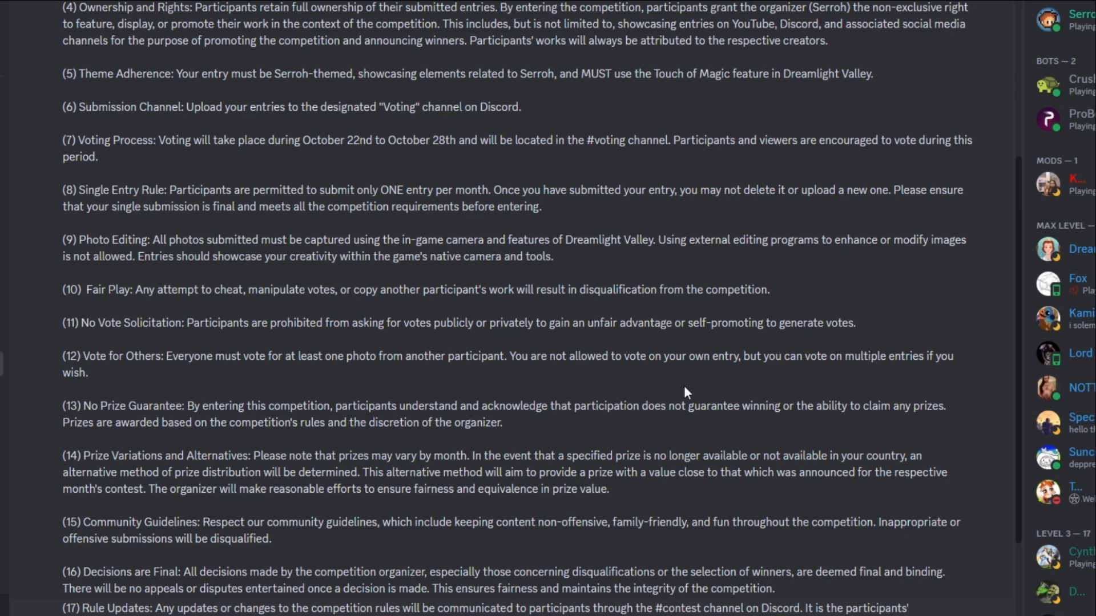
{"action": "mouse_move", "coordinate": [675, 402]}
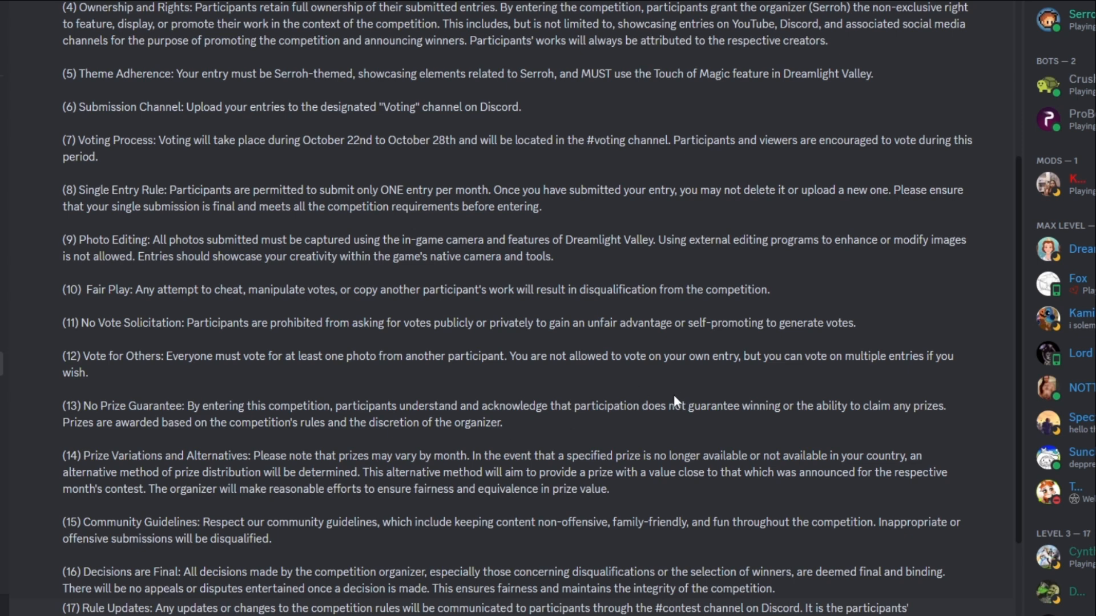
{"action": "mouse_move", "coordinate": [769, 342]}
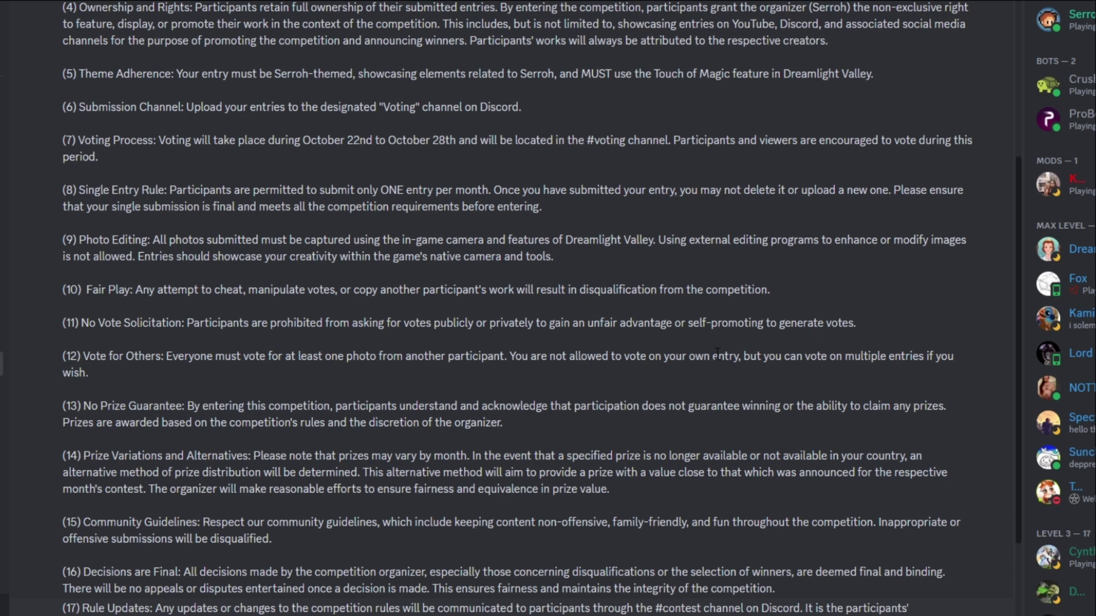
{"action": "mouse_move", "coordinate": [690, 364]}
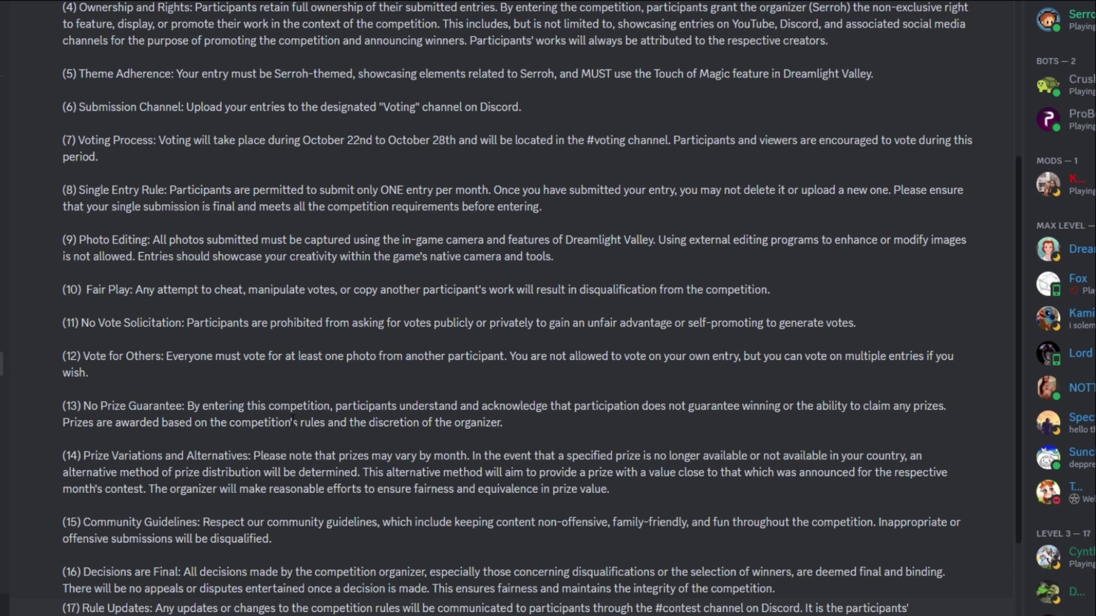
{"action": "mouse_move", "coordinate": [549, 441]}
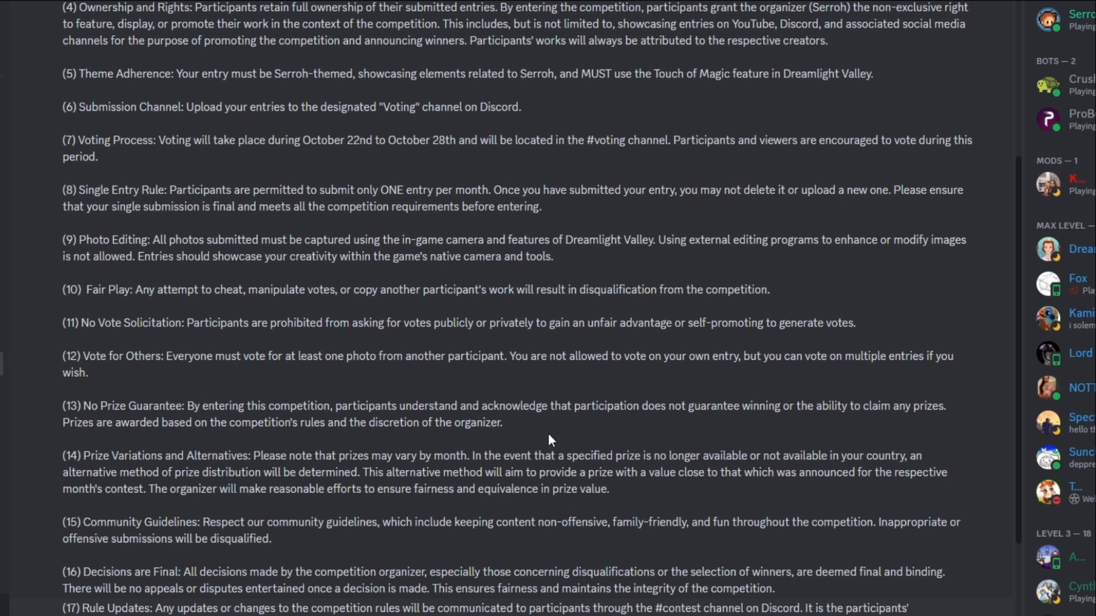
{"action": "mouse_move", "coordinate": [586, 439]}
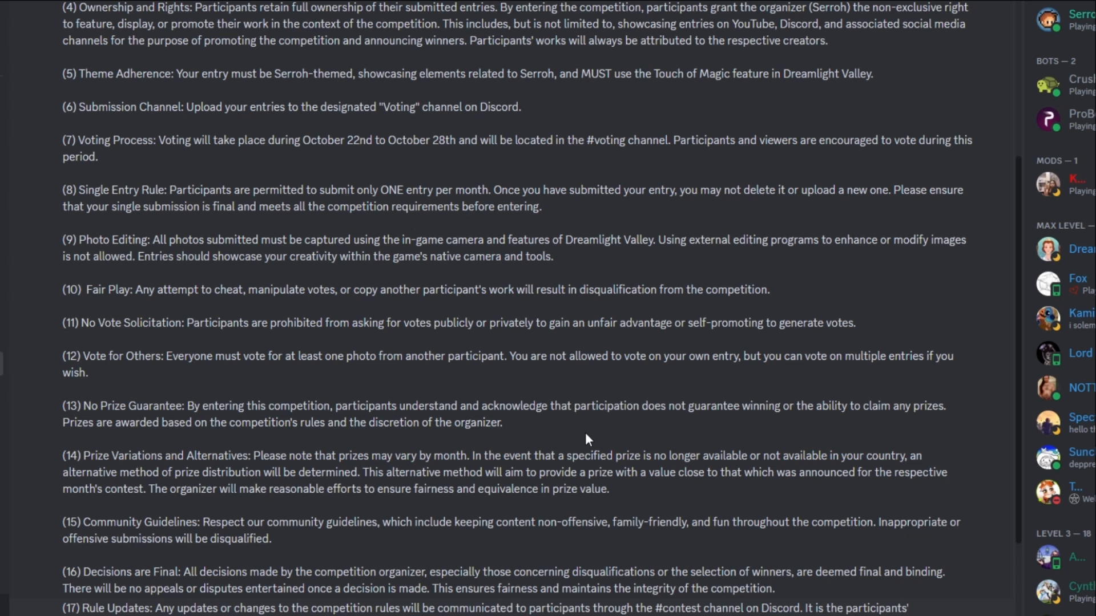
{"action": "mouse_move", "coordinate": [525, 436]}
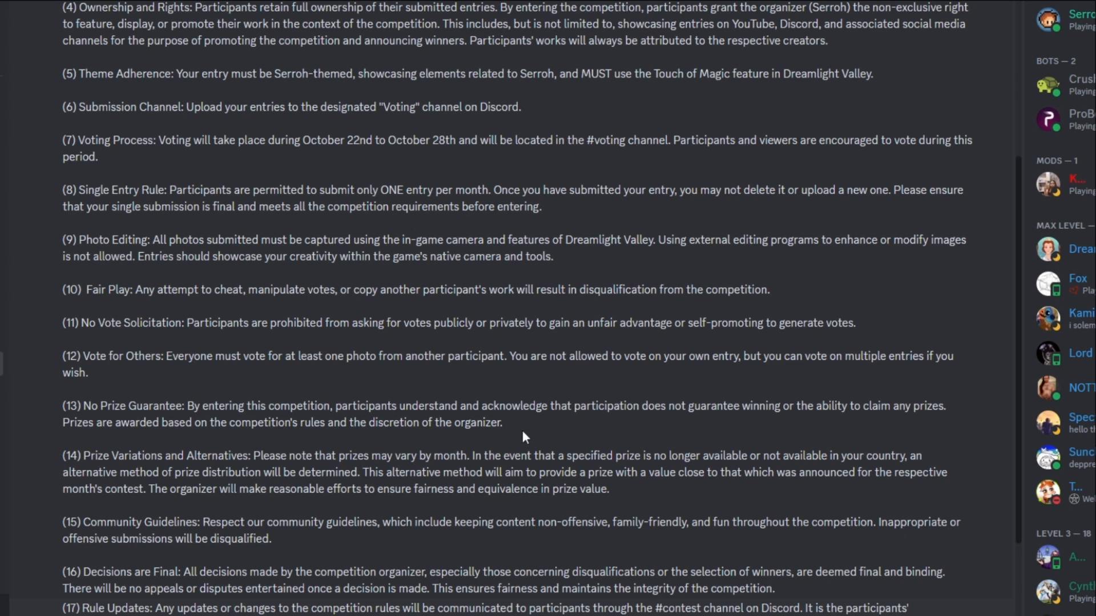
{"action": "mouse_move", "coordinate": [333, 452]}
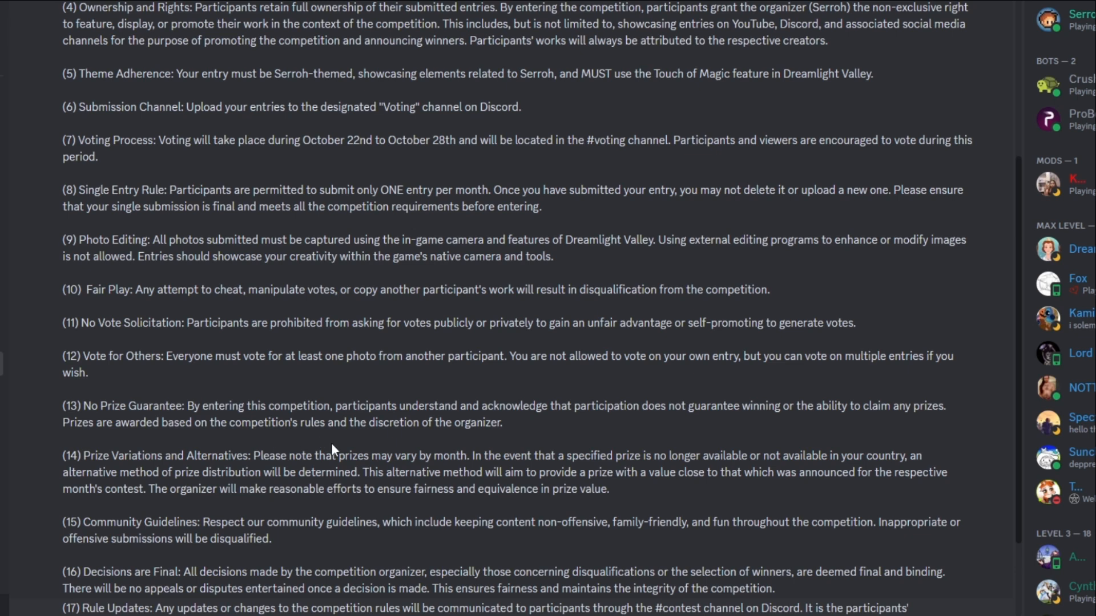
{"action": "mouse_move", "coordinate": [526, 433]}
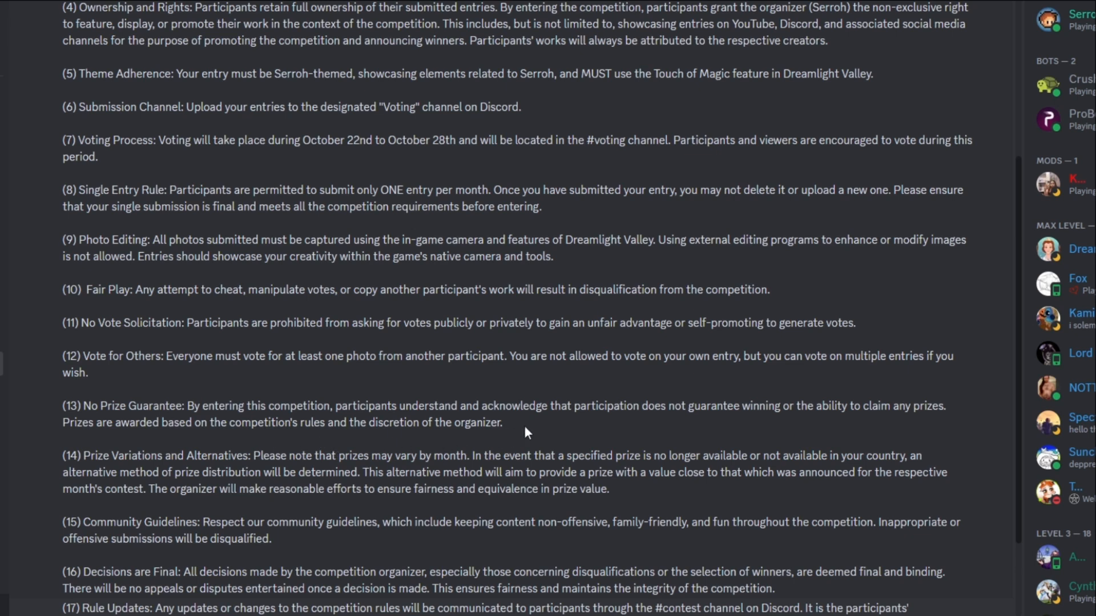
Step: Scroll to the end of the rules list so rules 17 and 18 with their reactions are fully visible
{"action": "scroll", "scroll_direction": "down", "scroll_amount": 3}
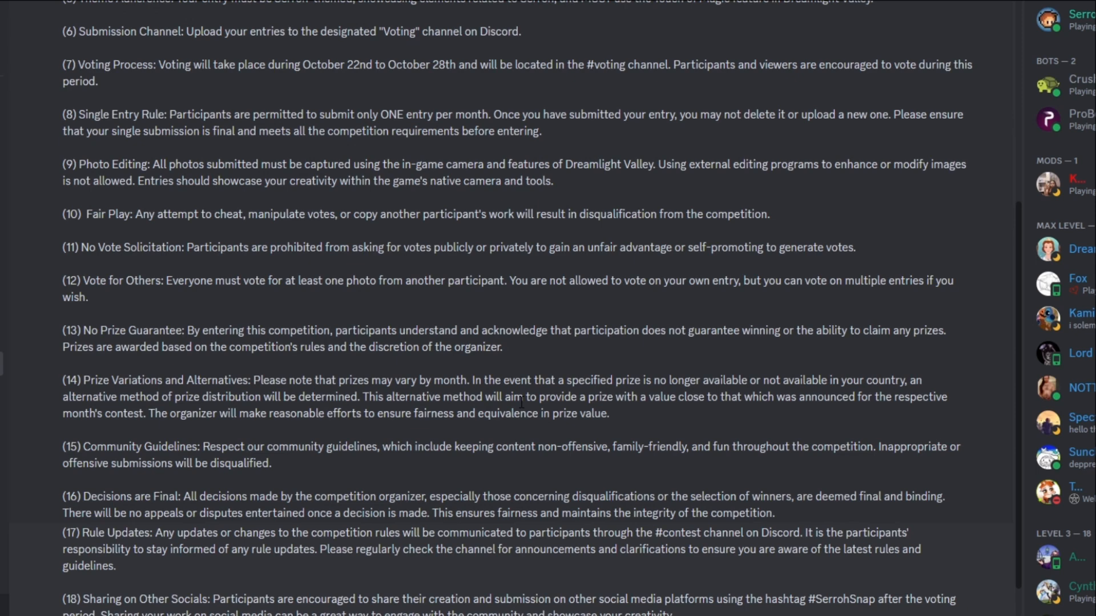
{"action": "scroll", "scroll_direction": "down", "scroll_amount": 3}
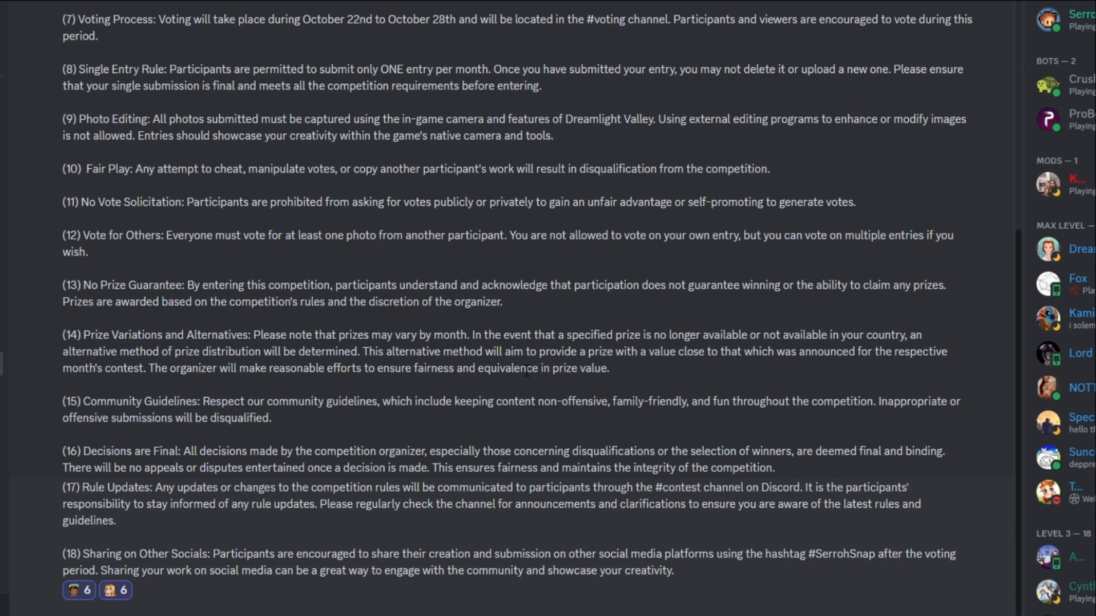
{"action": "mouse_move", "coordinate": [644, 374]}
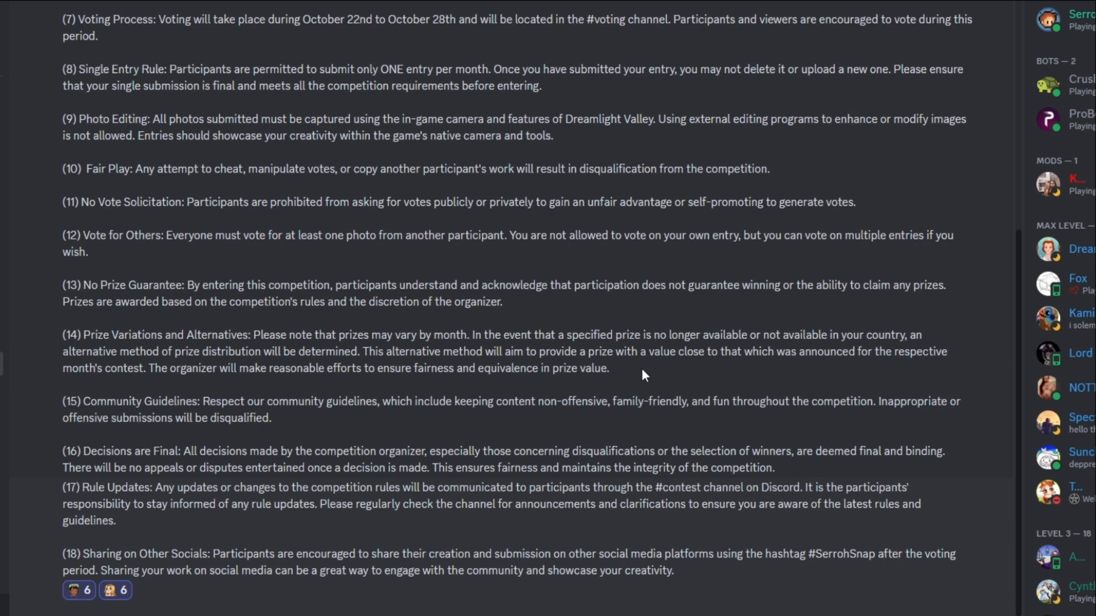
{"action": "mouse_move", "coordinate": [650, 376]}
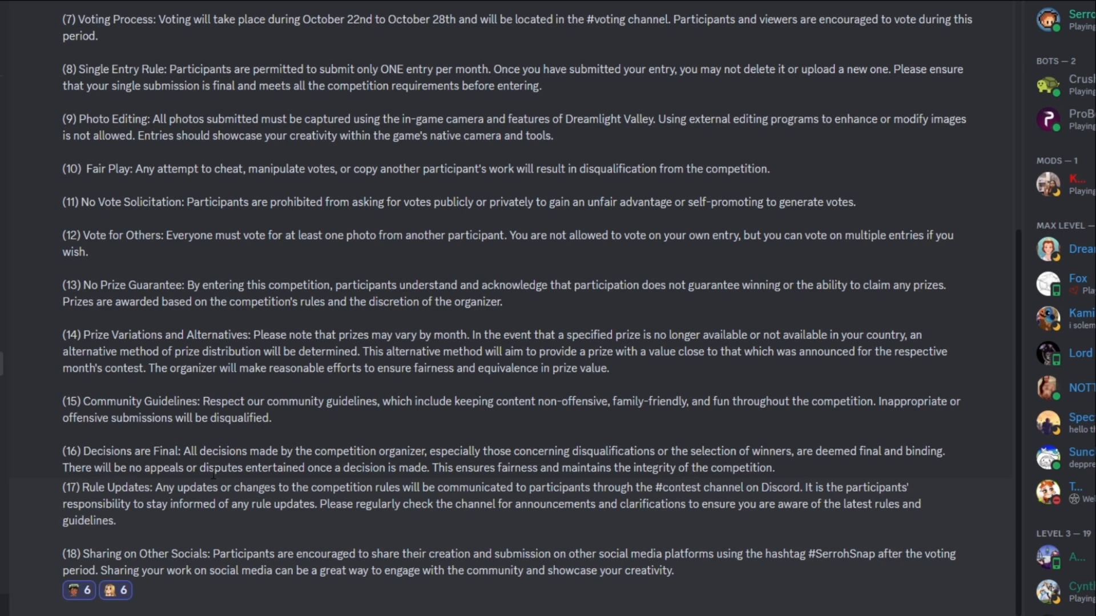
{"action": "mouse_move", "coordinate": [338, 443]}
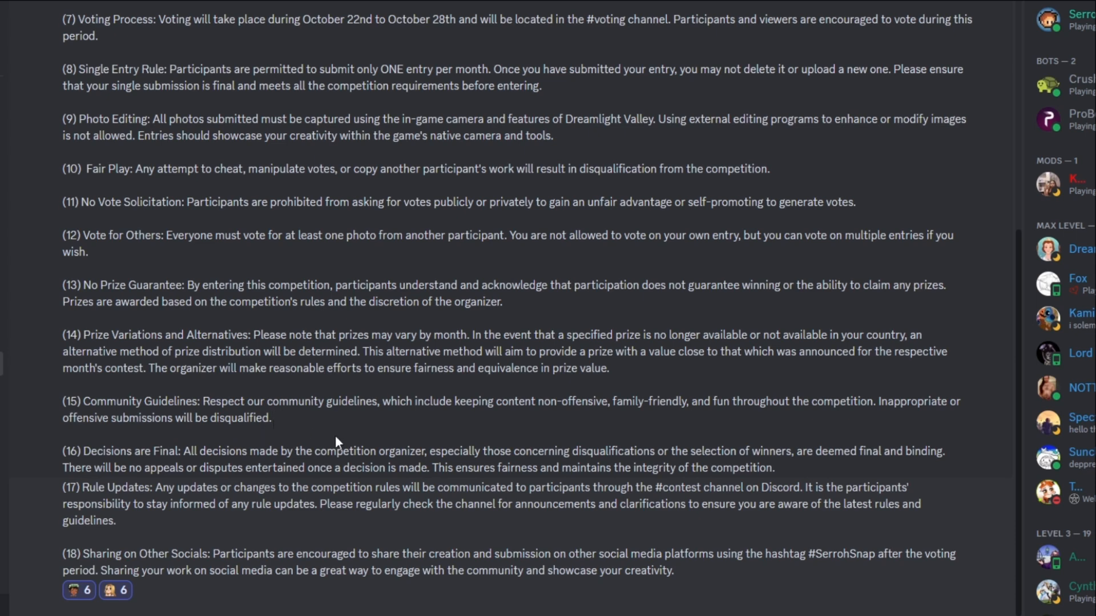
{"action": "mouse_move", "coordinate": [548, 436]}
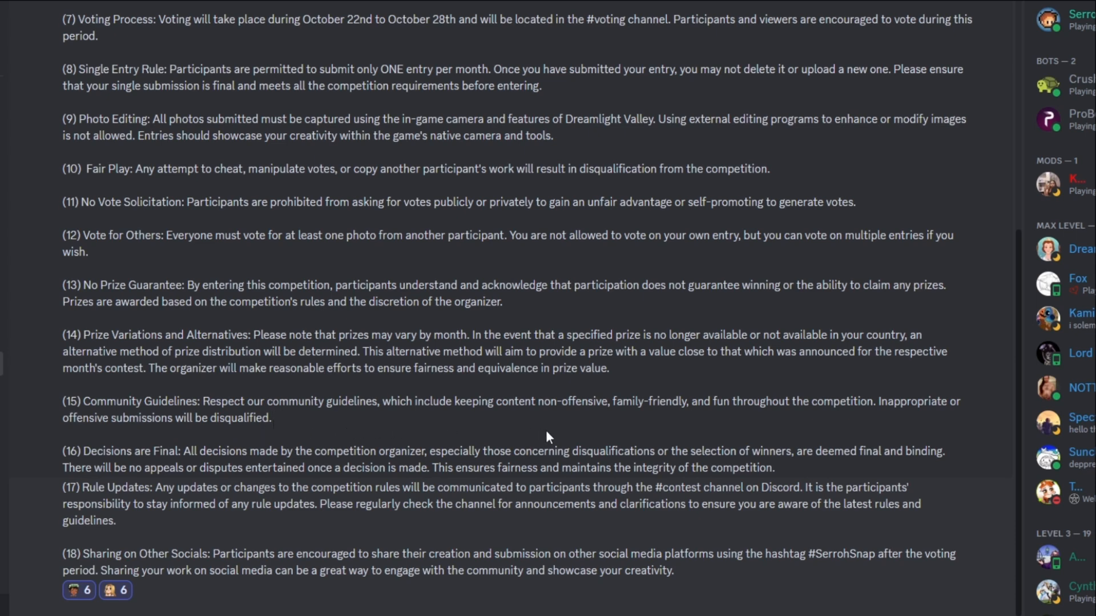
{"action": "mouse_move", "coordinate": [550, 453]}
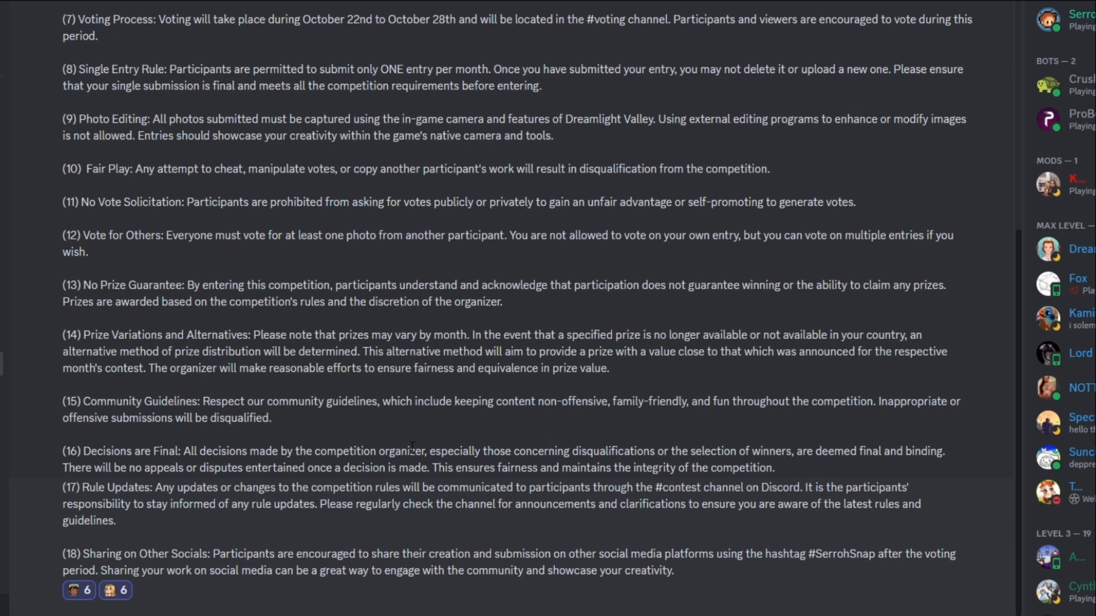
{"action": "mouse_move", "coordinate": [162, 501]}
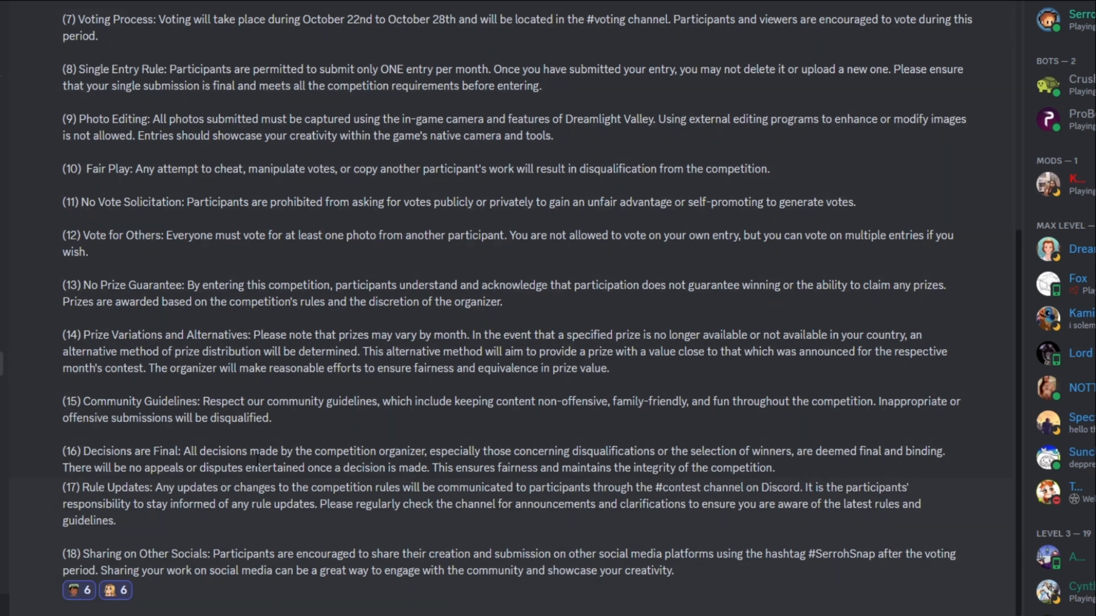
{"action": "mouse_move", "coordinate": [449, 440]}
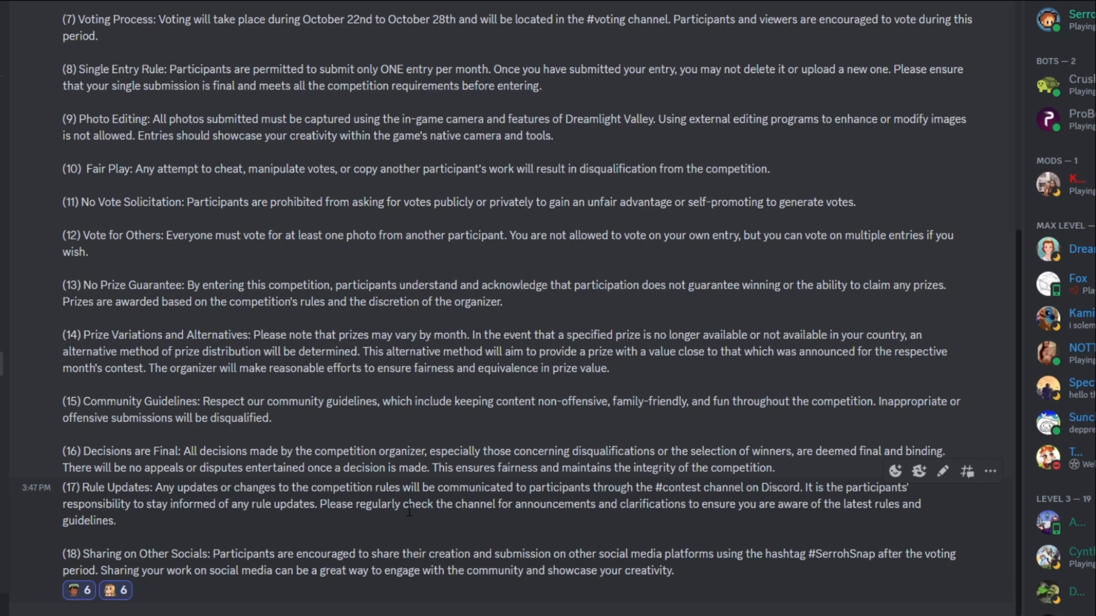
{"action": "mouse_move", "coordinate": [662, 519]}
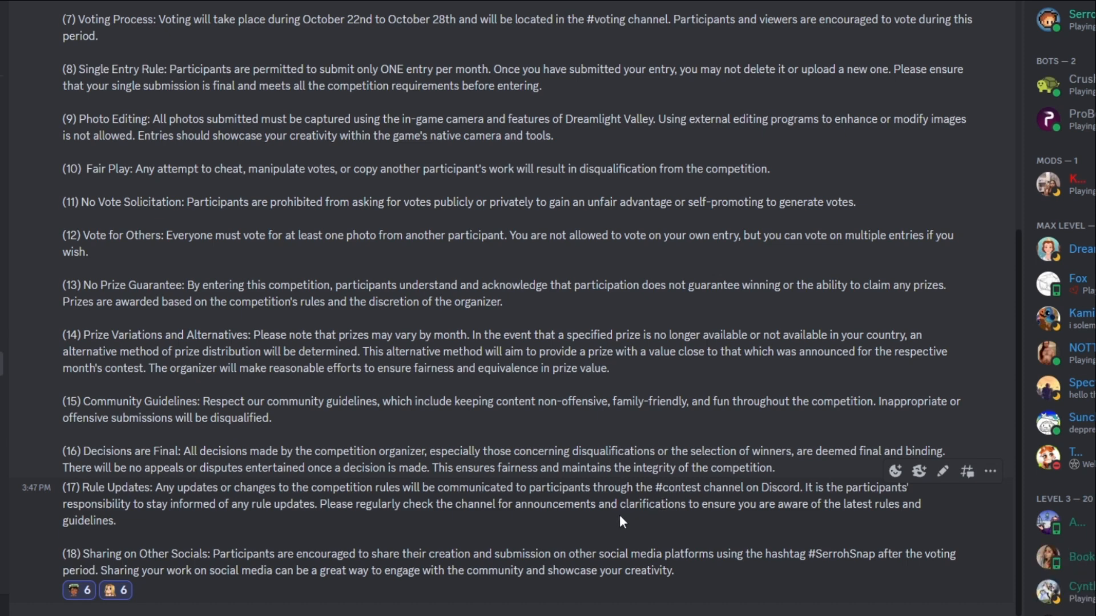
{"action": "mouse_move", "coordinate": [192, 539]}
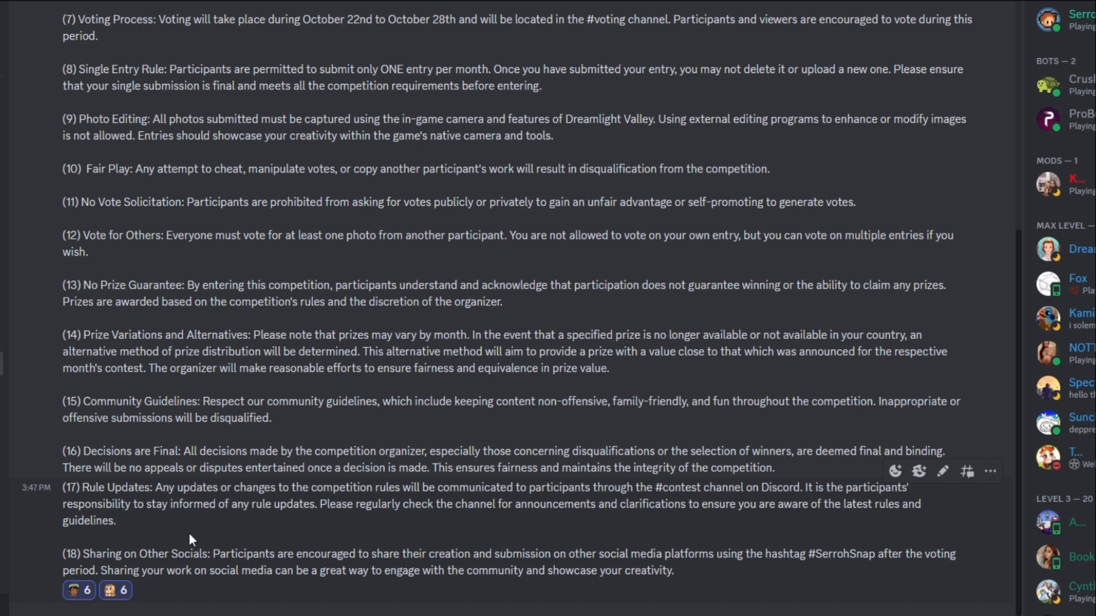
{"action": "mouse_move", "coordinate": [344, 528]}
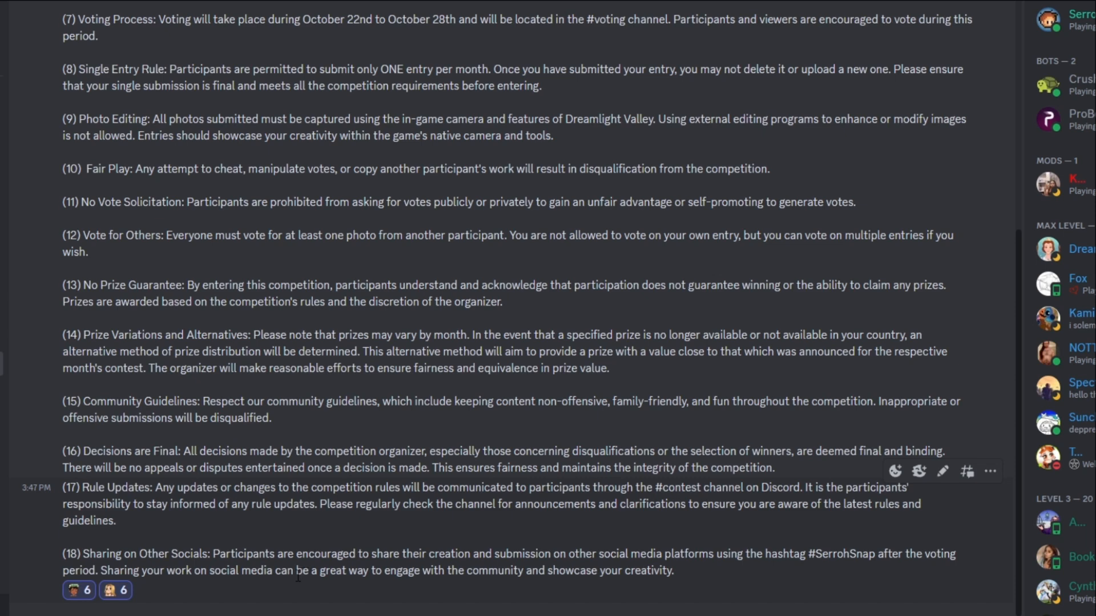
{"action": "mouse_move", "coordinate": [844, 575]}
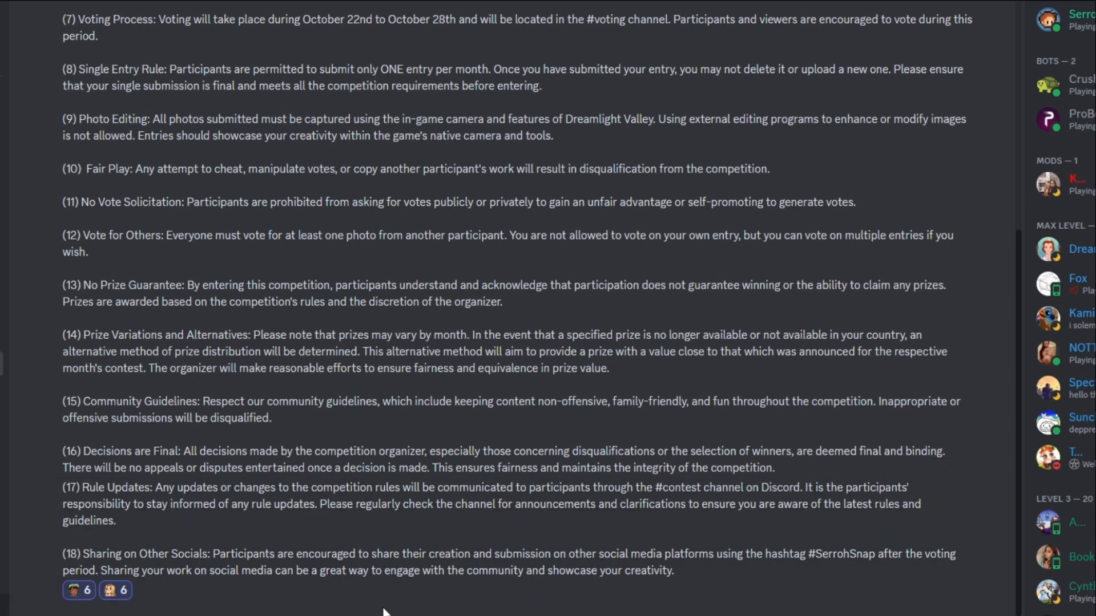
{"action": "mouse_move", "coordinate": [190, 603]}
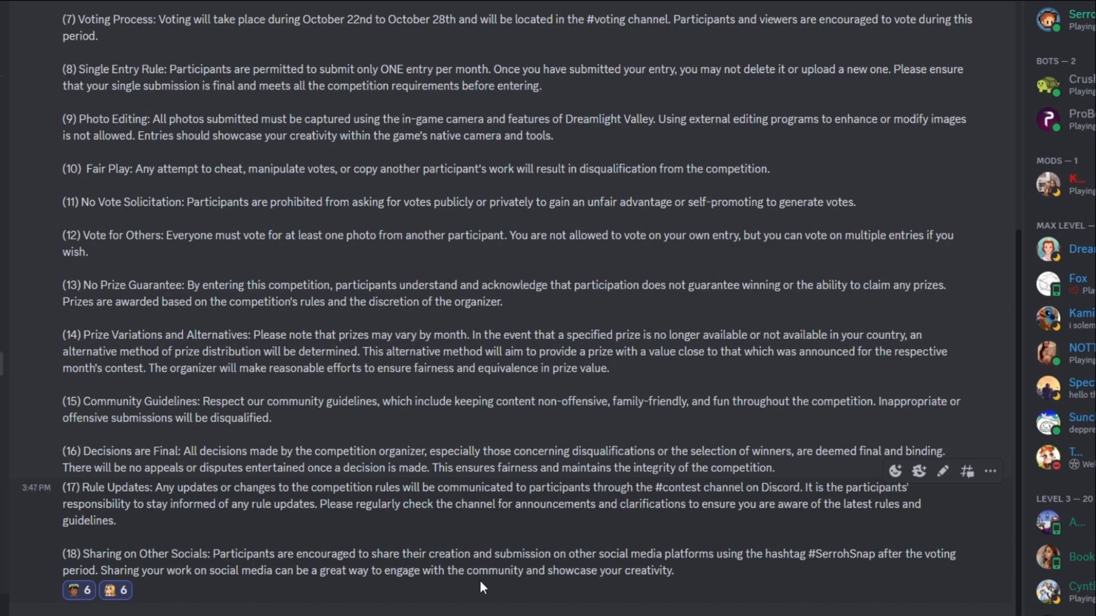
{"action": "mouse_move", "coordinate": [480, 589]}
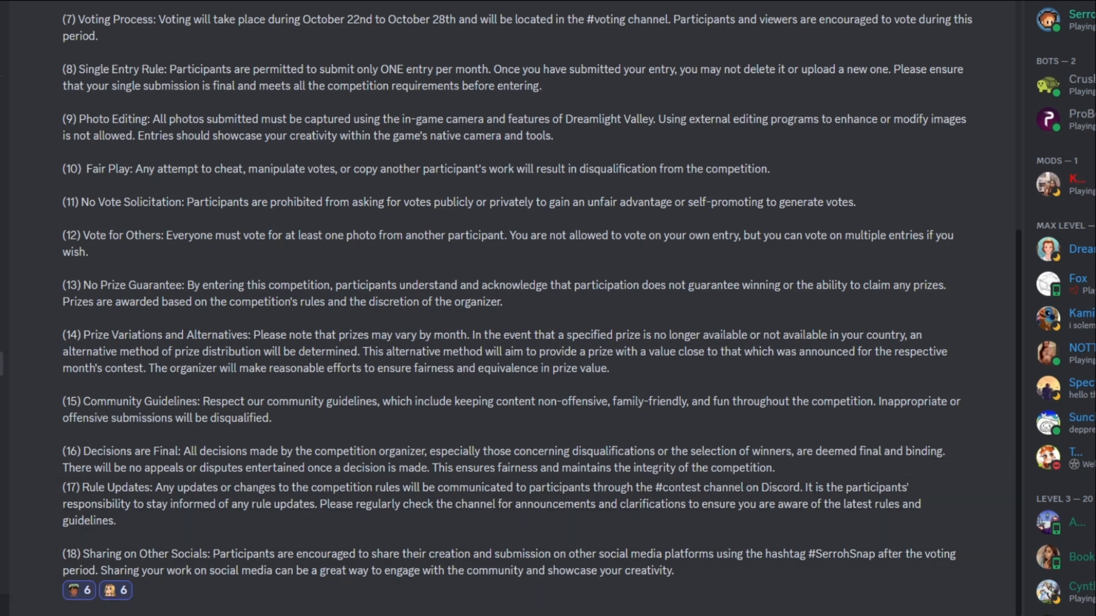